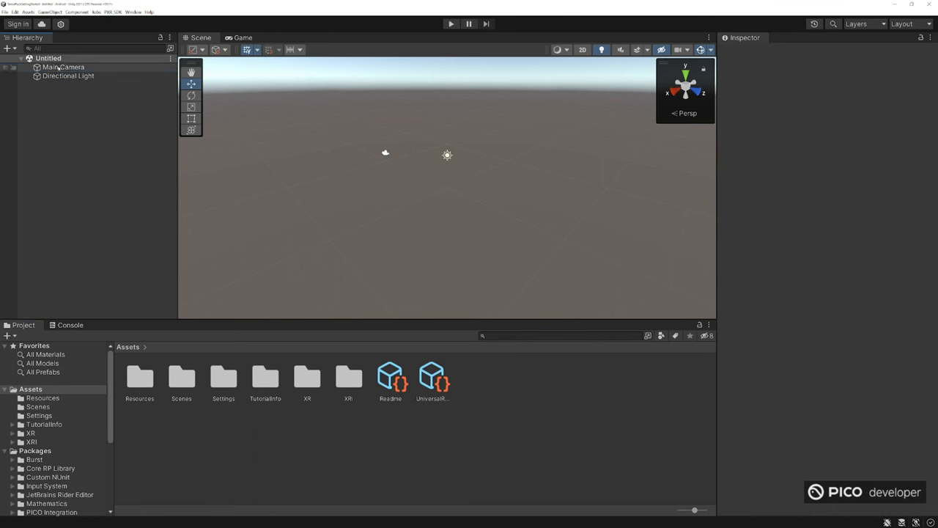
Step: Add an XR Origin (XR Rig) with its XR Interaction Manager to the scene, replacing the Main Camera
right_click(64, 68)
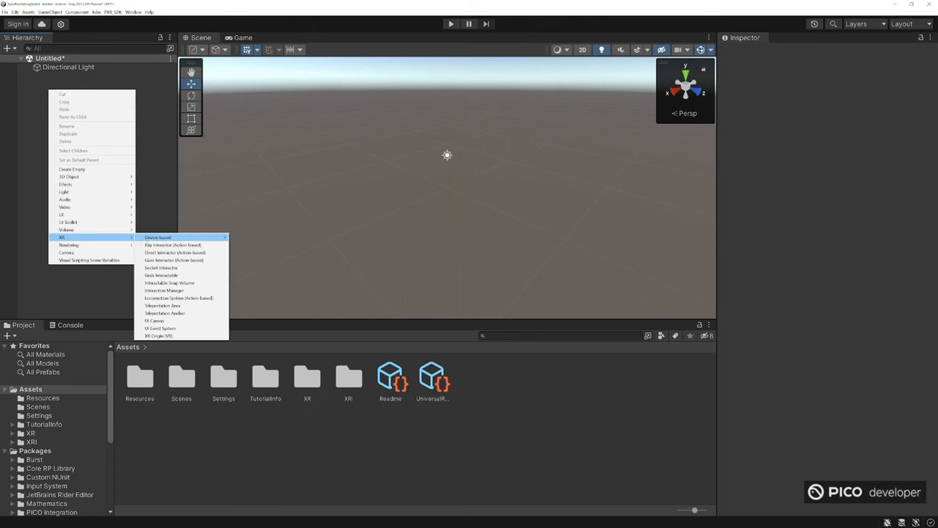
click(158, 237)
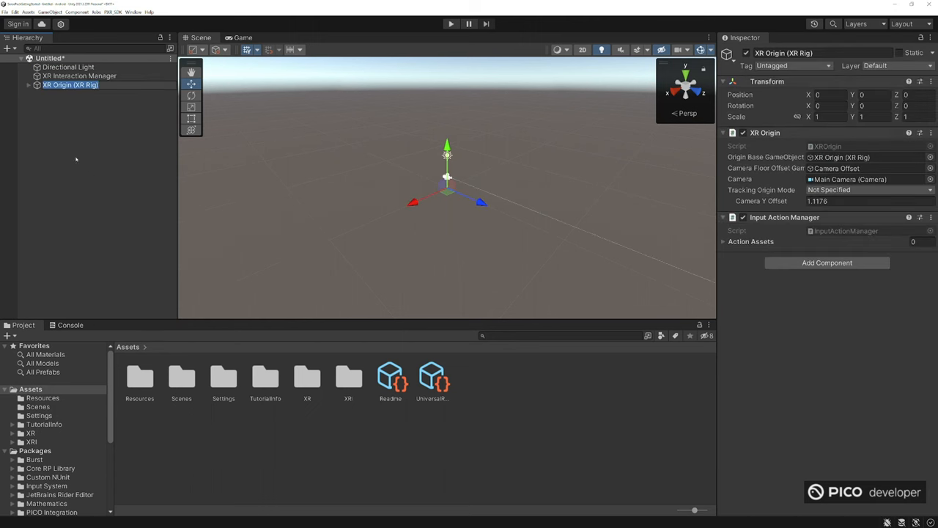
click(79, 76)
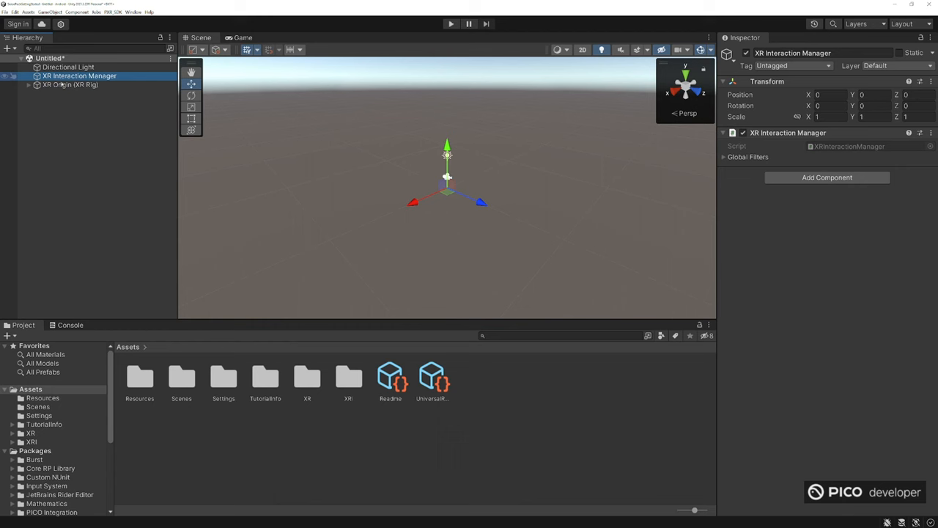
right_click(88, 76)
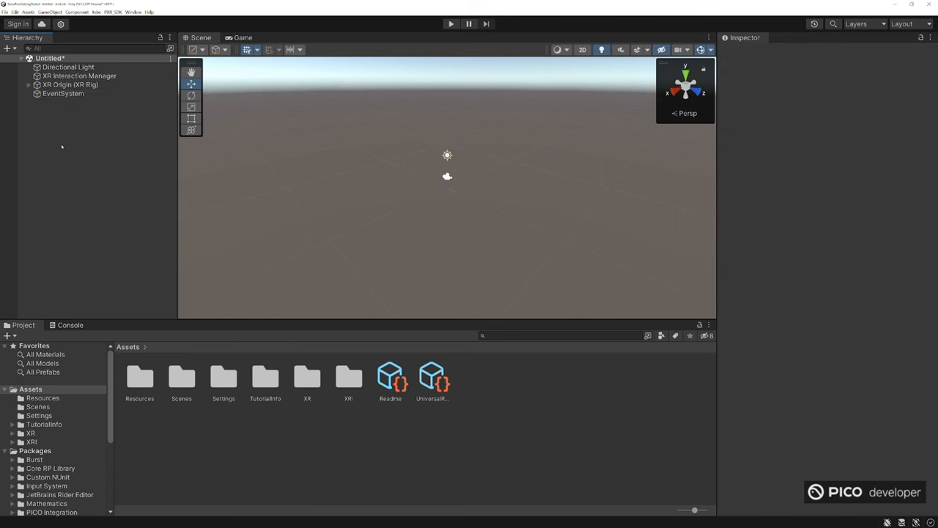
Step: Add PXR_Manager to XR Origin with Video Seethrough enabled and Floor tracking origin
click(71, 84)
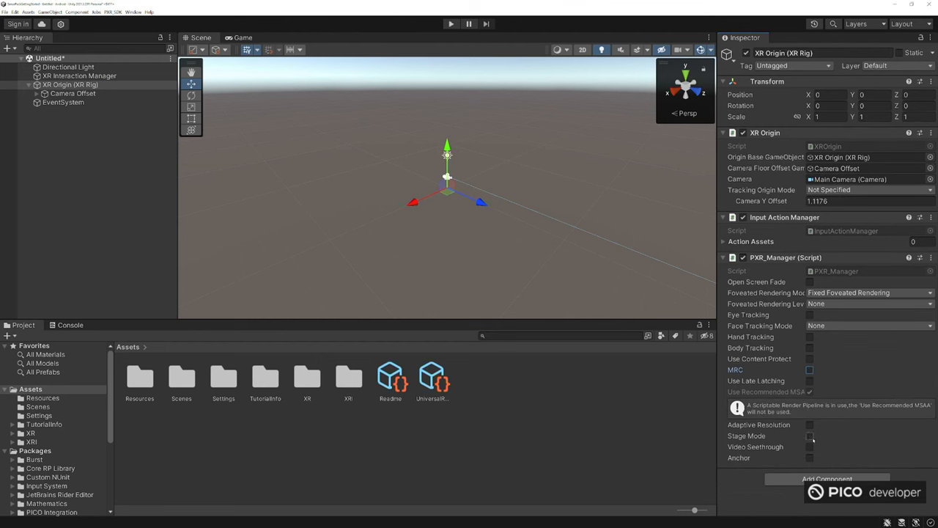
click(809, 445)
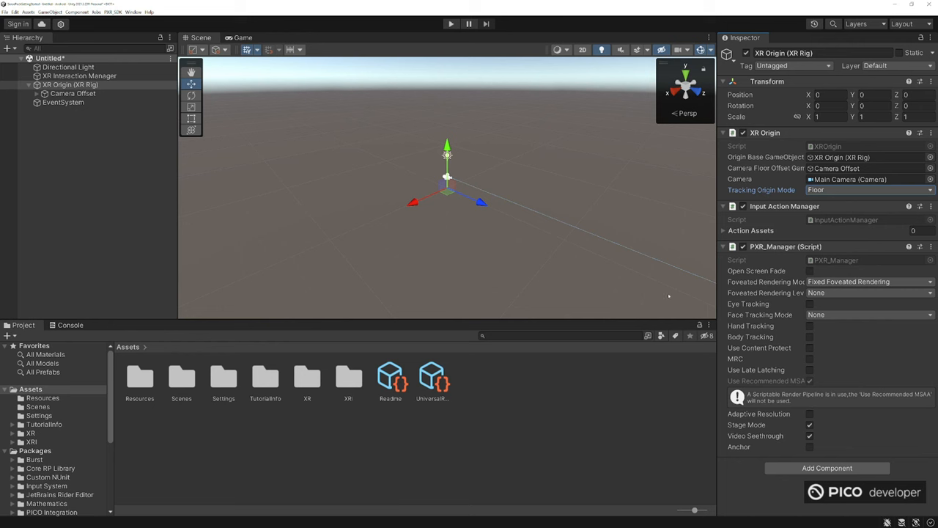
click(73, 94)
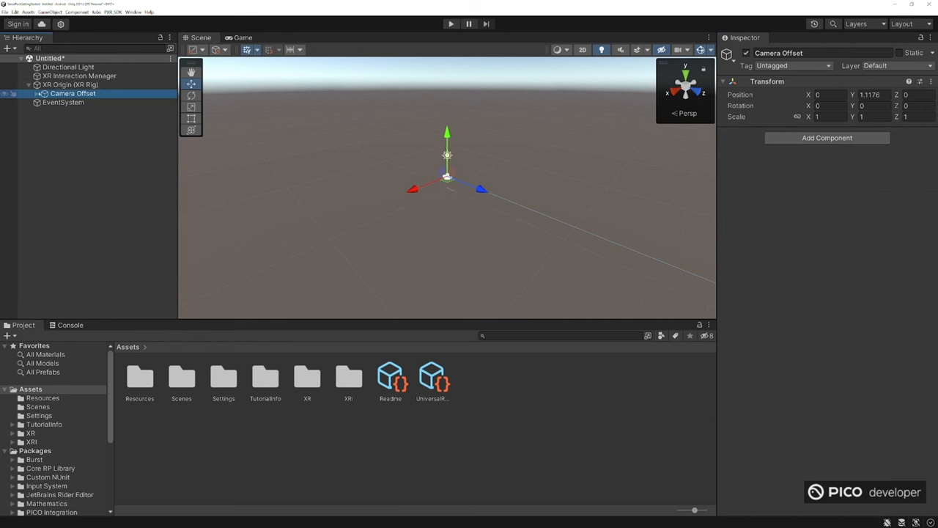
click(71, 83)
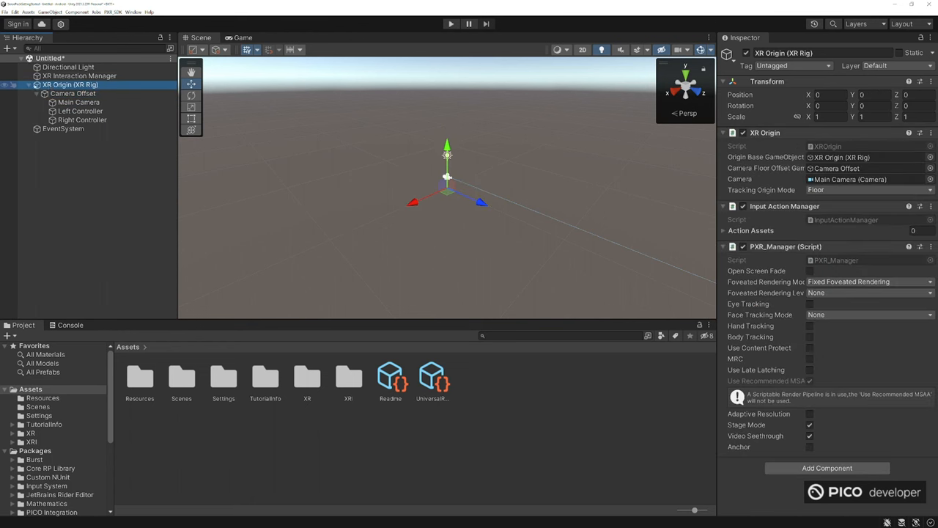
click(79, 102)
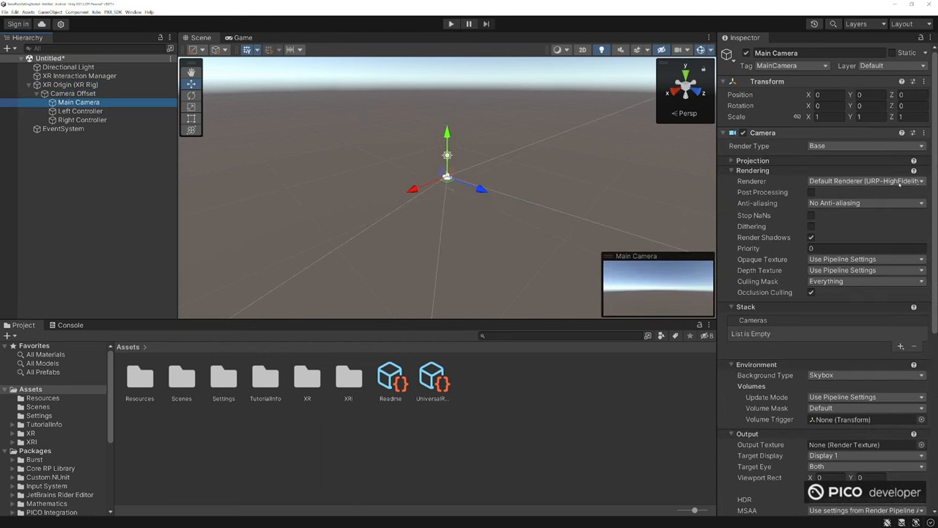
click(865, 182)
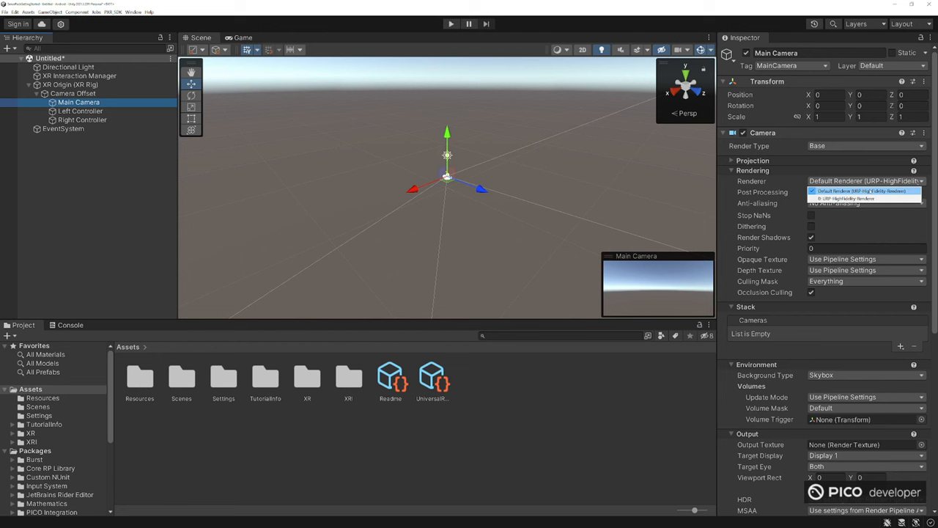
click(862, 190)
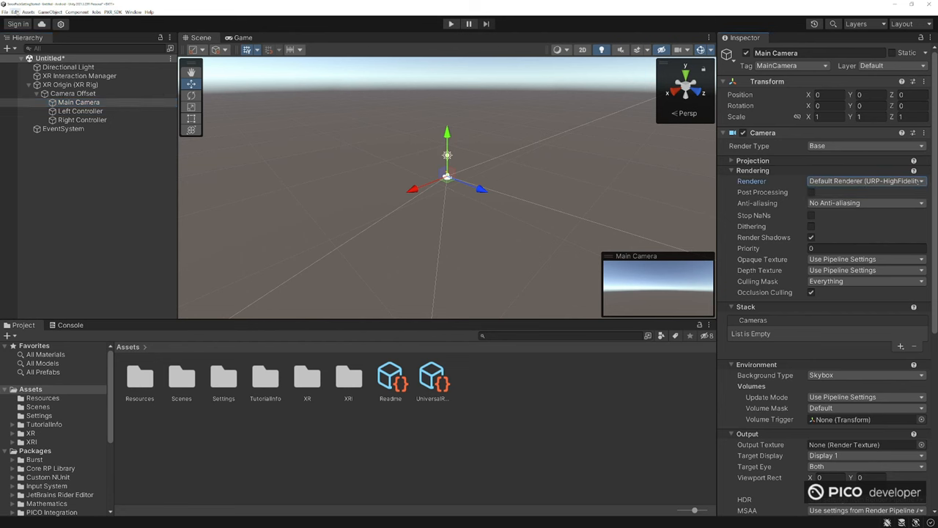
click(15, 11)
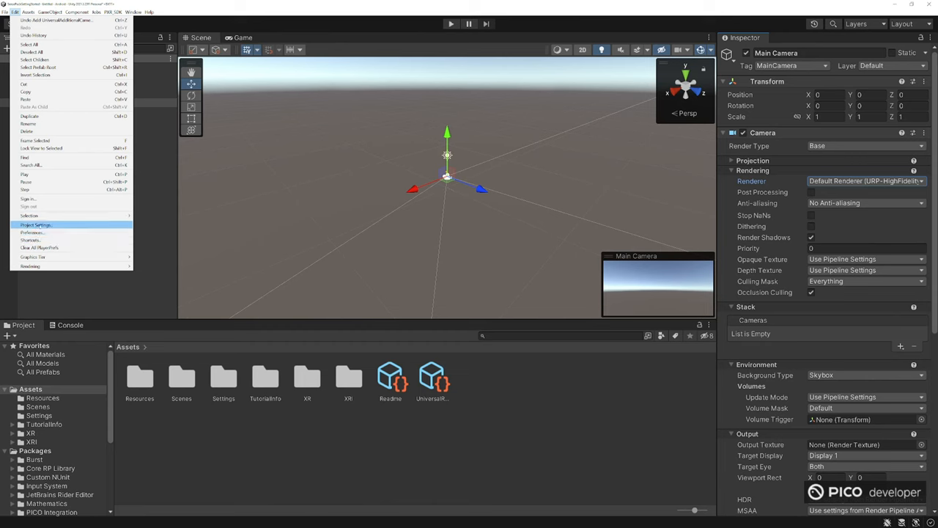
Step: Make Performant the active quality level in Project Settings
click(35, 224)
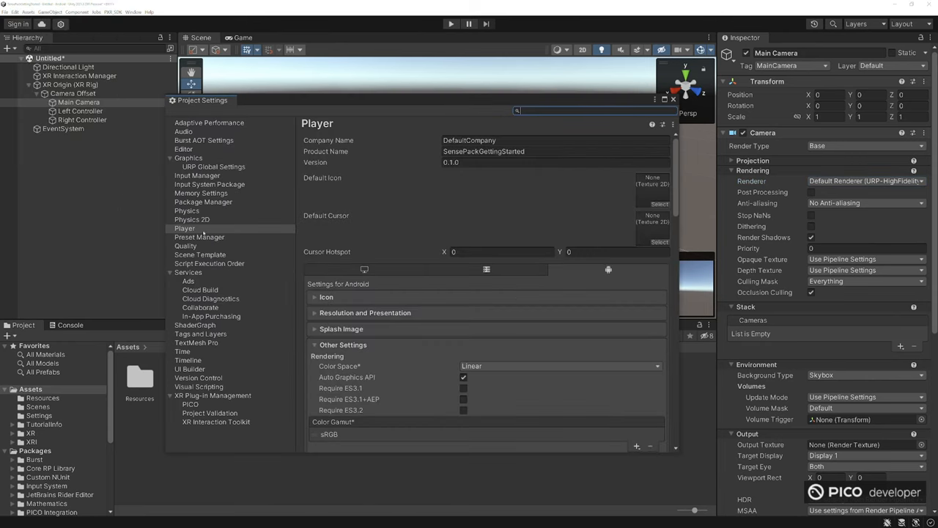
click(185, 247)
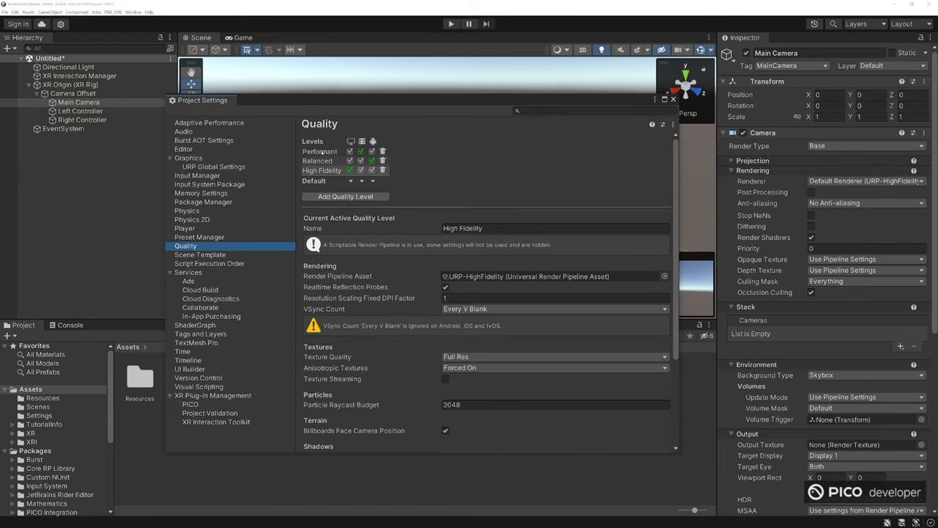
click(319, 151)
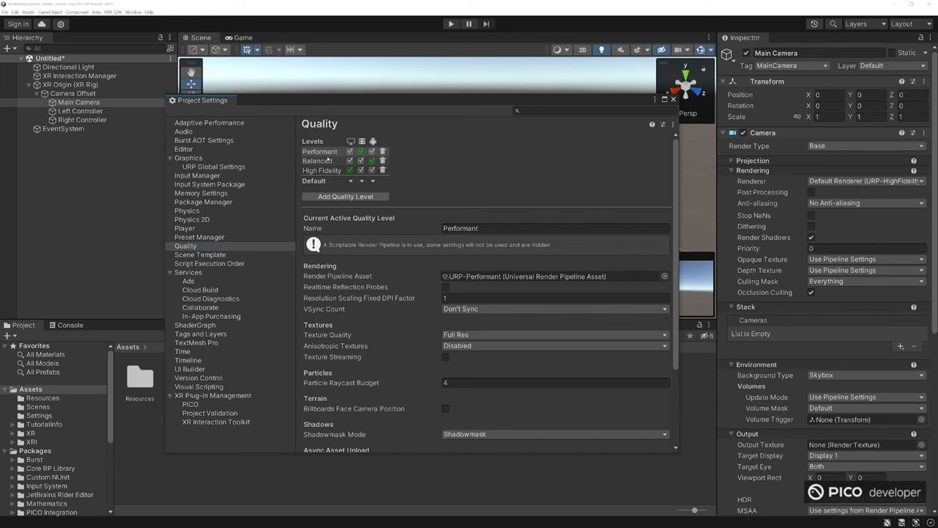
mouse_move(510, 250)
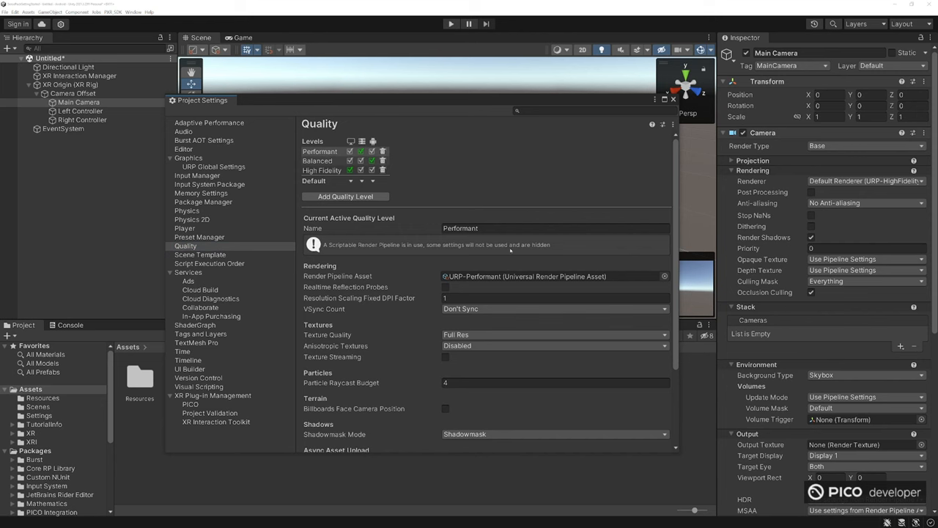
Step: Set URP-Performant as the Scriptable Render Pipeline asset in Graphics settings
scroll(down, 3)
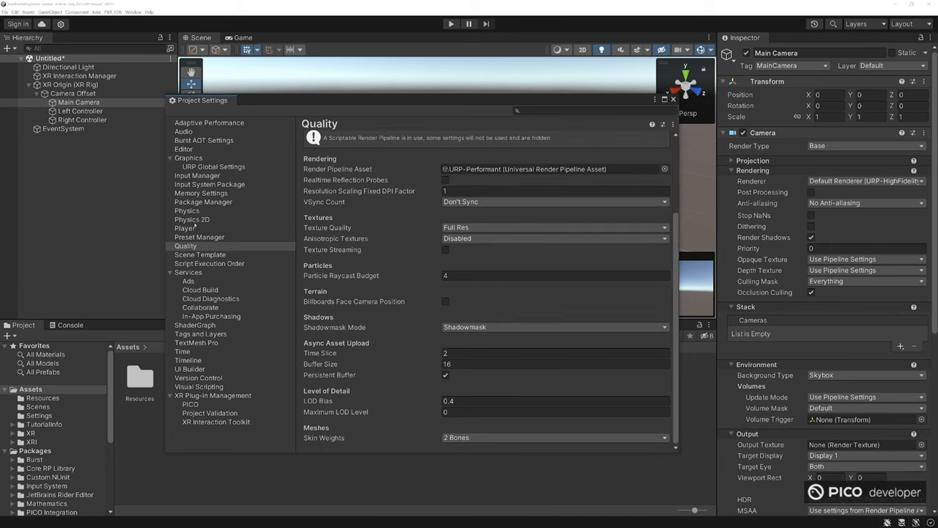
click(187, 158)
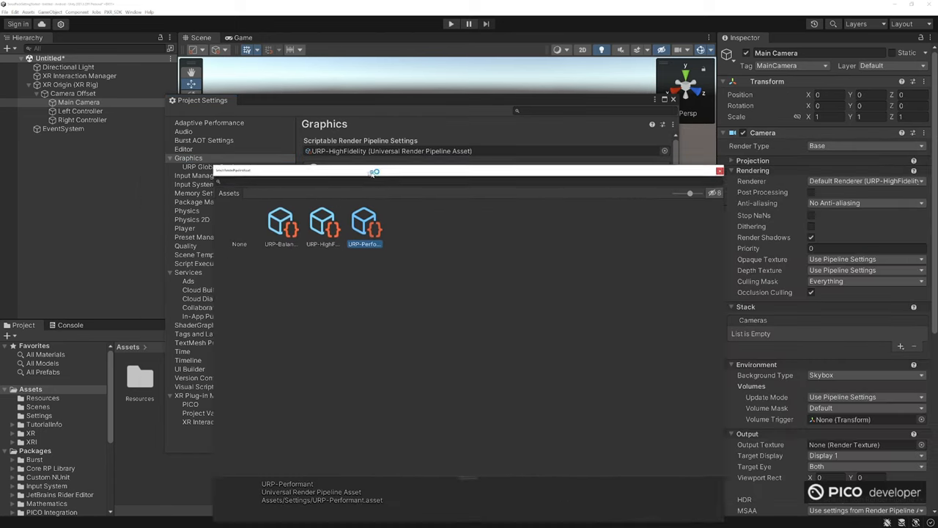
click(363, 223)
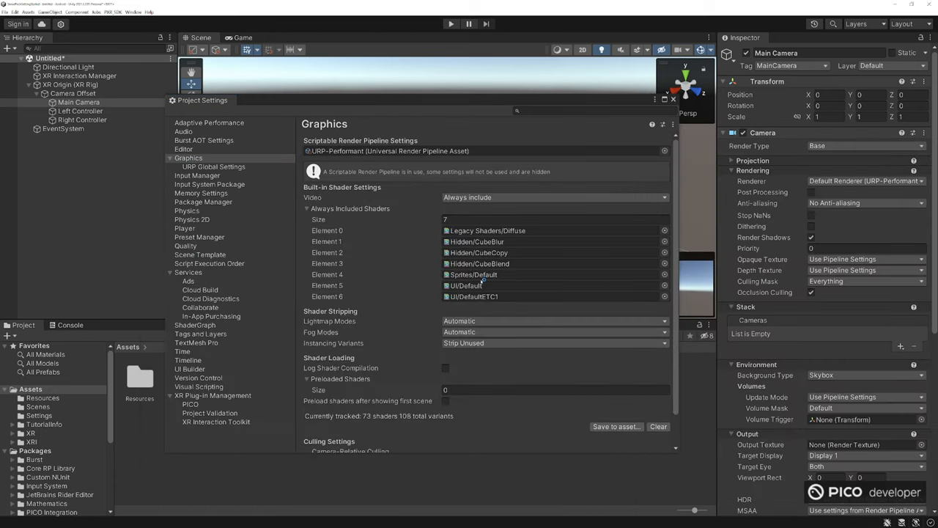
mouse_move(423, 234)
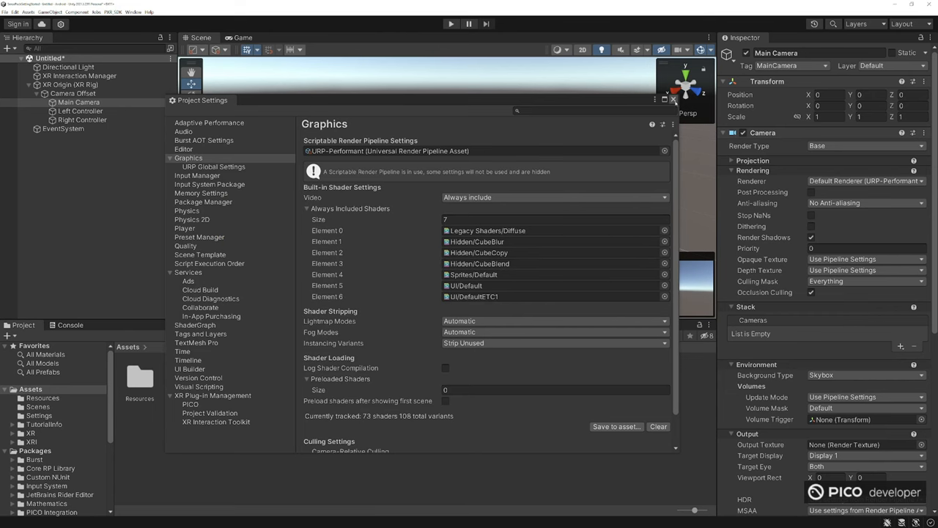
Step: Set the Main Camera to FXAA anti-aliasing with a solid black background and HDR off
click(672, 100)
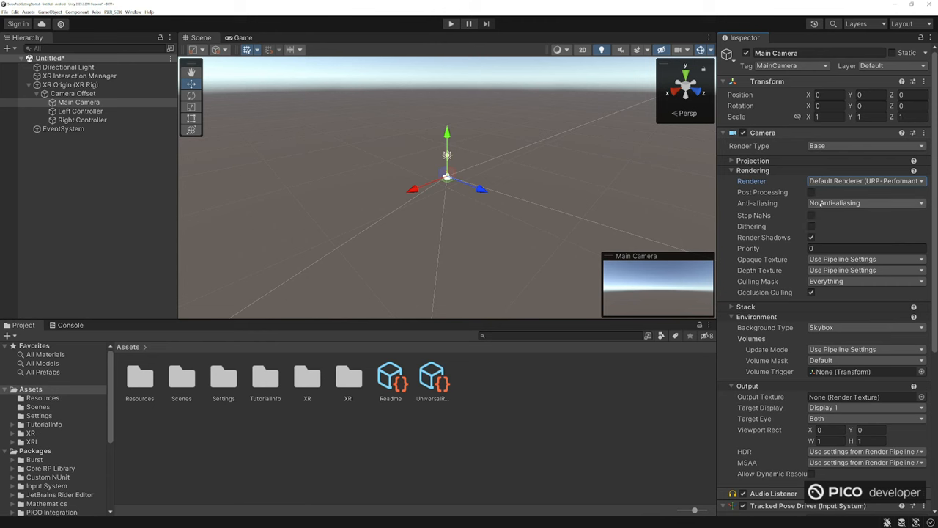
click(865, 203)
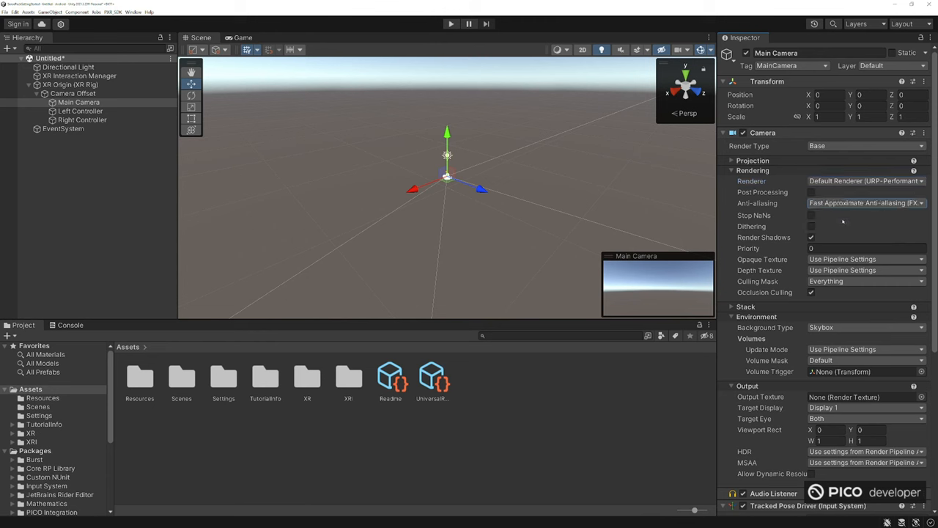
click(865, 202)
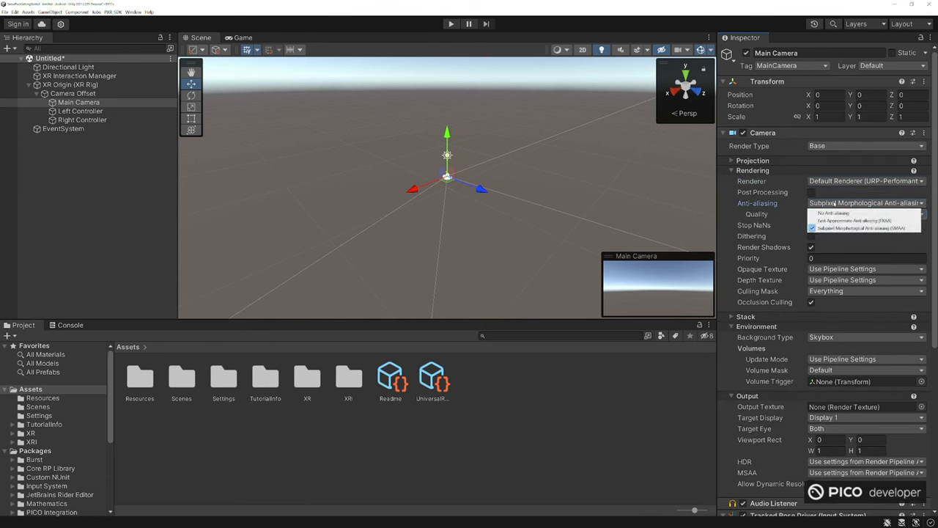
click(854, 220)
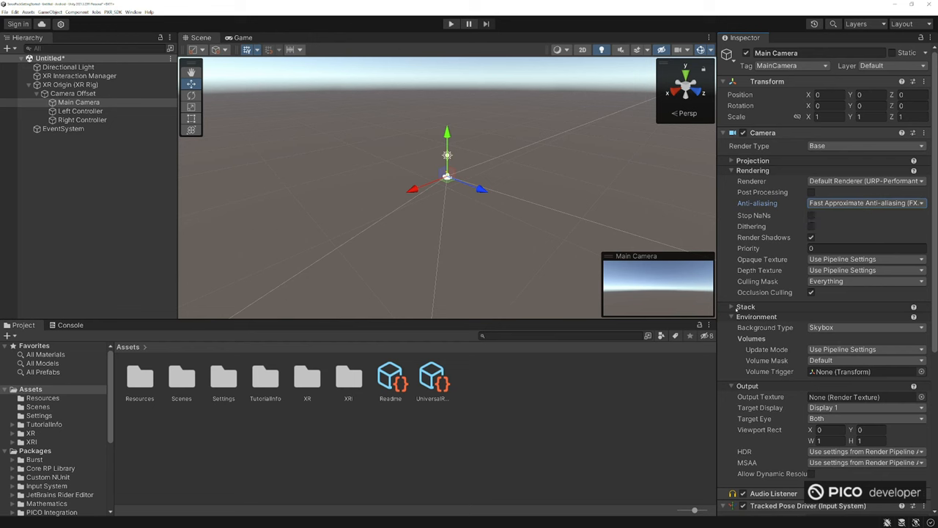
scroll(down, 3)
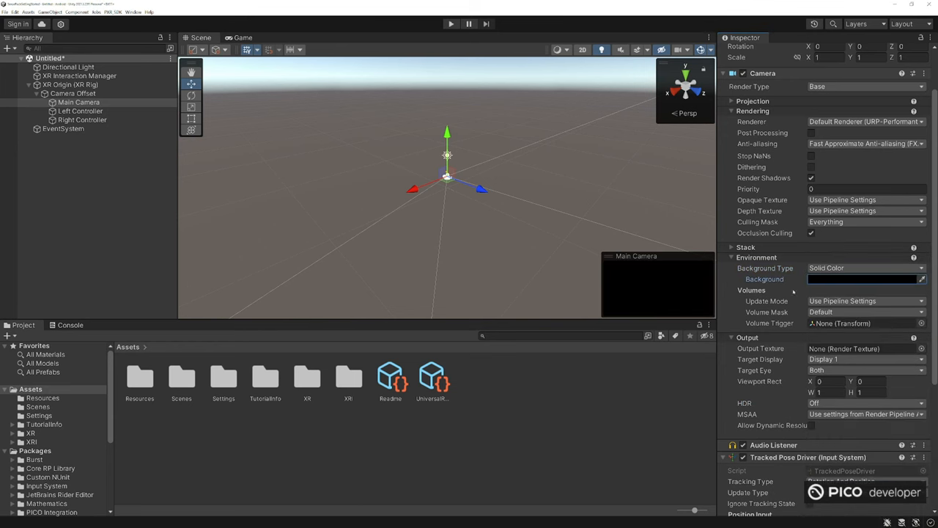
scroll(down, 3)
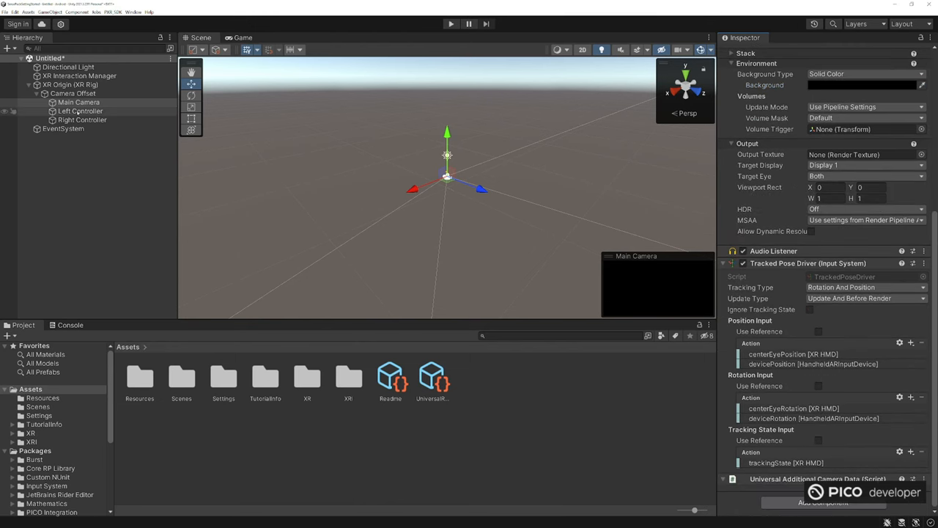
Step: Browse to the PICO Integration Prefabs folder while viewing the Left Controller's XR Controller settings
click(80, 111)
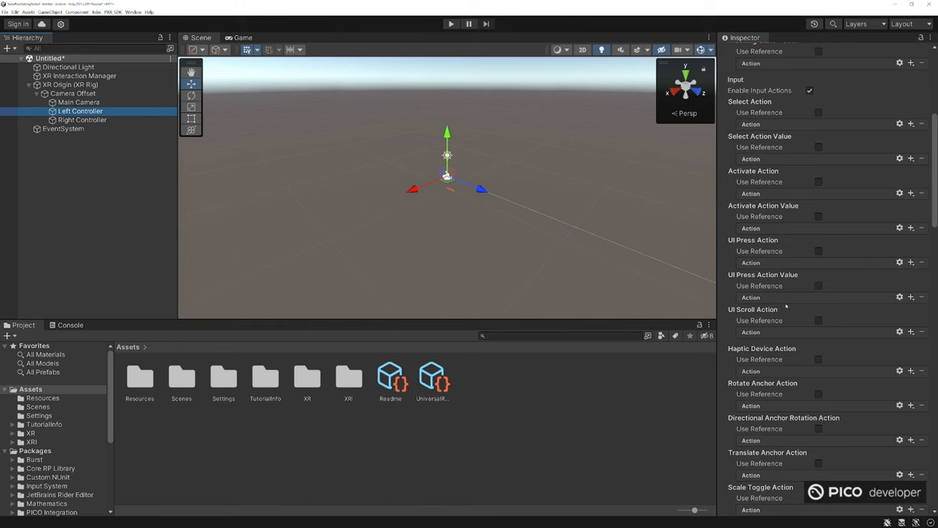
scroll(down, 3)
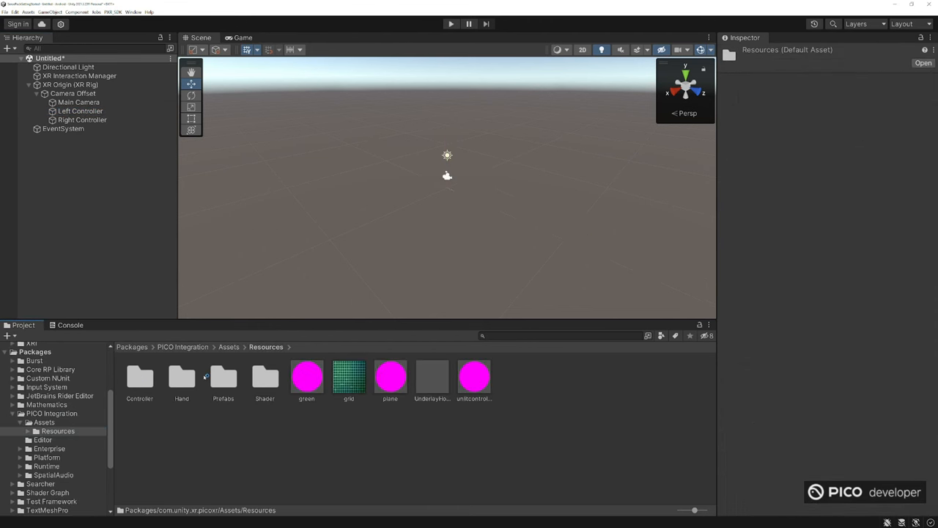
double_click(223, 375)
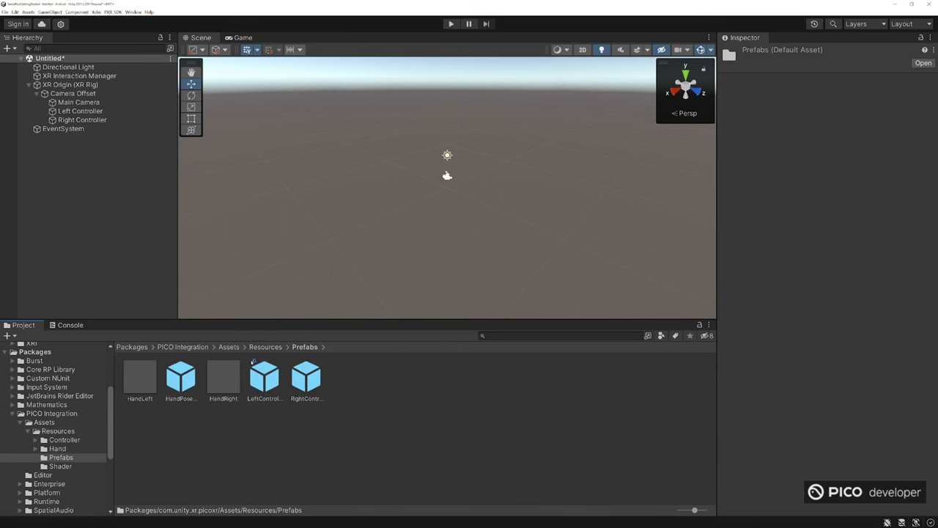
click(80, 111)
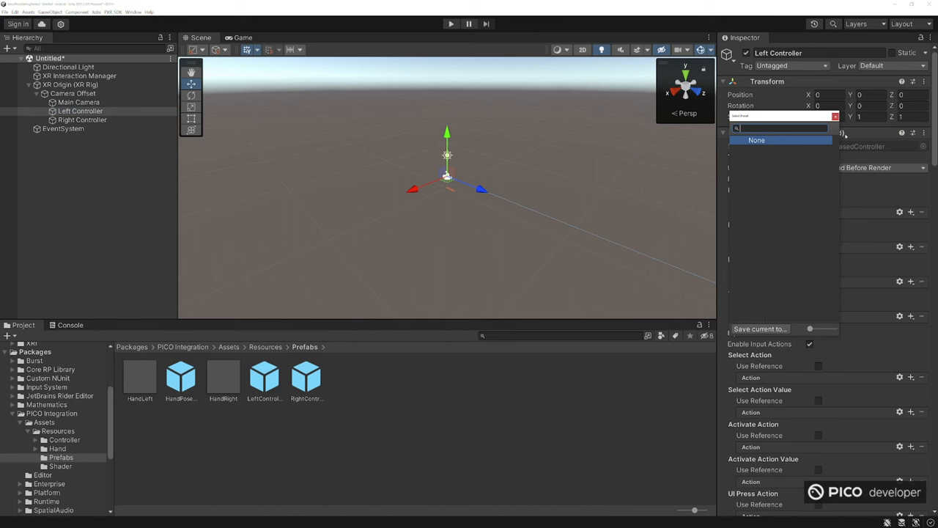
click(6, 11)
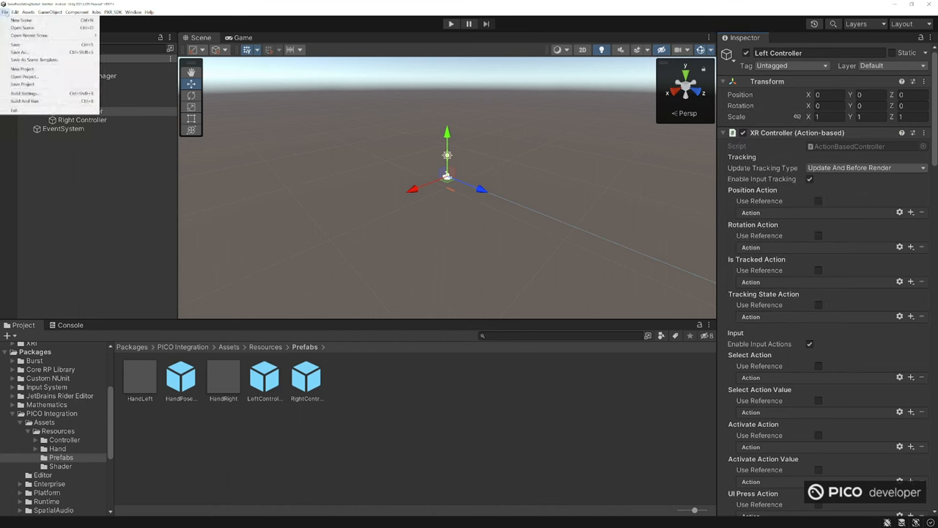
Step: Save the scene and import the XR Interaction Toolkit 2.5.1 Starter Assets sample
click(132, 11)
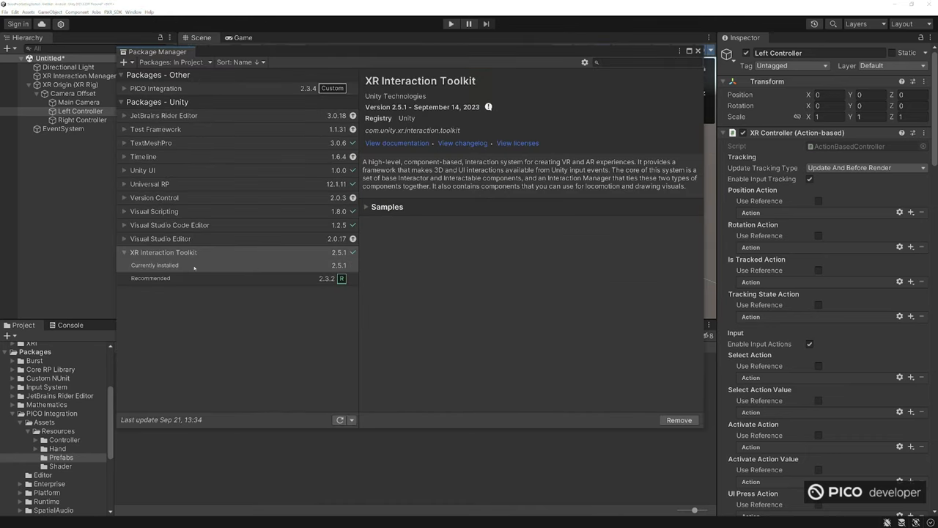
click(387, 206)
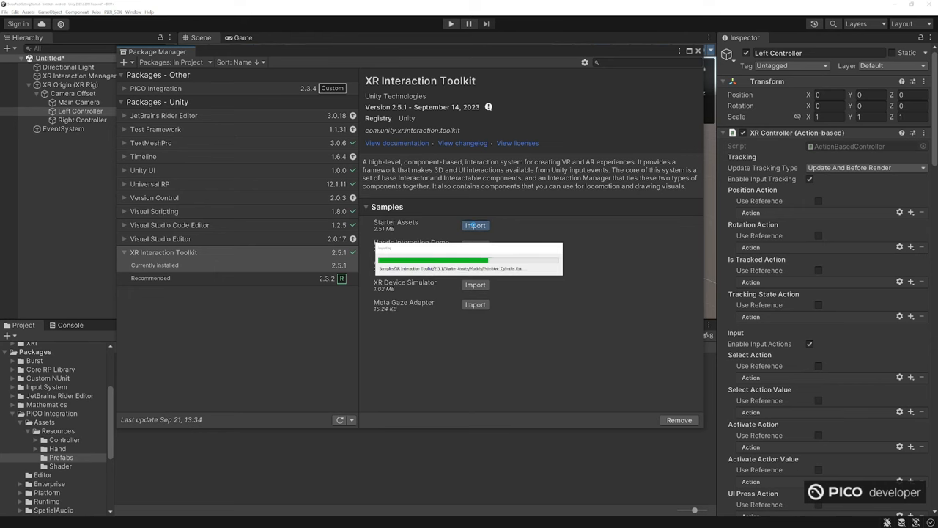
click(475, 226)
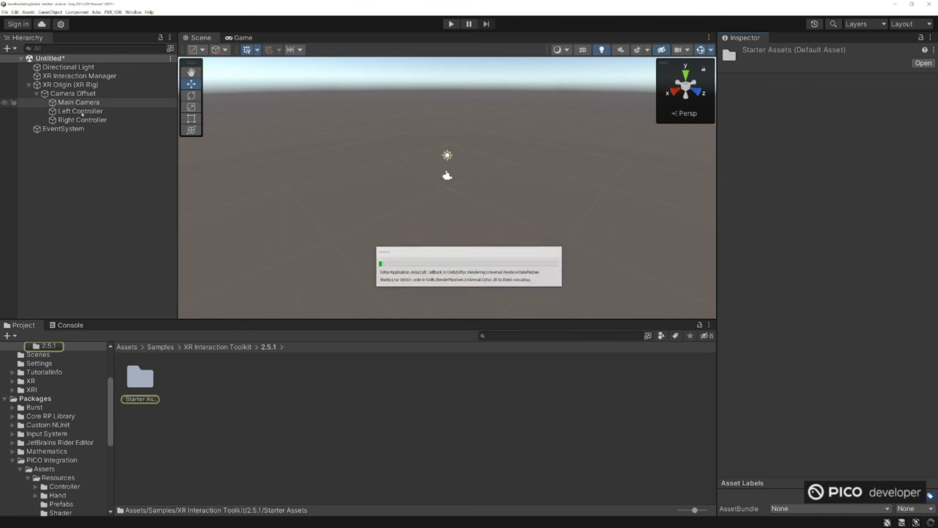
Step: Apply the XRI Default Left Controller input preset to the Left Controller
click(79, 112)
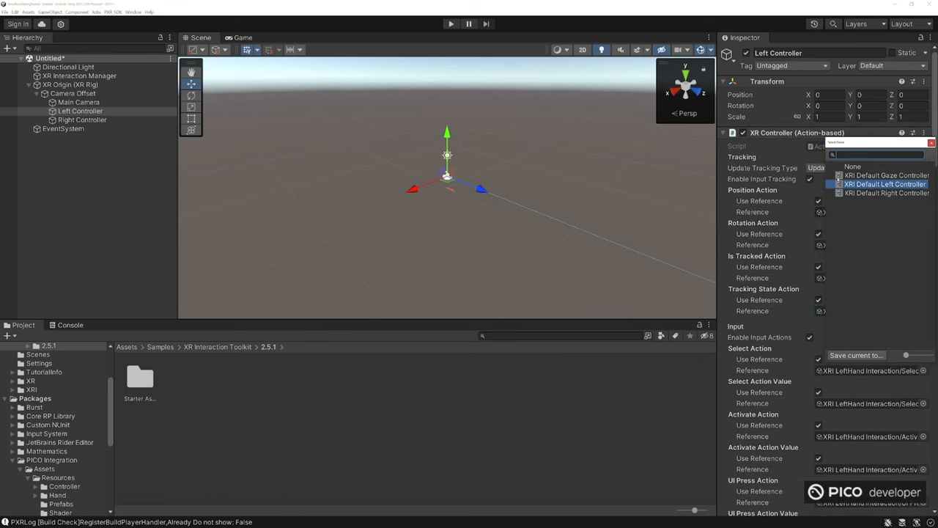
click(82, 121)
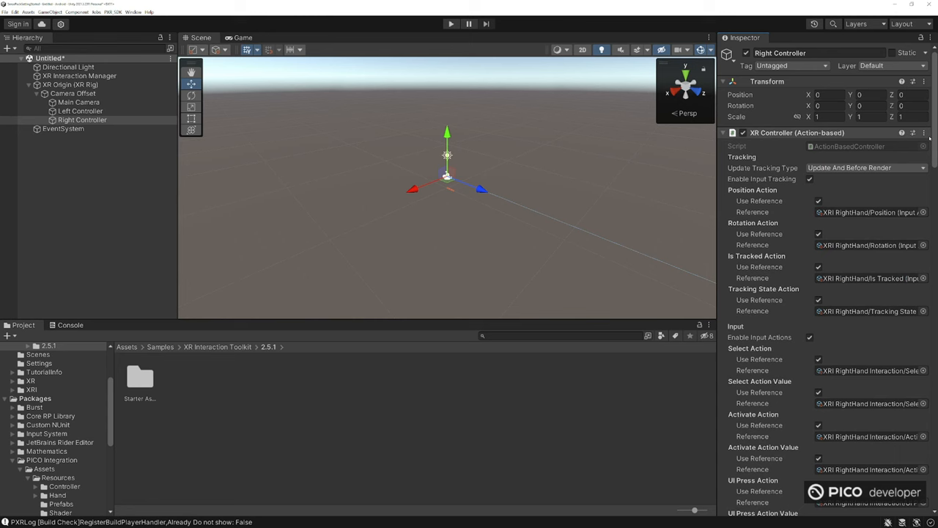
click(80, 112)
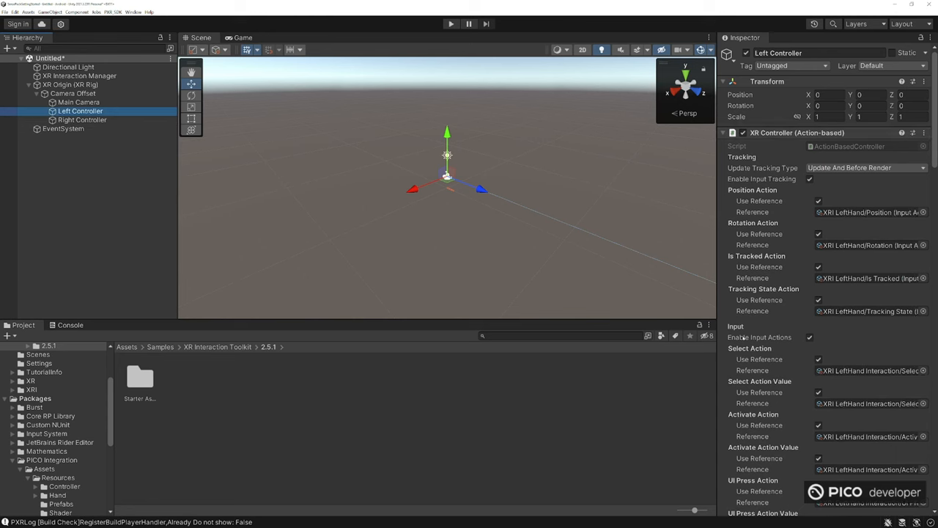
scroll(down, 3)
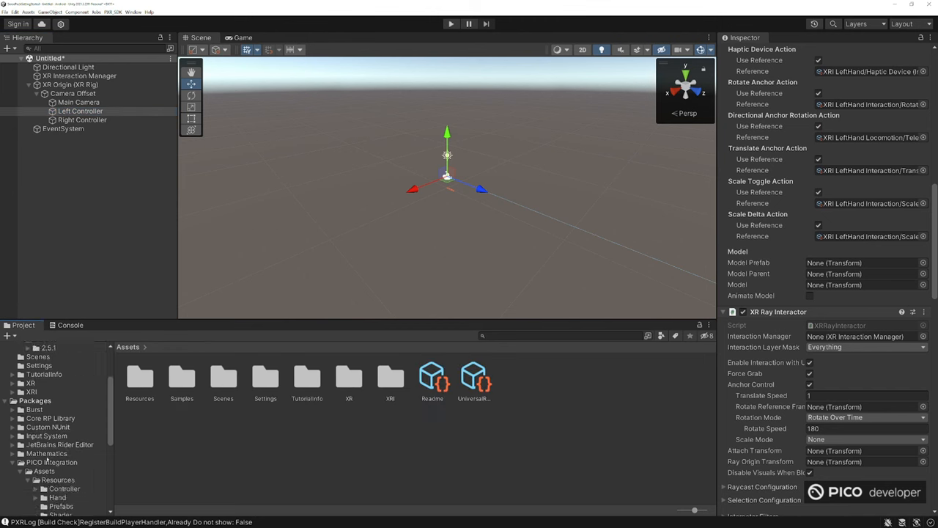
Step: Assign the PICO LeftControllerModel prefab and adjust the ray line colour
click(62, 439)
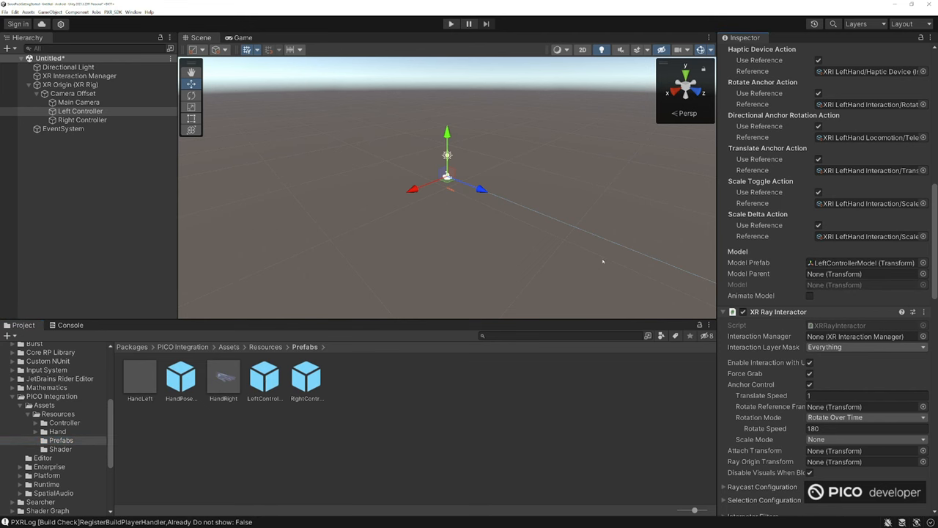
scroll(down, 3)
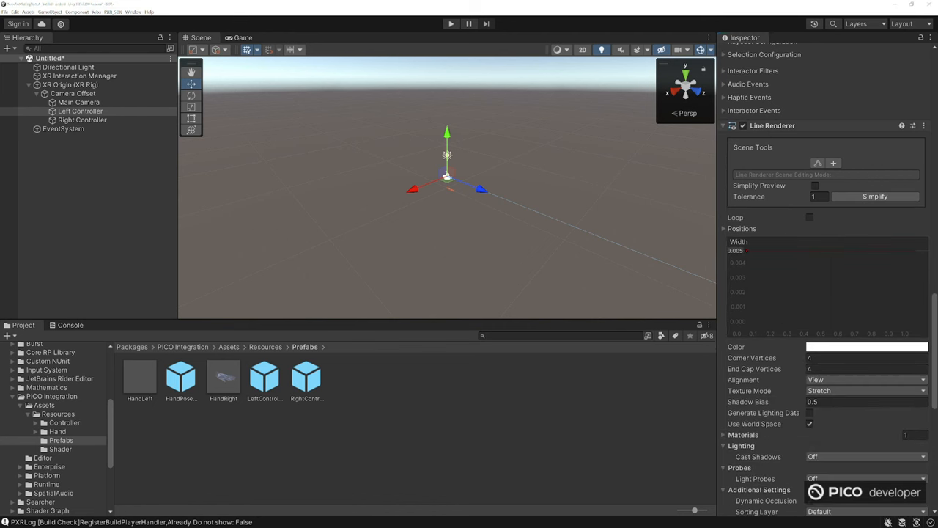
click(866, 346)
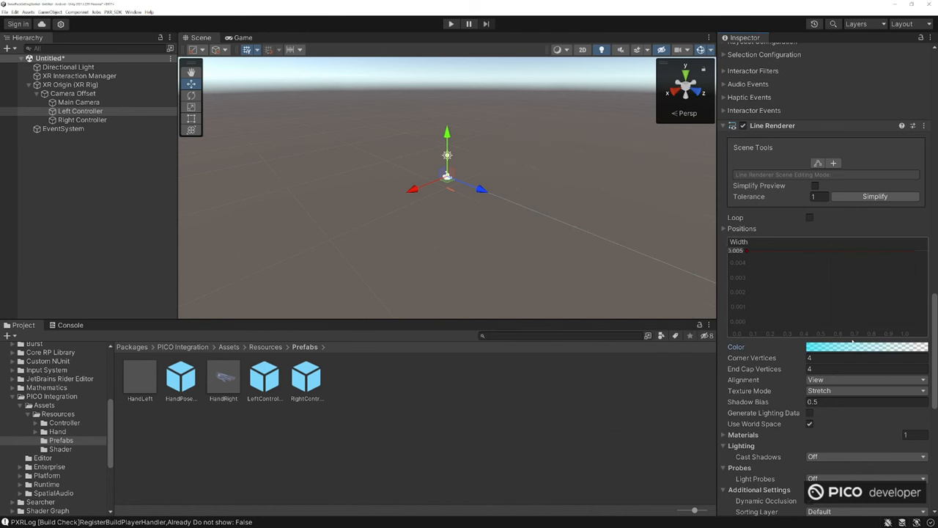
scroll(down, 3)
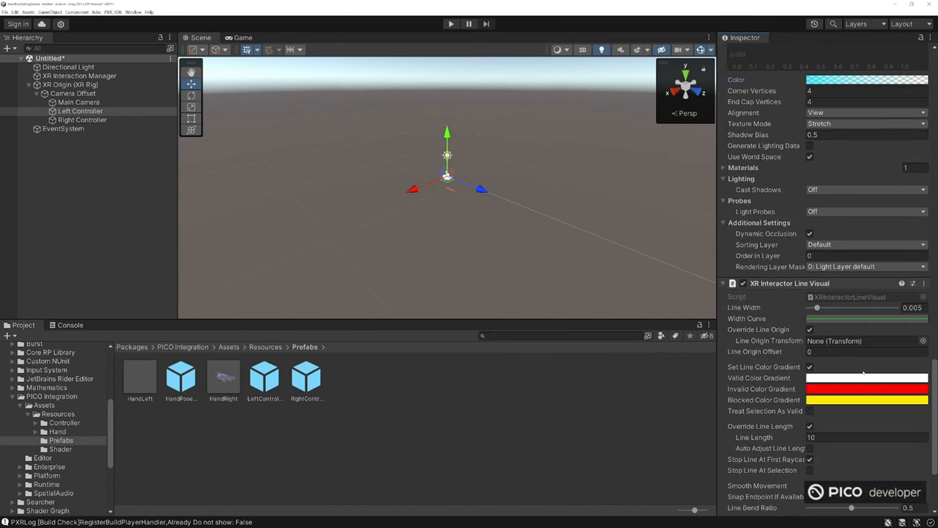
scroll(down, 3)
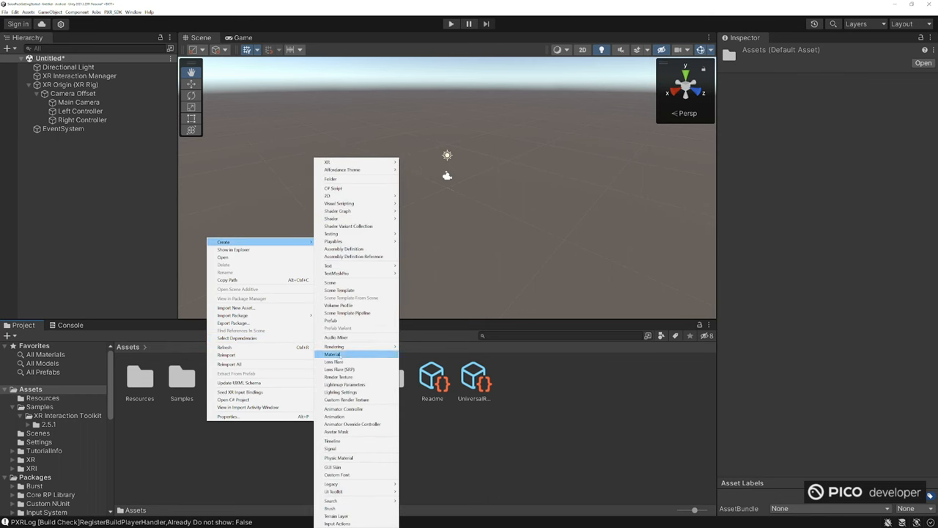
Step: Create a Materials folder holding a new LineRendererMat material
click(333, 353)
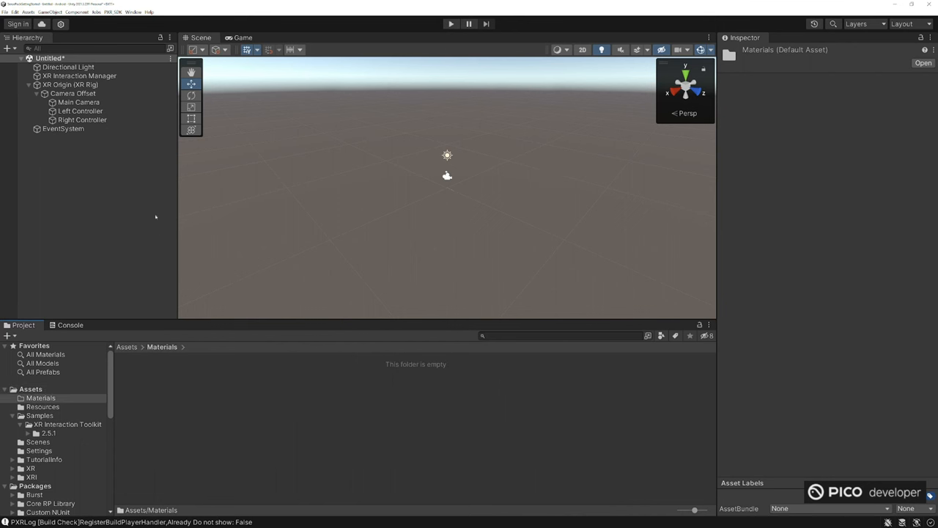
right_click(286, 205)
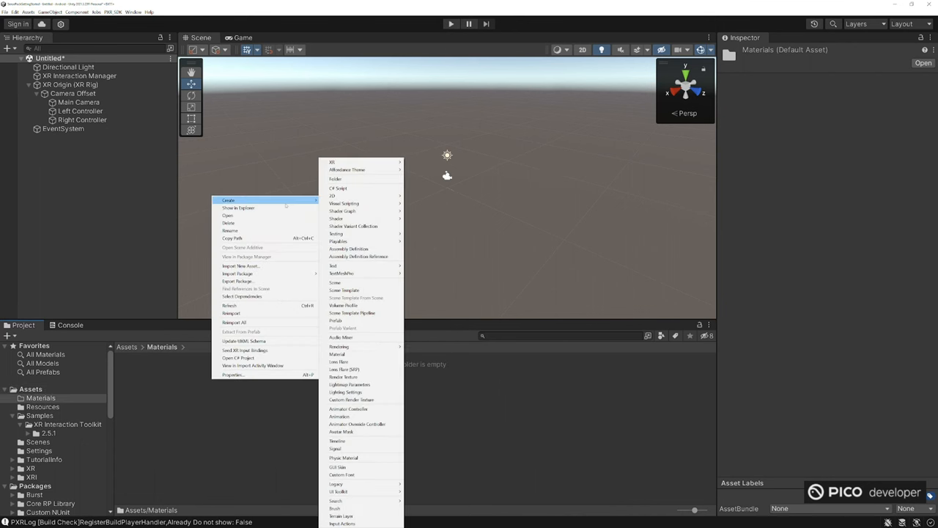
mouse_move(364, 265)
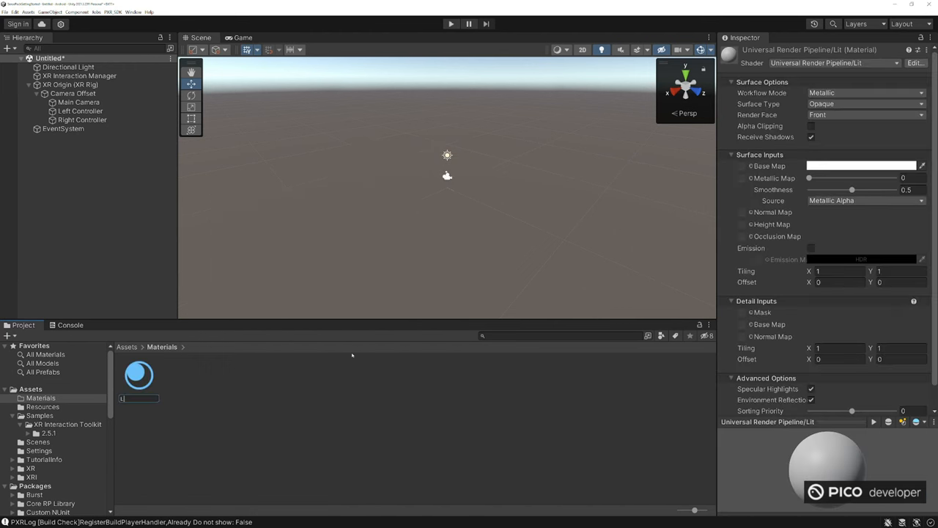
text(LineRenderer)
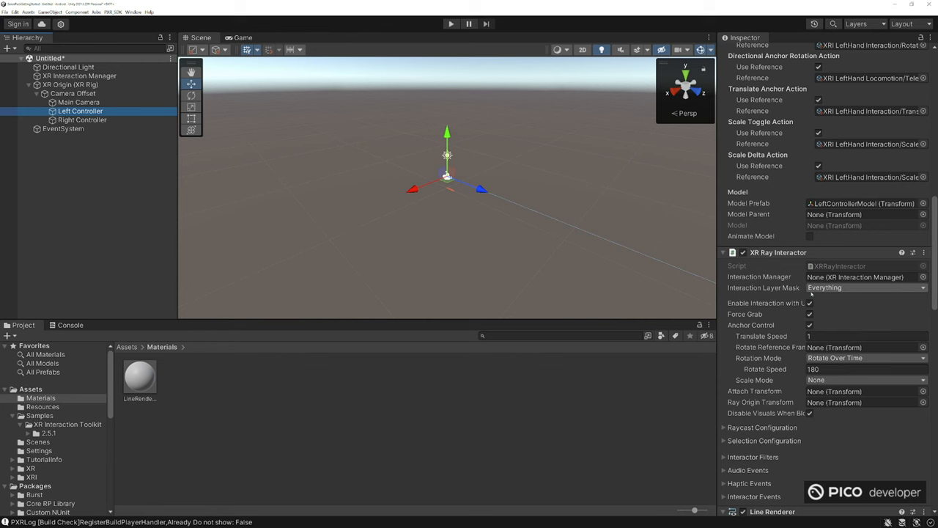
Step: Set LineRendererMat's Base Map colour to blue
scroll(down, 3)
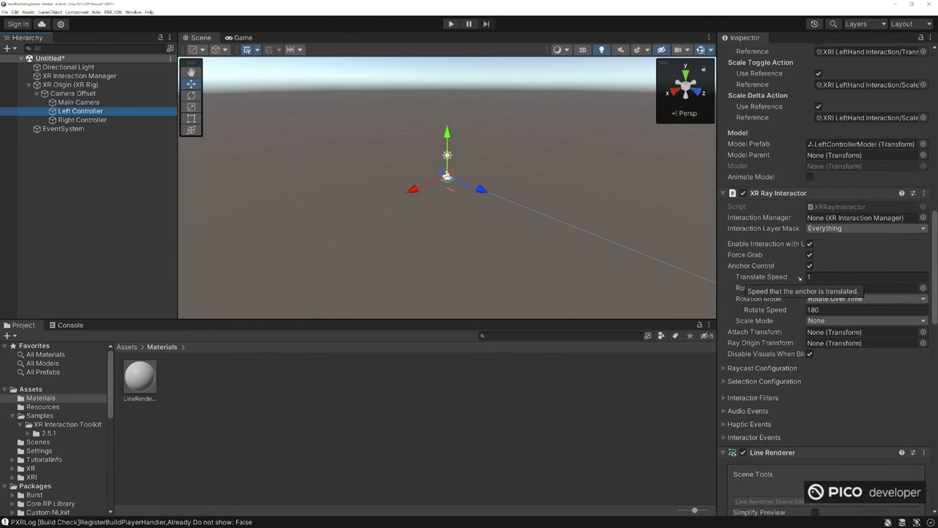
scroll(down, 3)
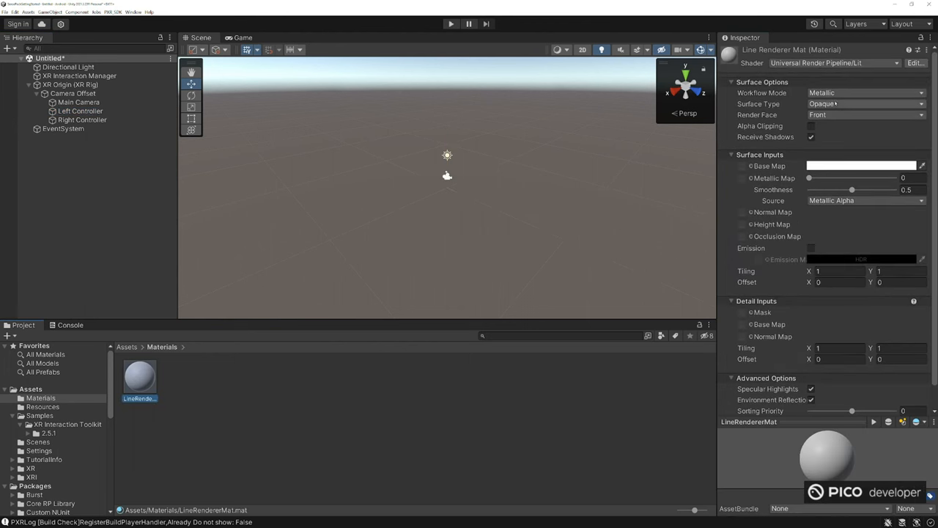
click(862, 165)
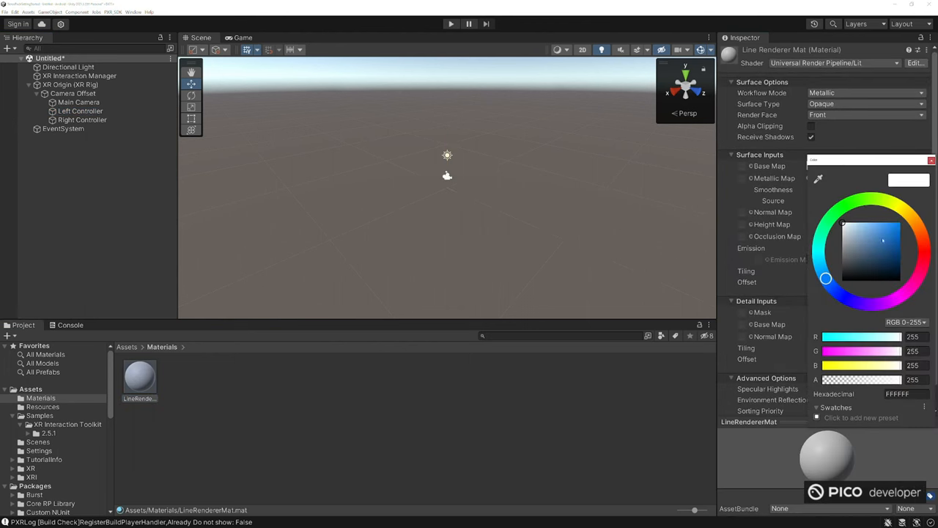
click(822, 270)
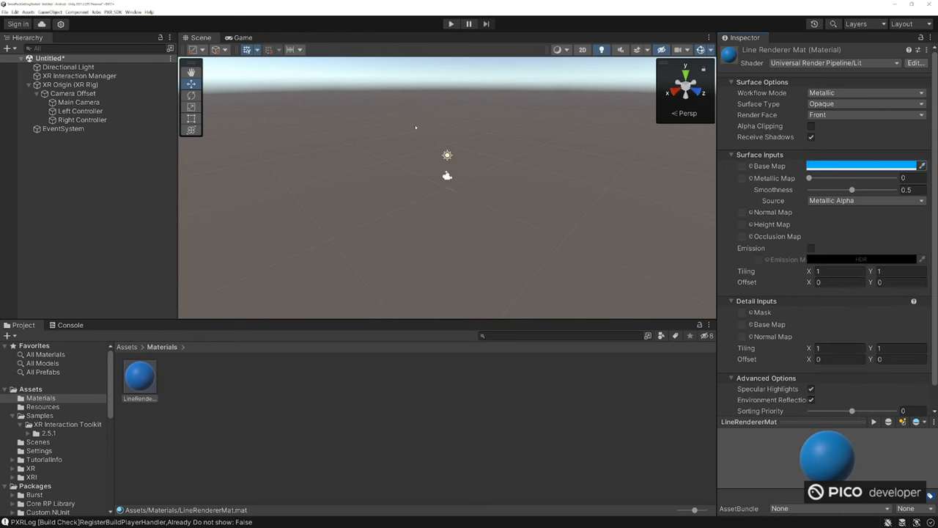
mouse_move(396, 123)
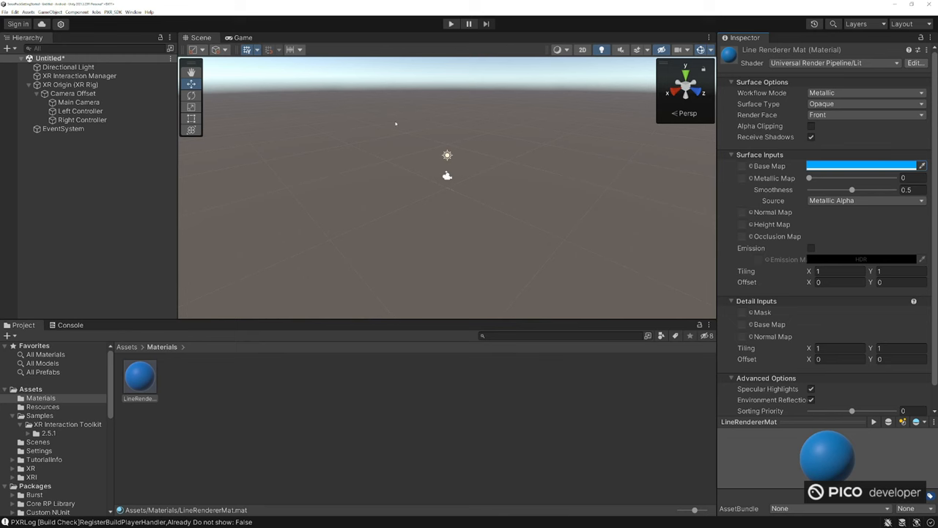
click(83, 120)
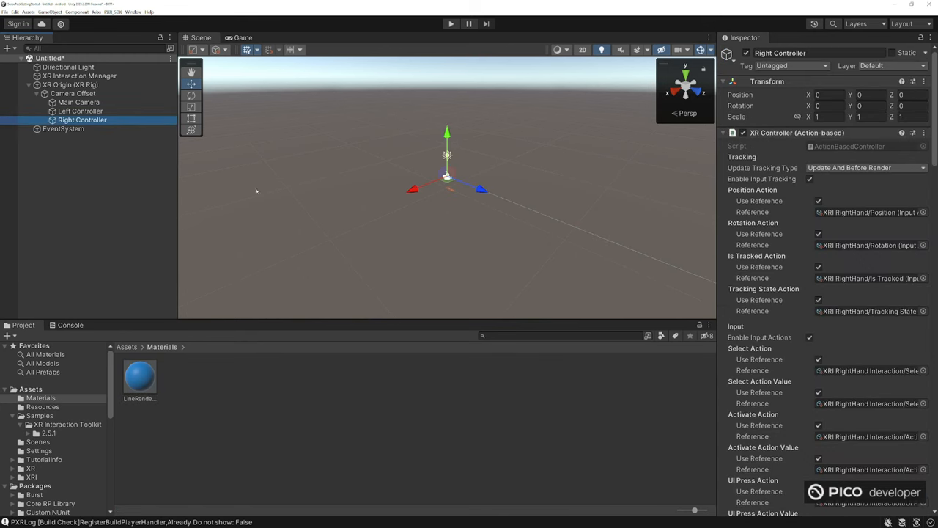
Step: Give the Right Controller the PICO RightControllerModel and enable Video Seethrough on XR Origin
click(79, 112)
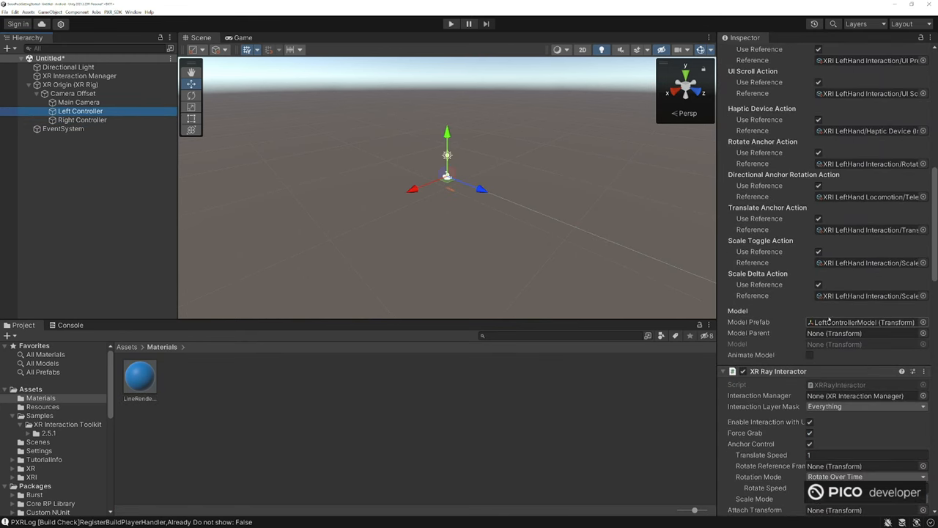
click(82, 120)
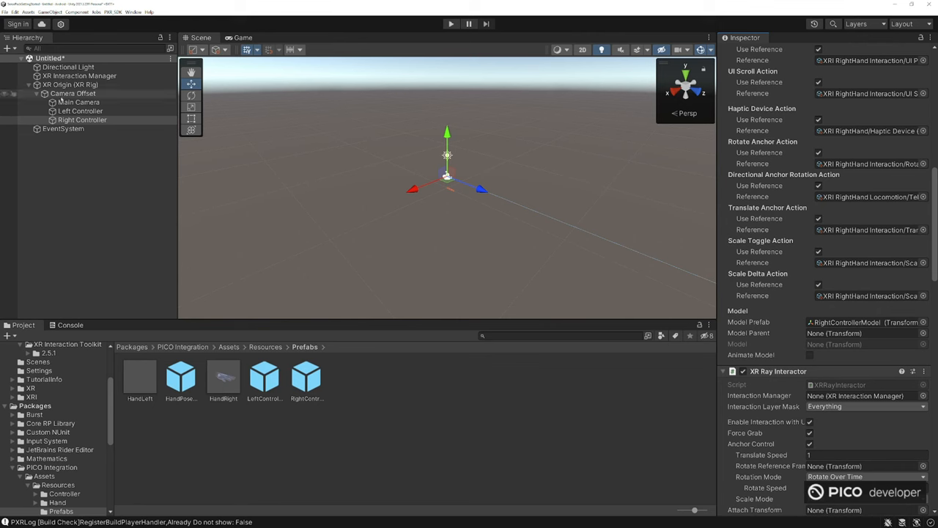
click(80, 103)
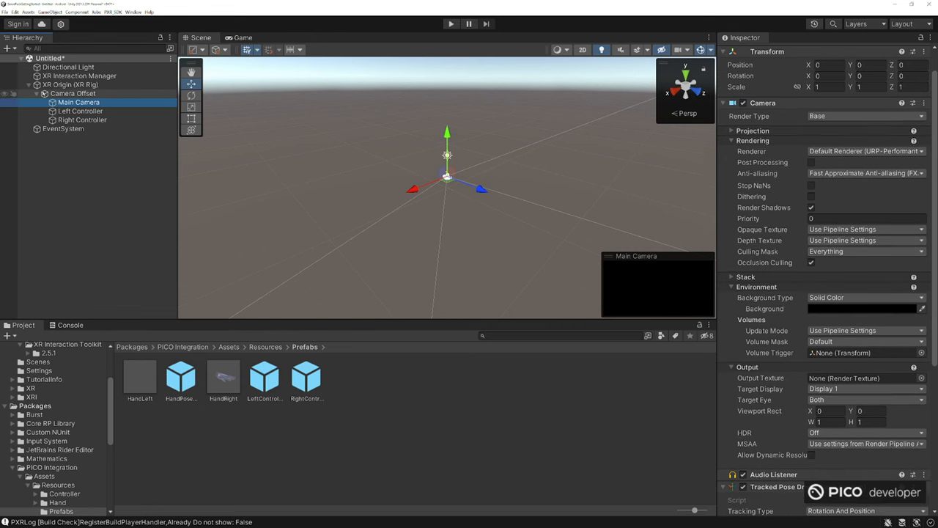
click(70, 83)
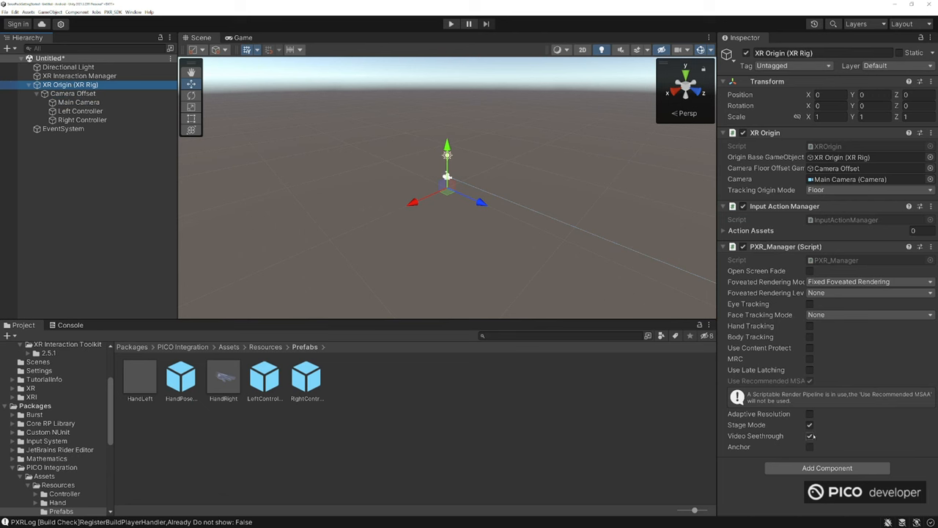
click(35, 94)
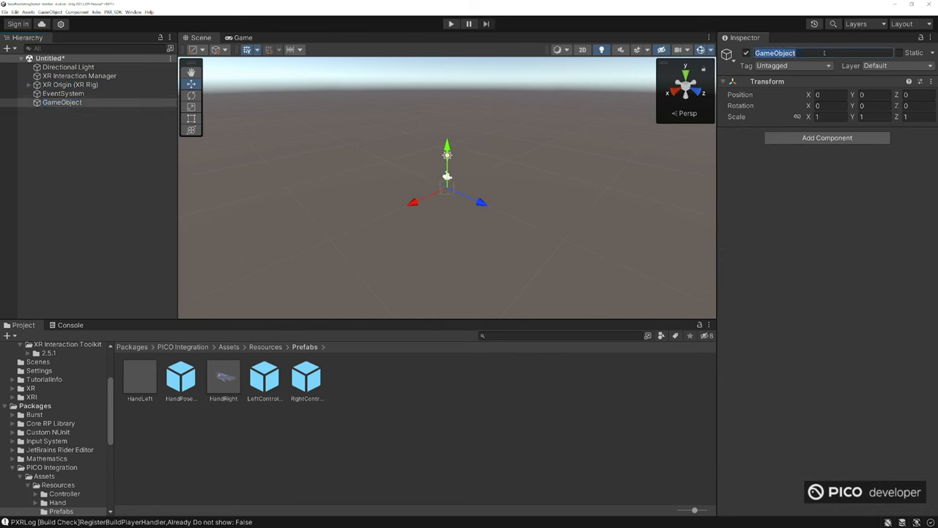
Step: Name the empty object Managers and create a Scripts folder in Assets
text(Managers)
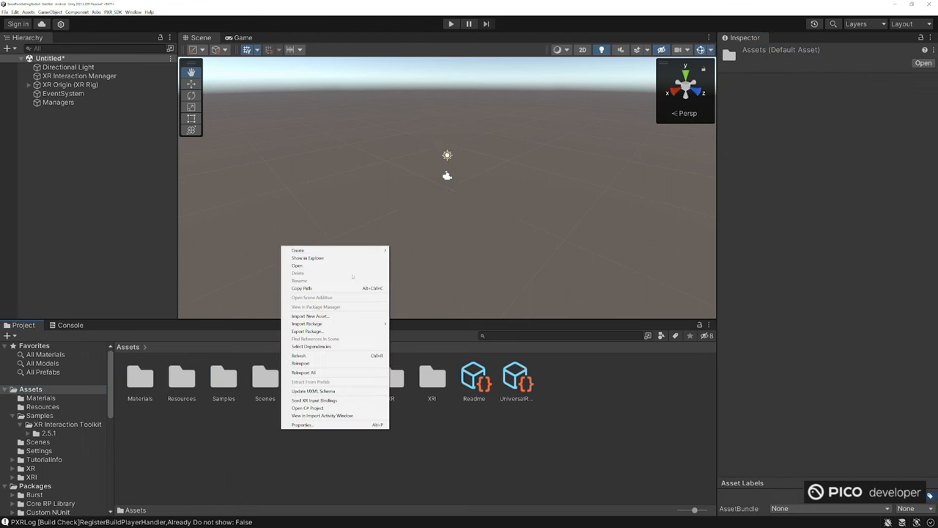
click(299, 249)
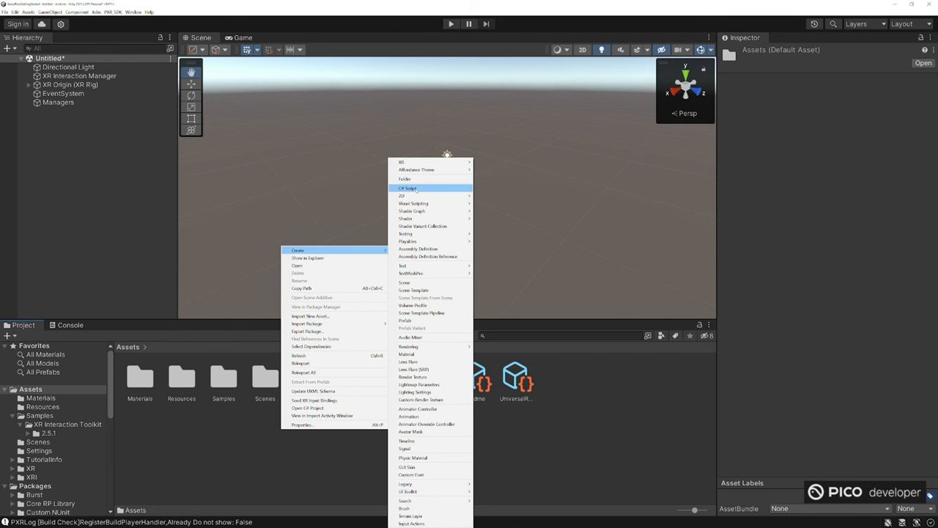
click(408, 188)
text(M)
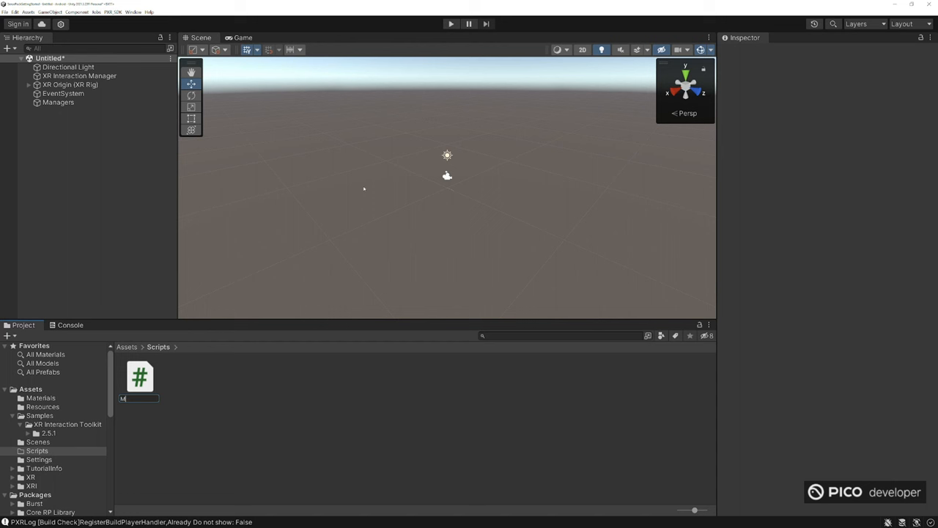
Step: Create a C# script named SensePackMR in the Scripts folder
text(SensePackMR)
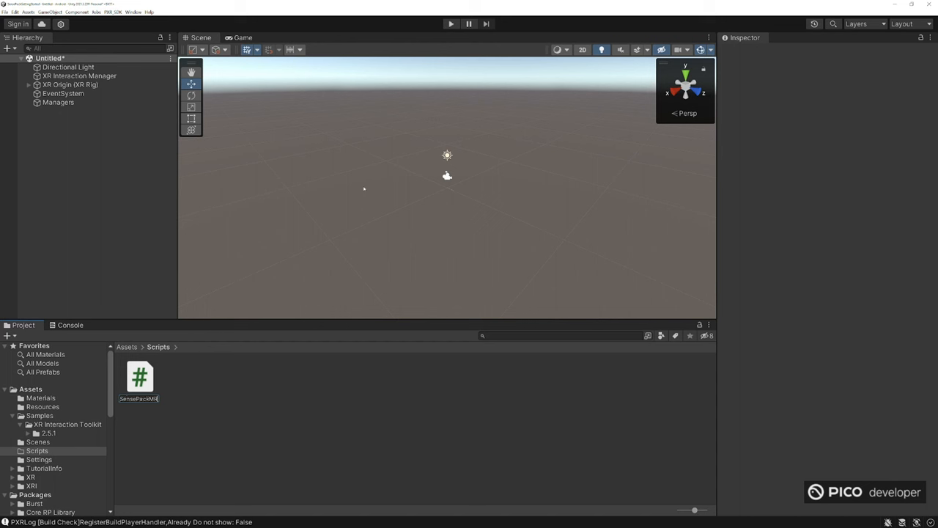
click(138, 379)
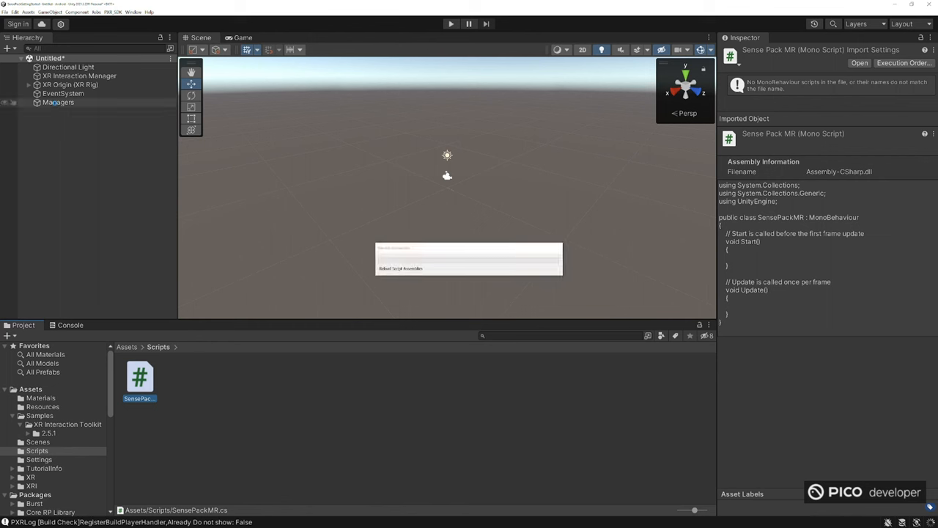
right_click(59, 103)
text(s)
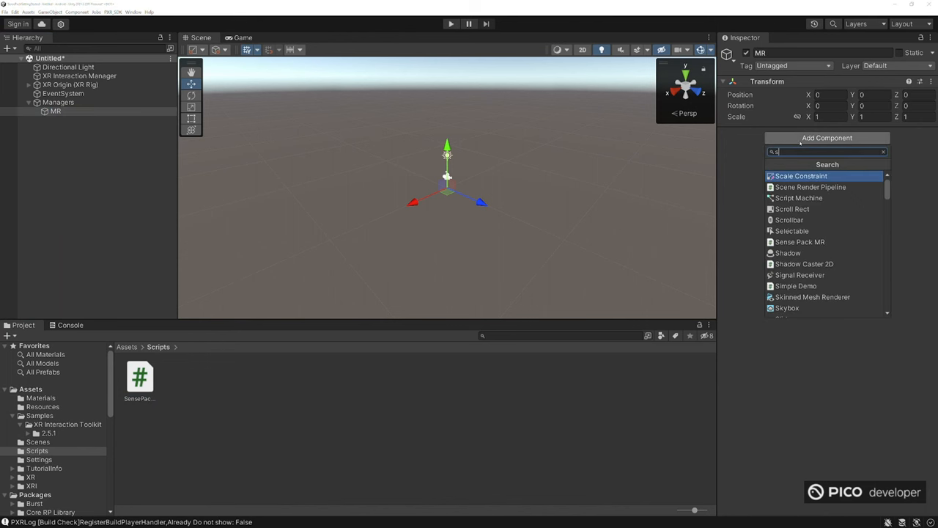
Step: Add the Sense Pack MR component to the MR object and open SensePackMR in the code editor
click(801, 242)
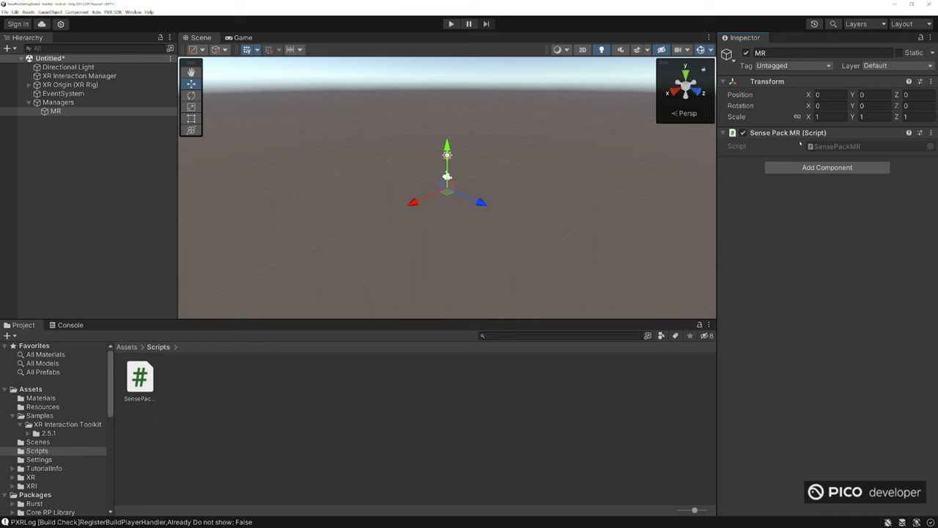
click(140, 379)
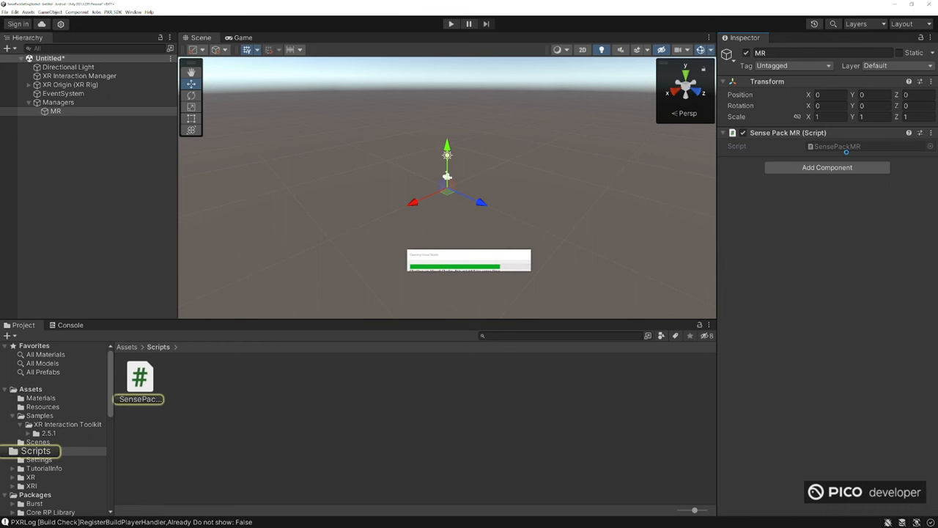
double_click(139, 375)
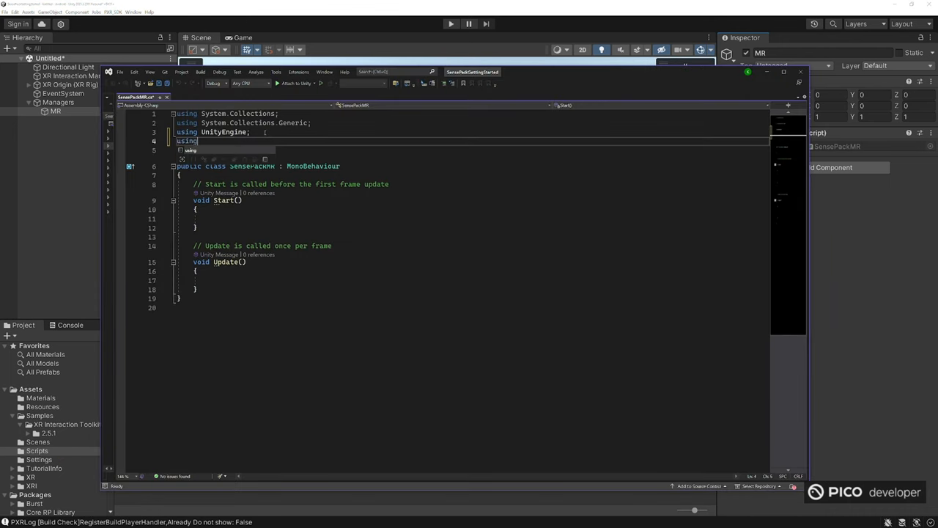
Step: Import Unity.XR.PXR and enable video see-through in Awake
text(Unity.)
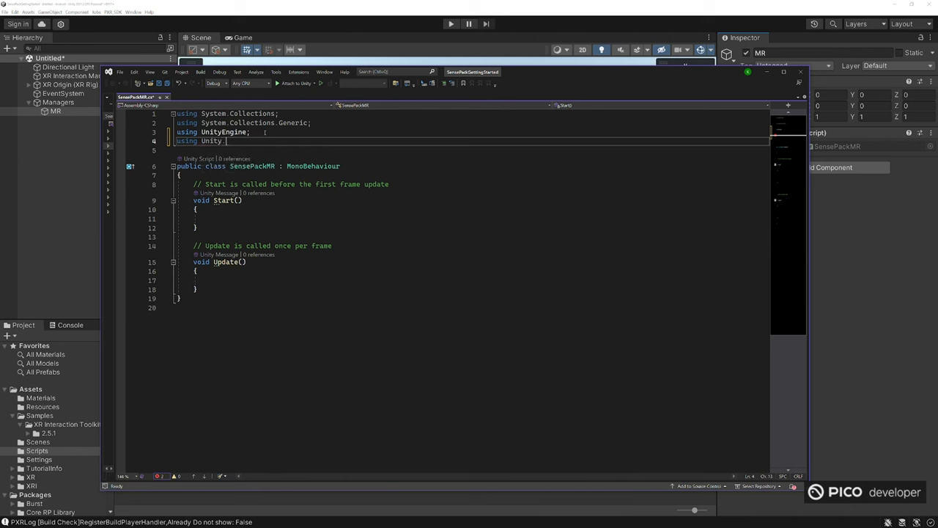
text(XR.PXR;)
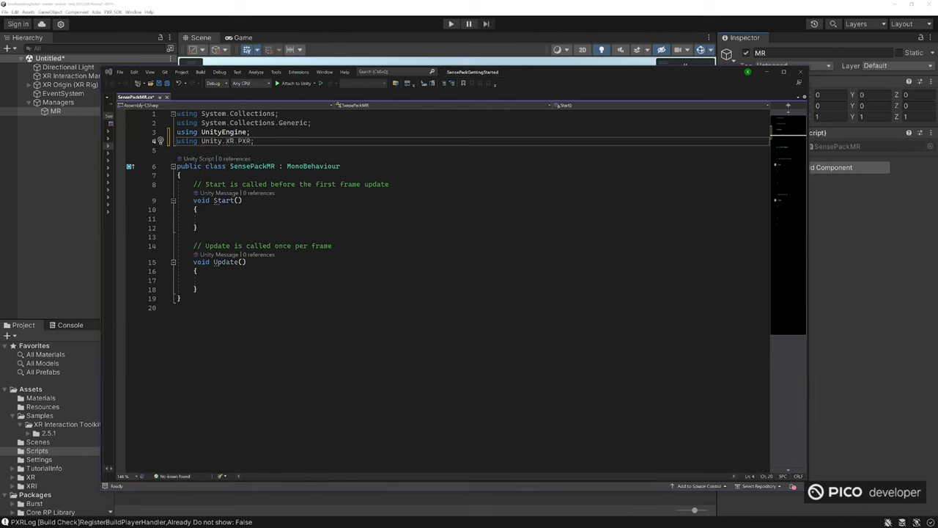
text(aw)
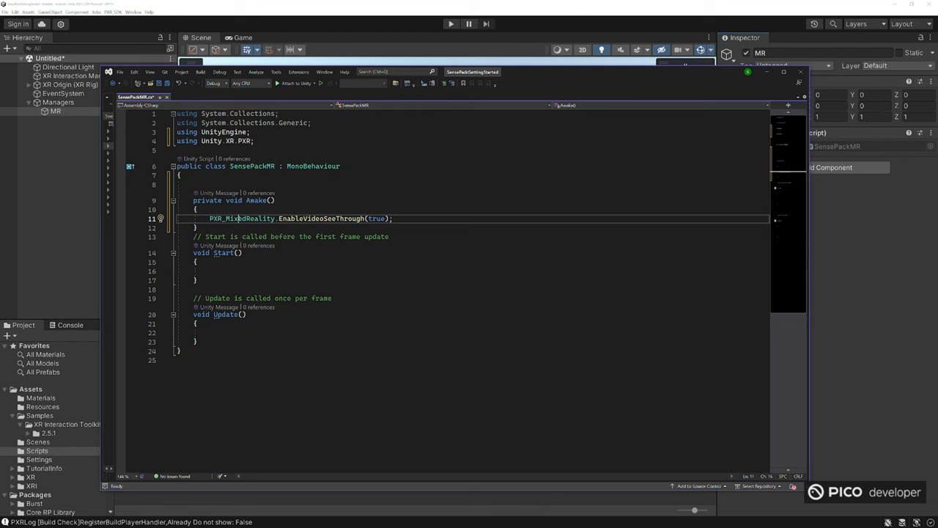
double_click(242, 217)
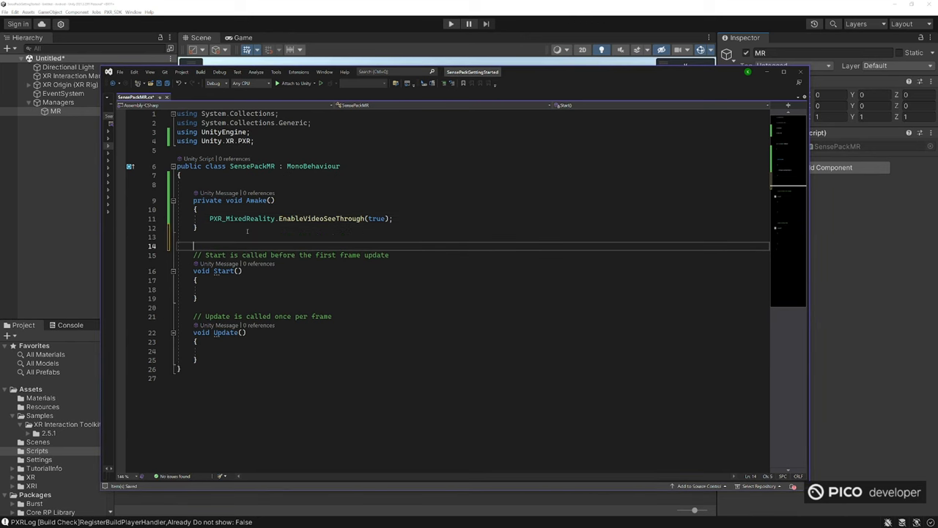
Step: Add OnApplicationPause that re-enables video see-through when the app resumes, with a comment
text(onApplicationPause(bool pause)
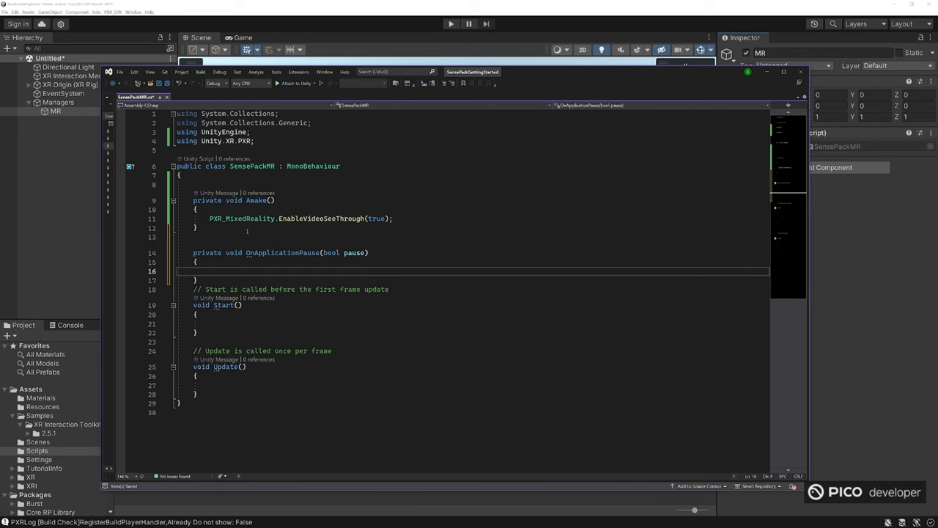
text(if())
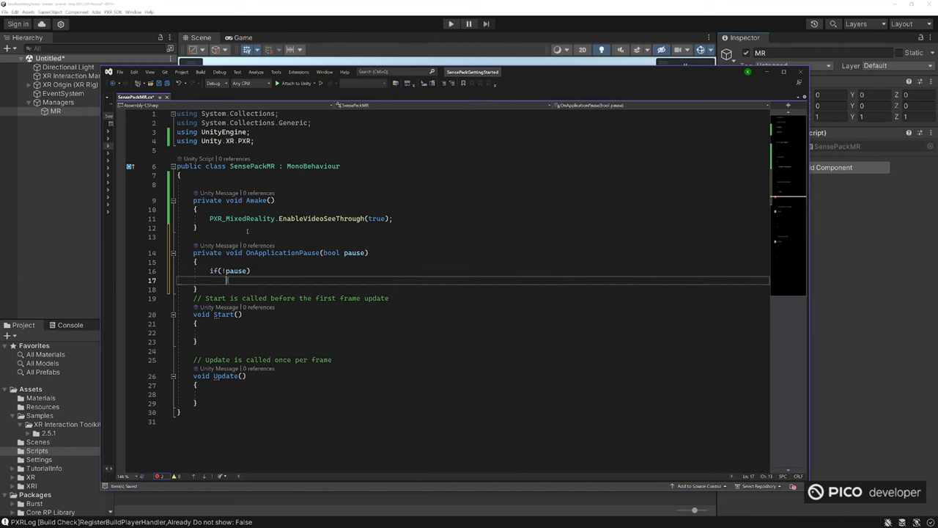
text(pause= false;)
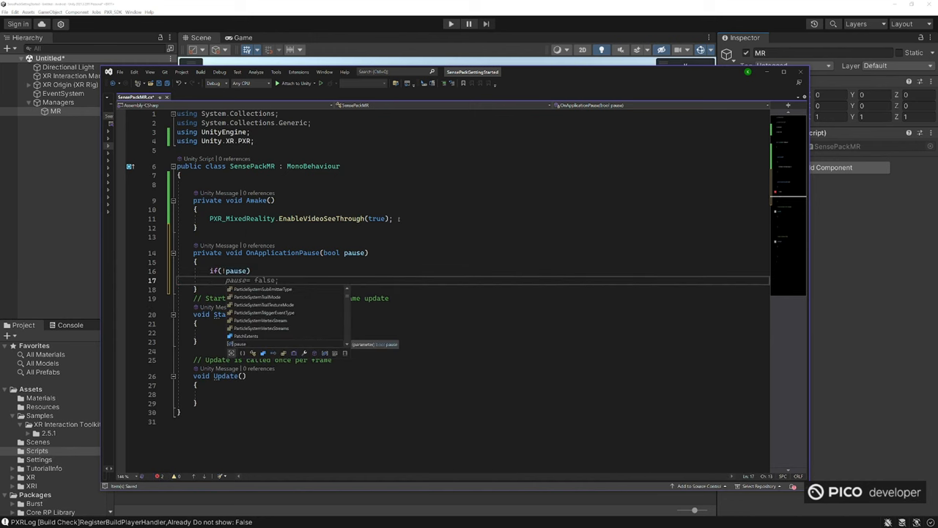
text(PXR_MixedReality.EnableVideoSeeThrough(true);)
text(//)
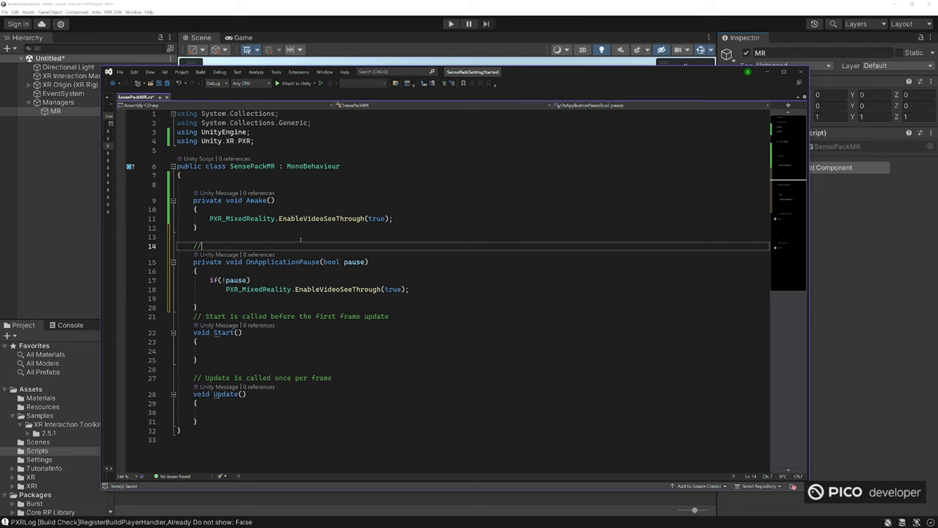
text(Re-enable seethrough after the app r)
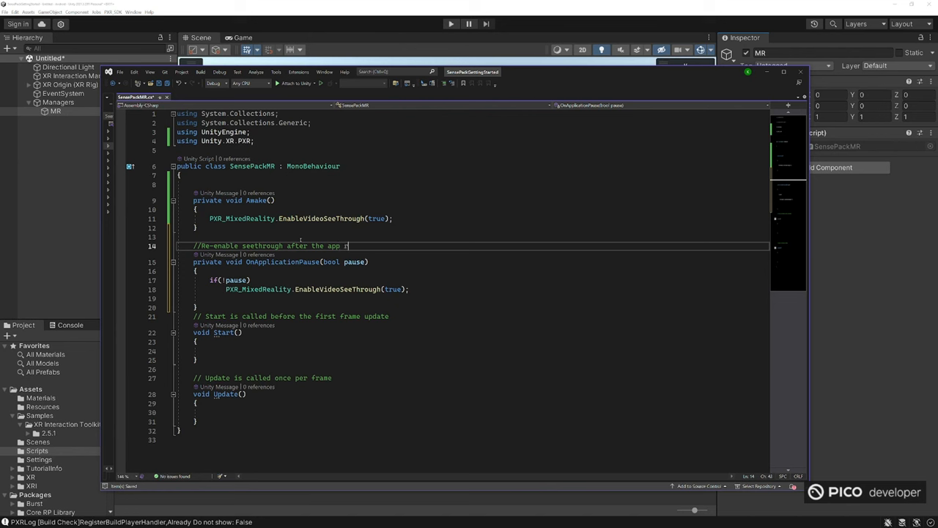
text(esumes)
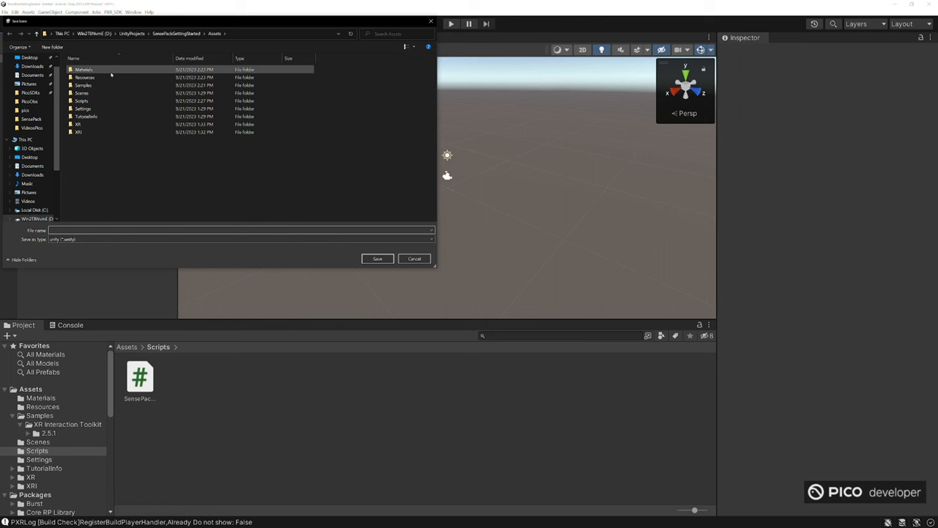
Step: Save the scene as Seethrough inside the Scenes folder
double_click(81, 92)
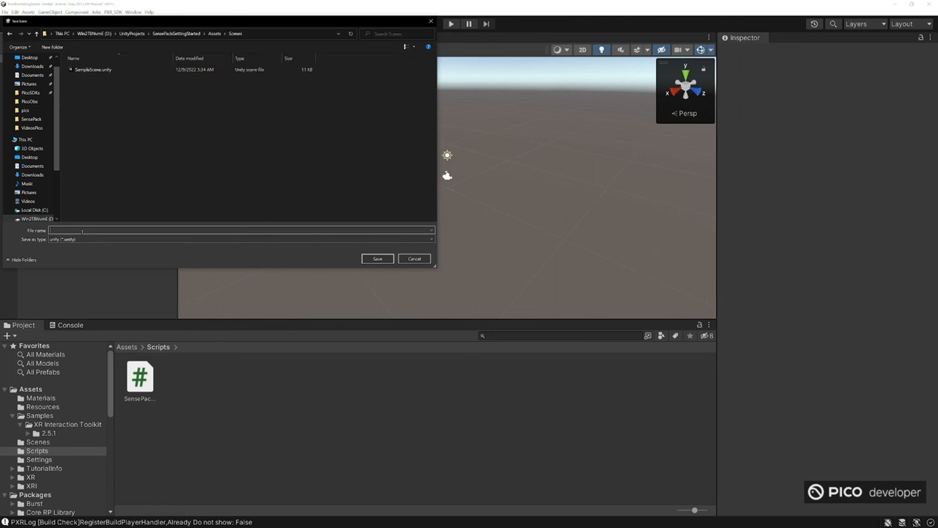
text(Seethrough)
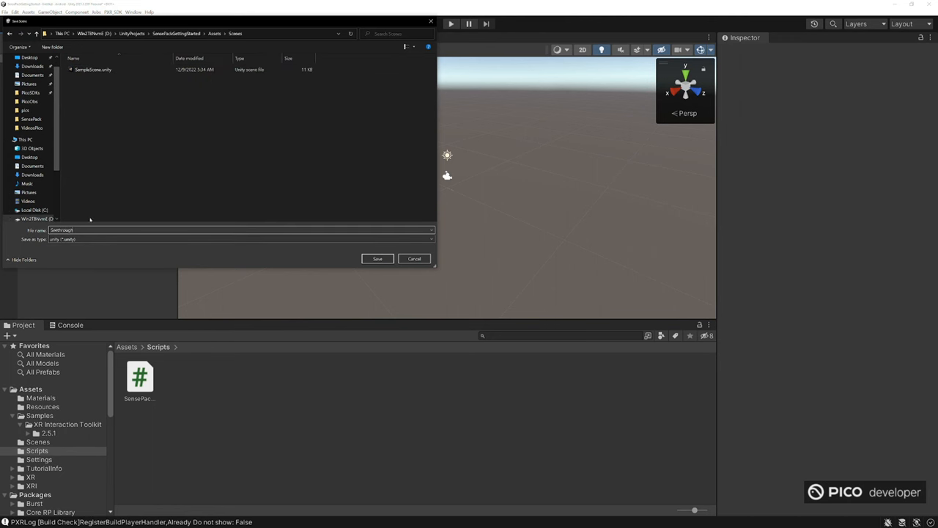
click(377, 258)
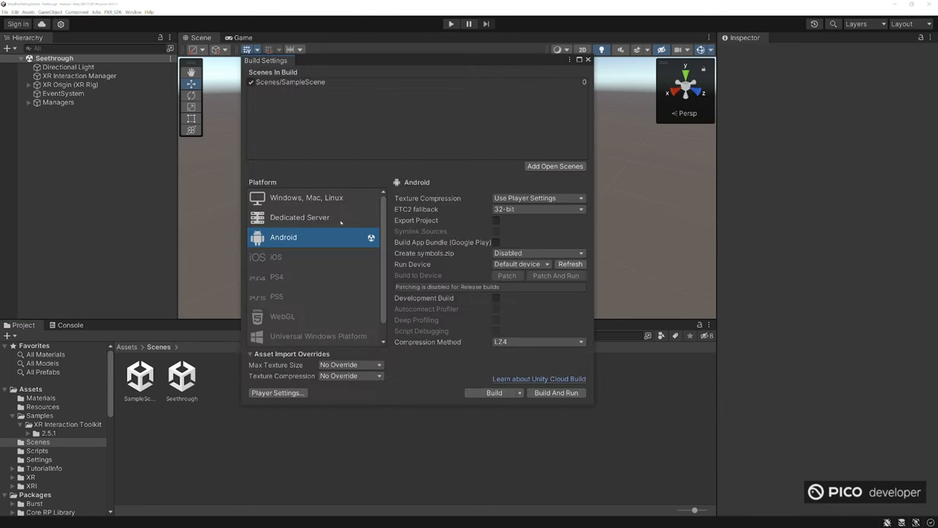
Step: In Player settings set version 1.0 and company name PicoDev
click(277, 393)
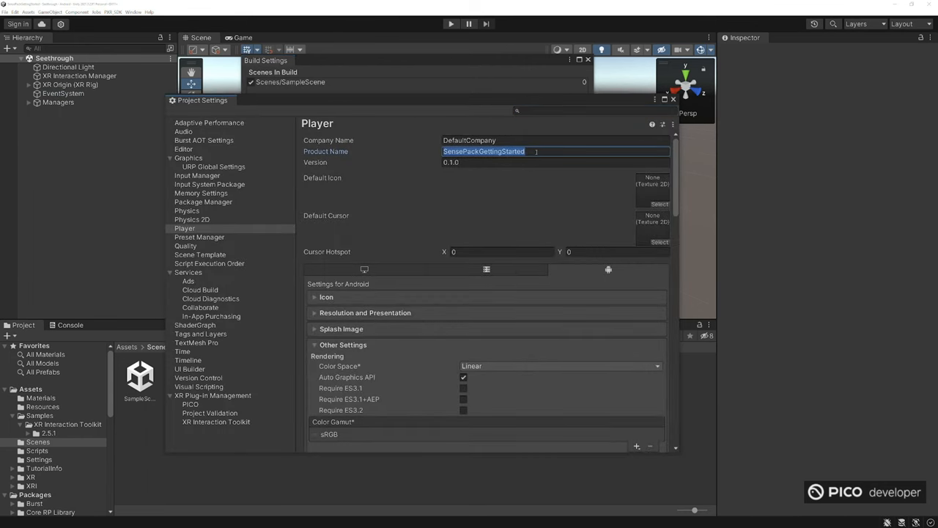
click(554, 161)
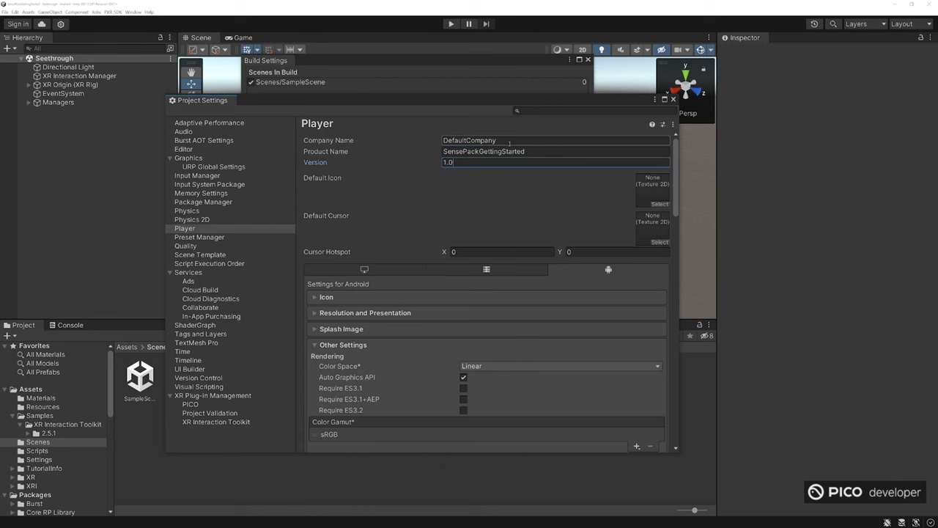
text(P)
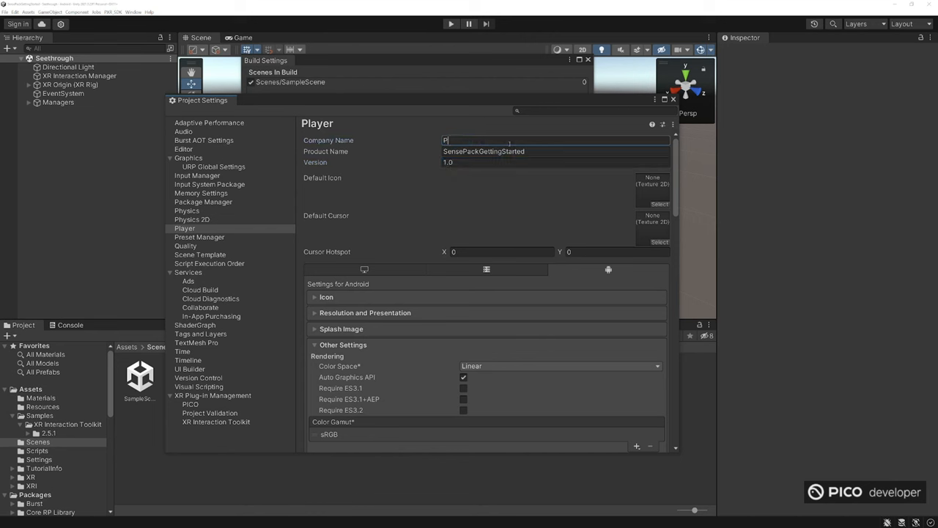
text(icoDev)
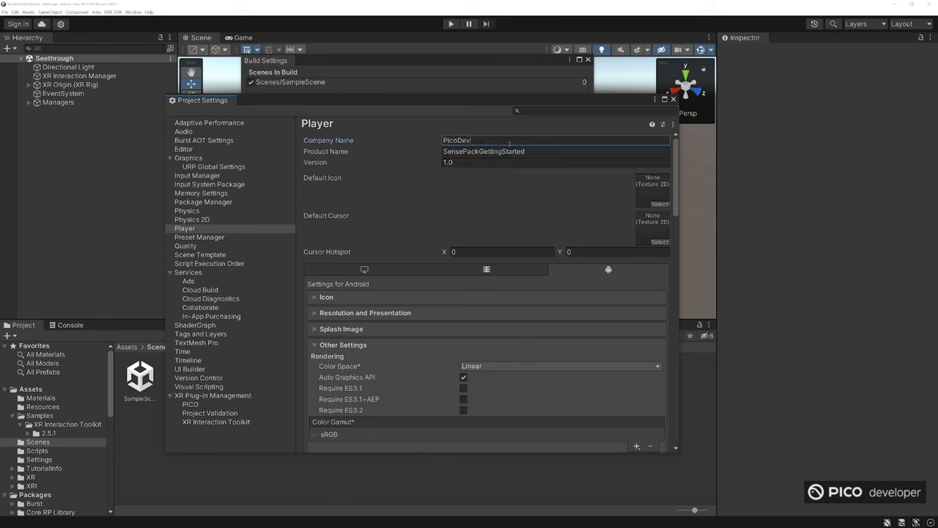
Step: Set scripting backend to IL2CPP and add ARM64 to the target architectures
scroll(down, 3)
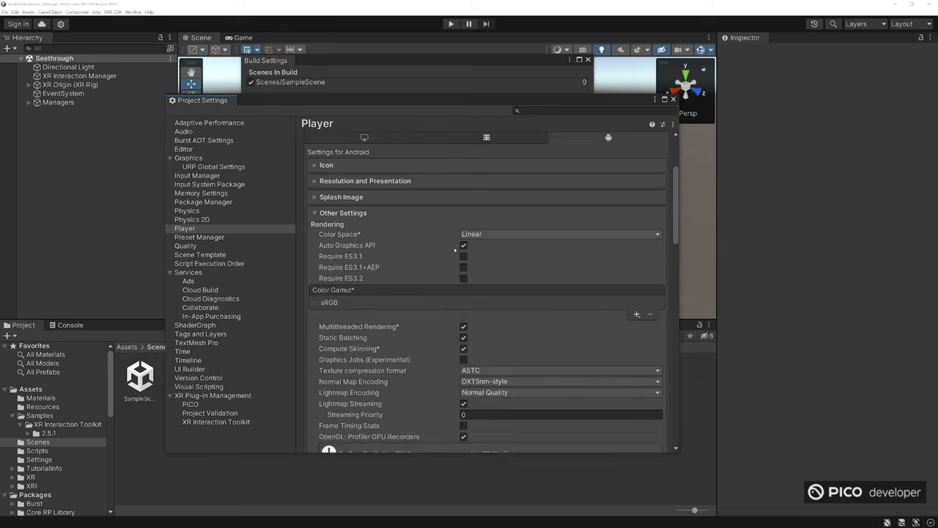
scroll(down, 3)
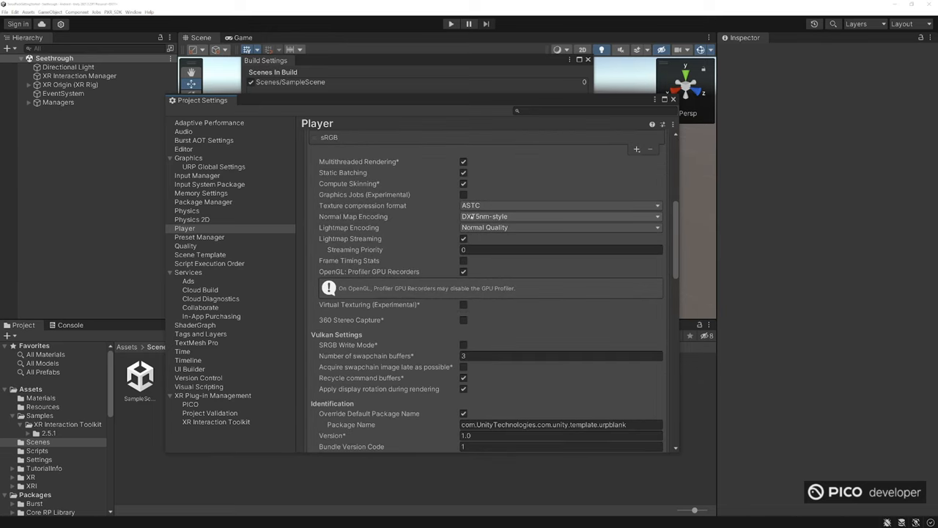
scroll(down, 3)
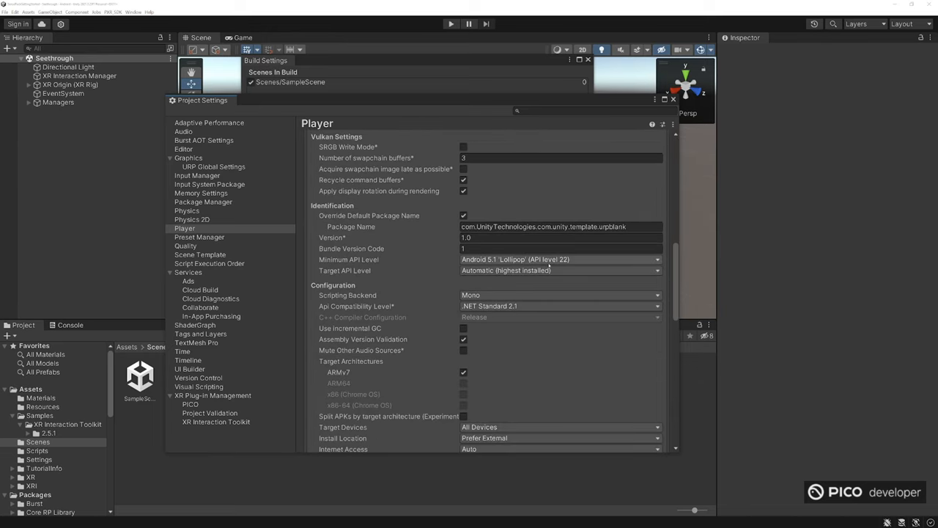
click(560, 258)
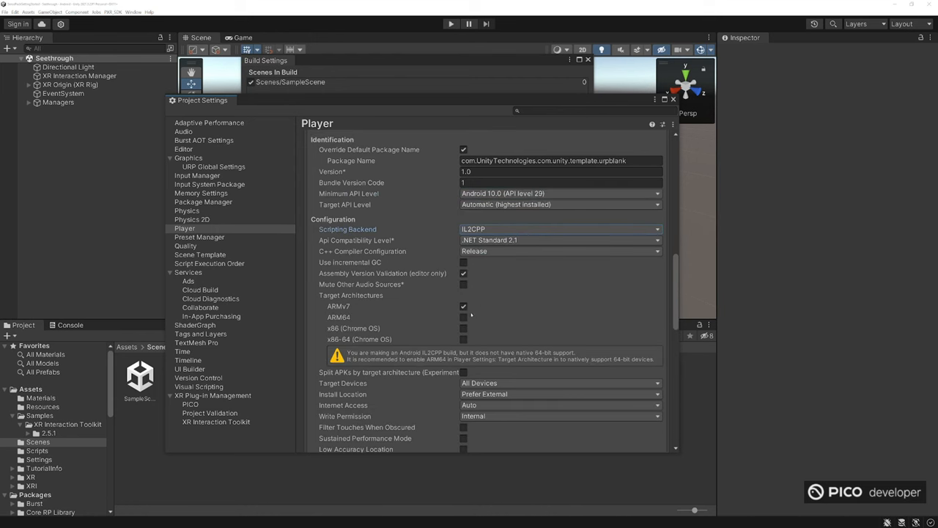
click(463, 316)
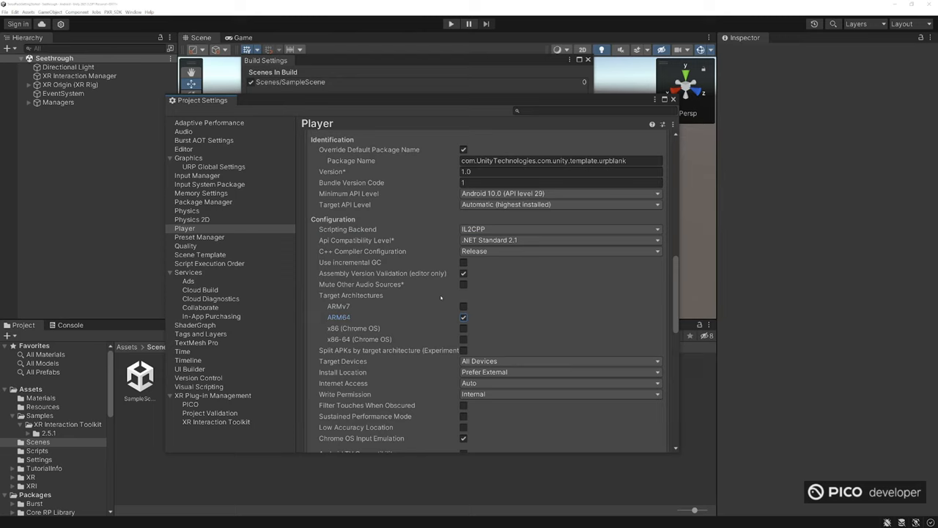
scroll(down, 3)
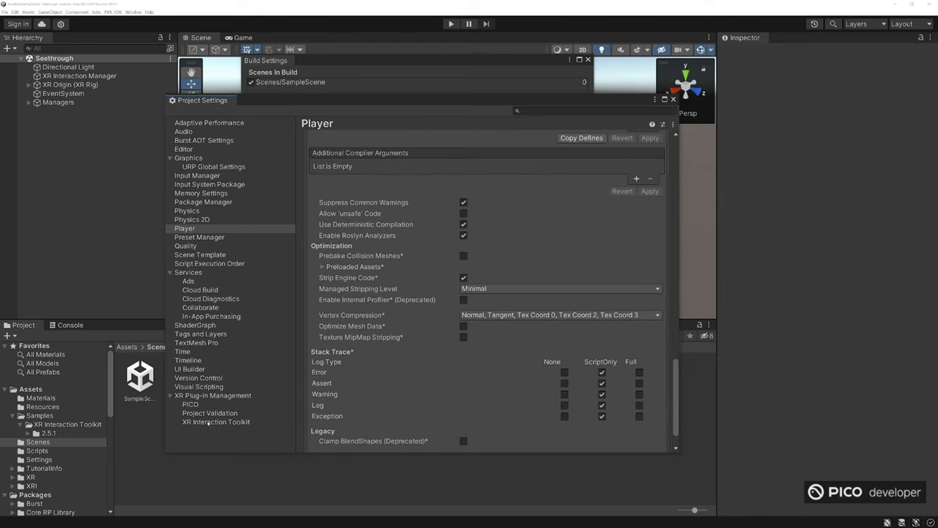
Step: Set PICO stereo rendering mode to Multiview and display refresh rate to 90
click(190, 405)
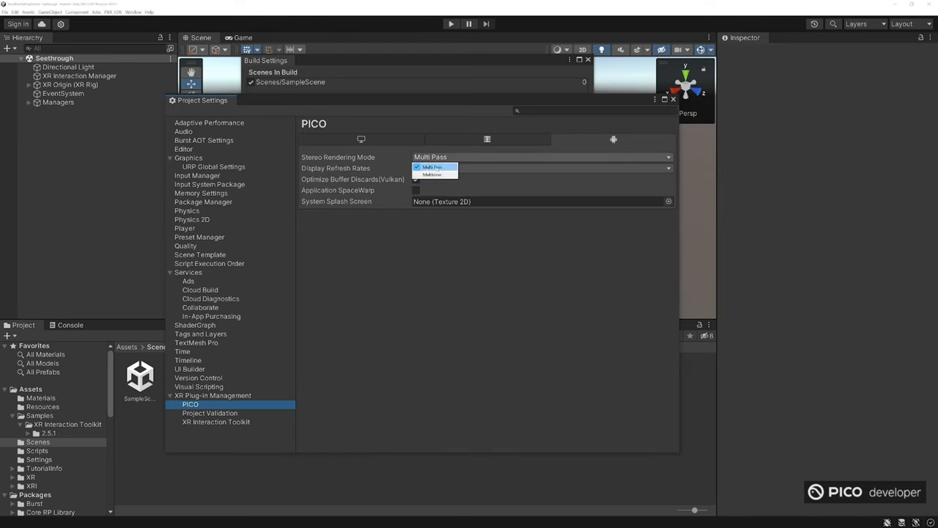
click(432, 174)
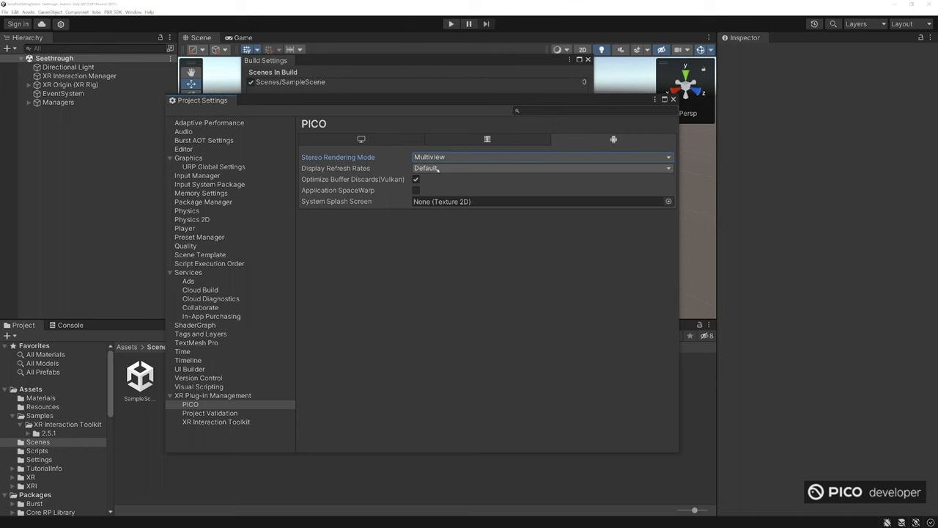
click(541, 167)
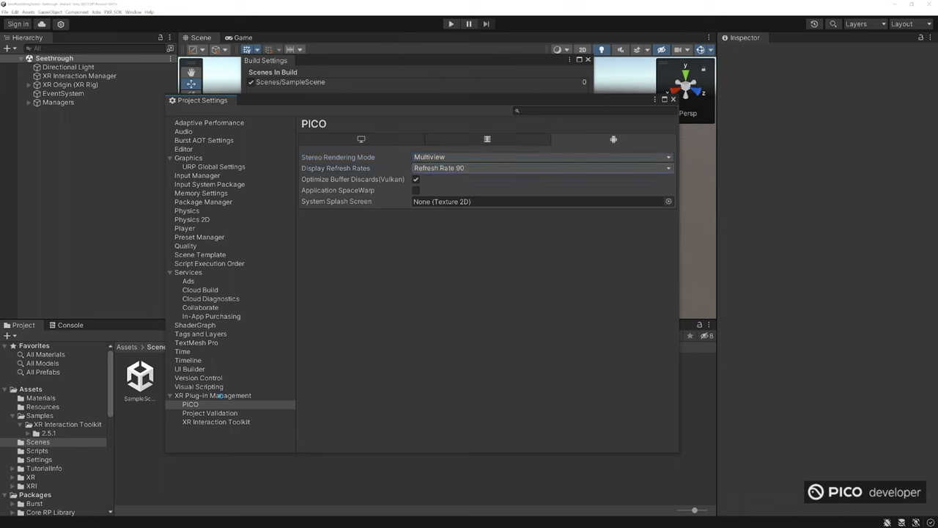
click(214, 396)
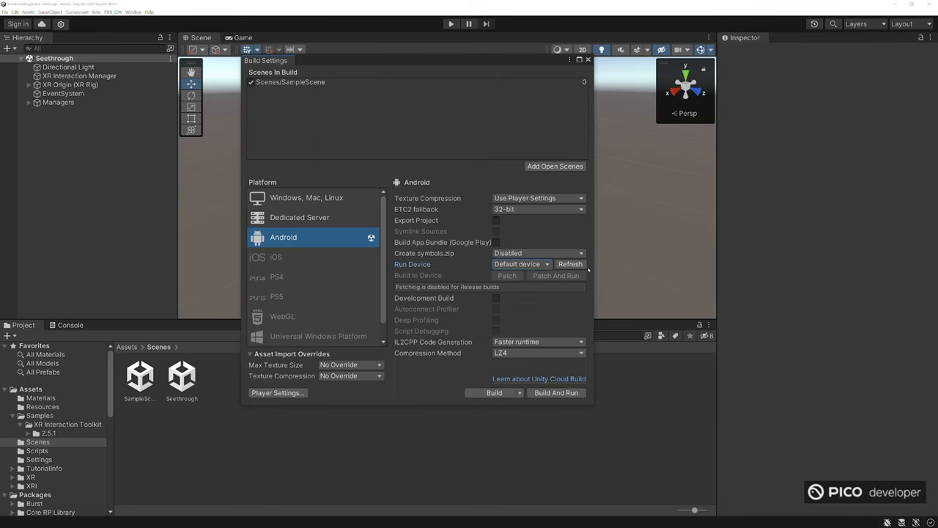
Step: Build the Android app from Build Settings
click(493, 392)
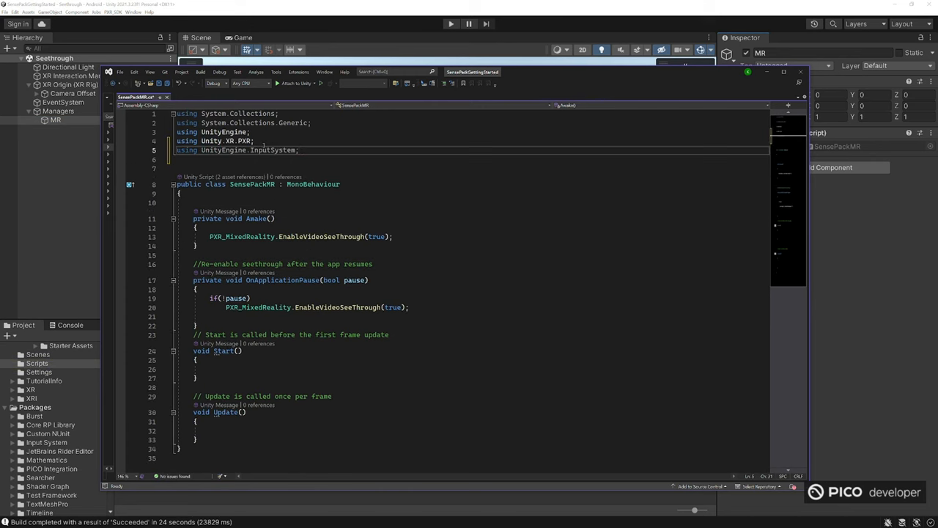
Step: Declare public InputActionReference fields leftTrigger and rightTrigger
text(public InputActionReference)
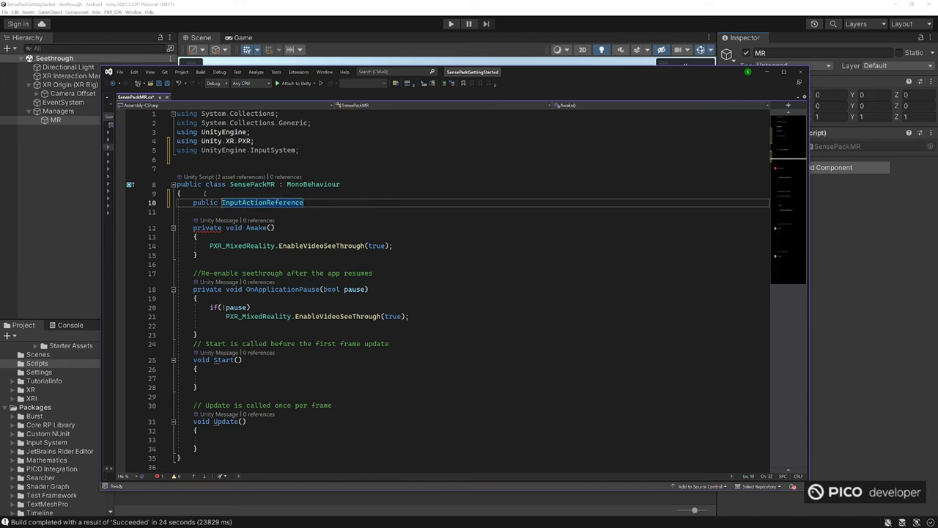
text(leftTrigger;)
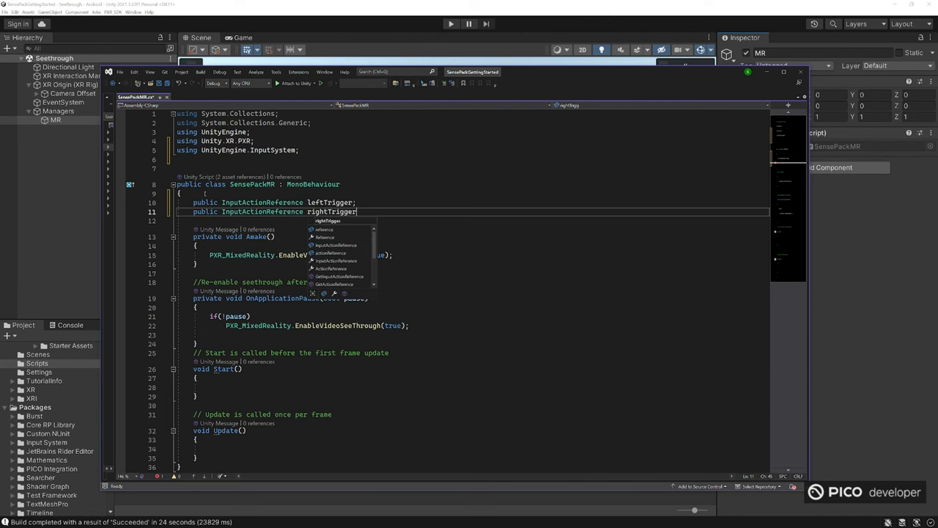
Step: Write private void OnLeftTrigger(InputAction.CallbackContext callback)
text(private void OnLeft)
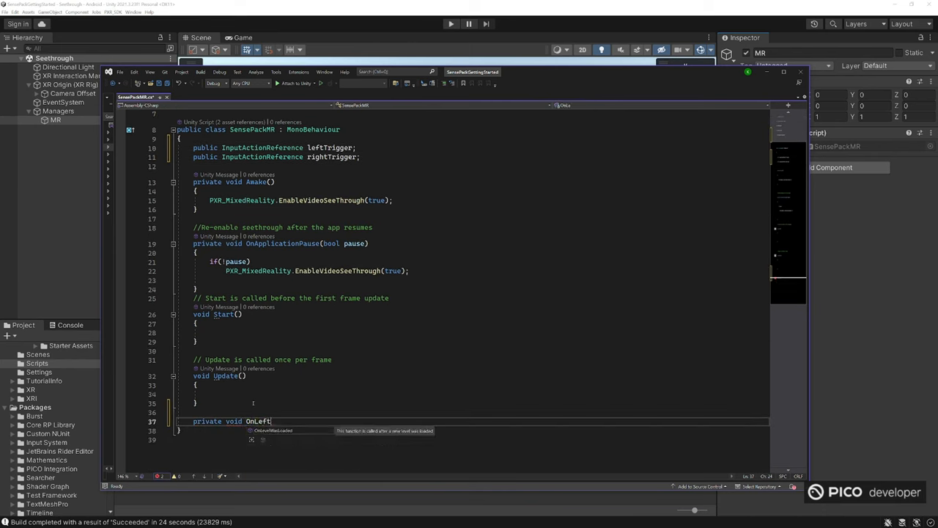
text(Trigger(InputAction)
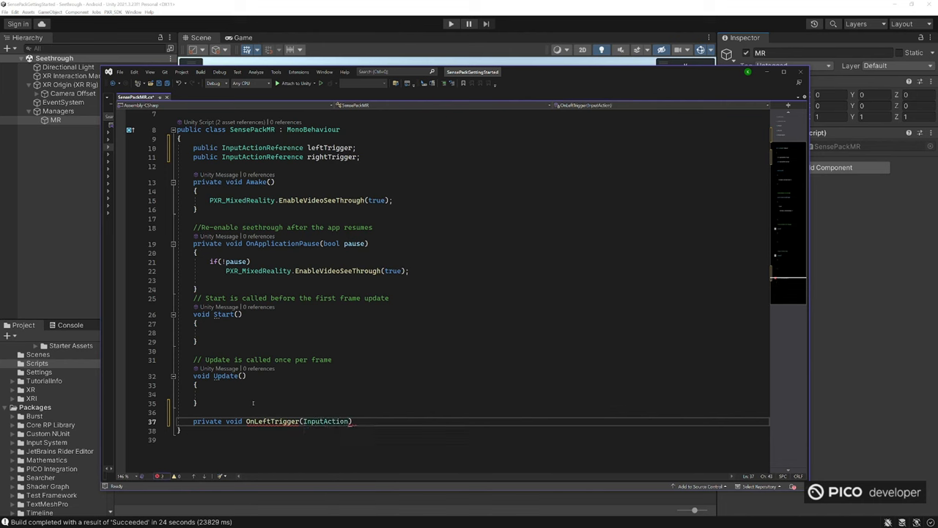
text(.CallbackContext)
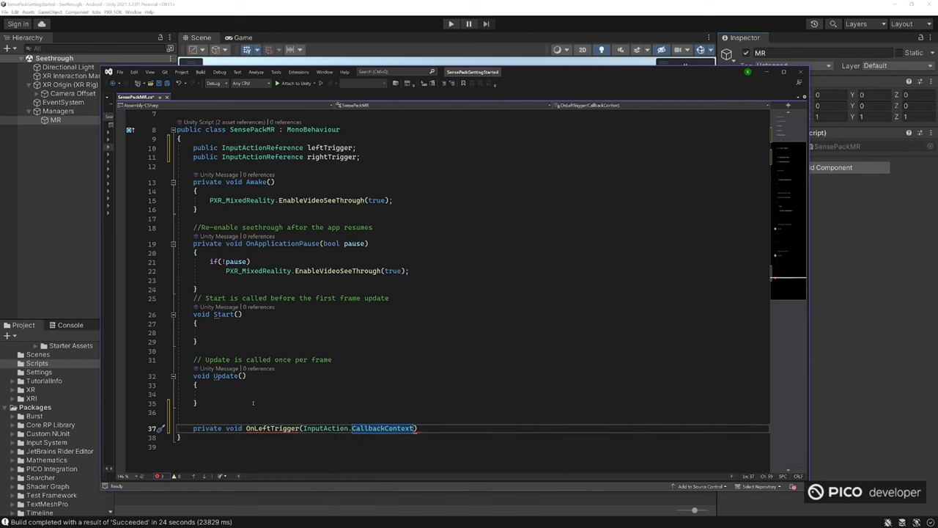
text(callback)
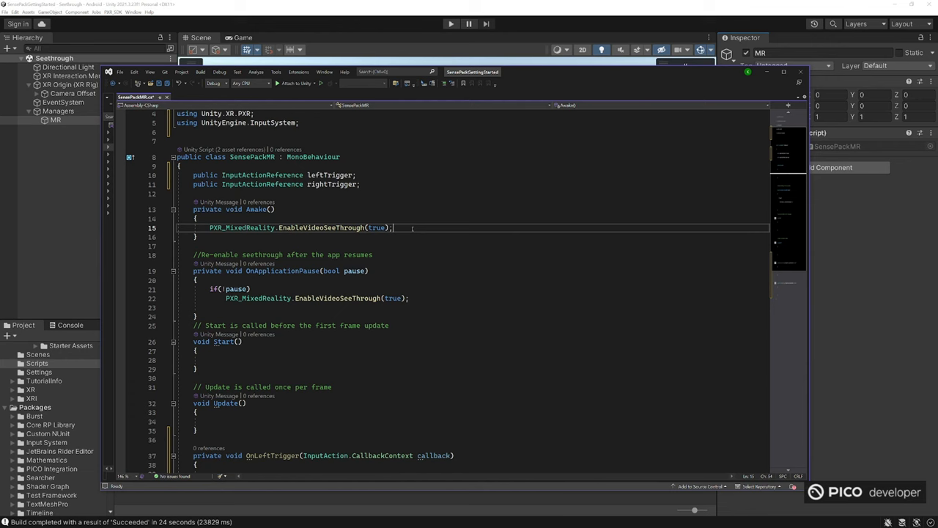
Step: Subscribe leftTrigger/rightTrigger action.started to their handlers in Awake and unsubscribe in OnDestroy
text(leftTrigger.action)
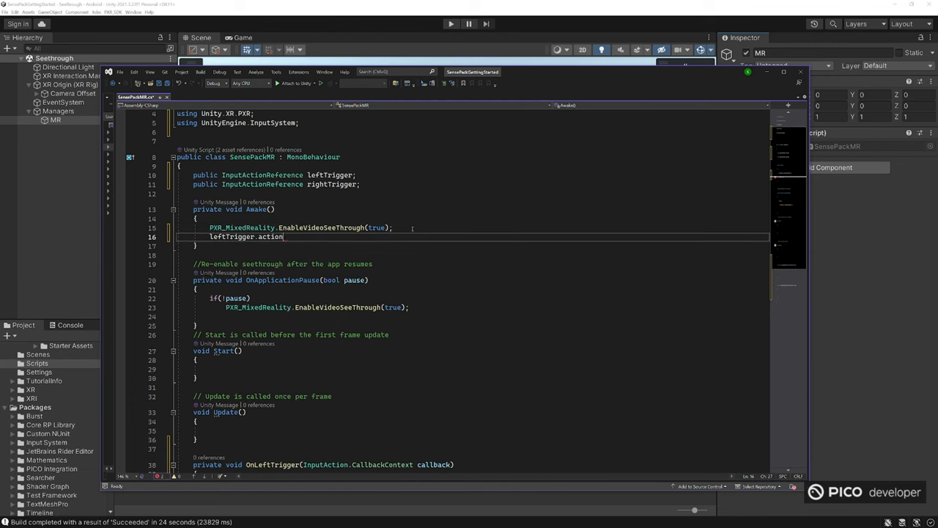
double_click(270, 236)
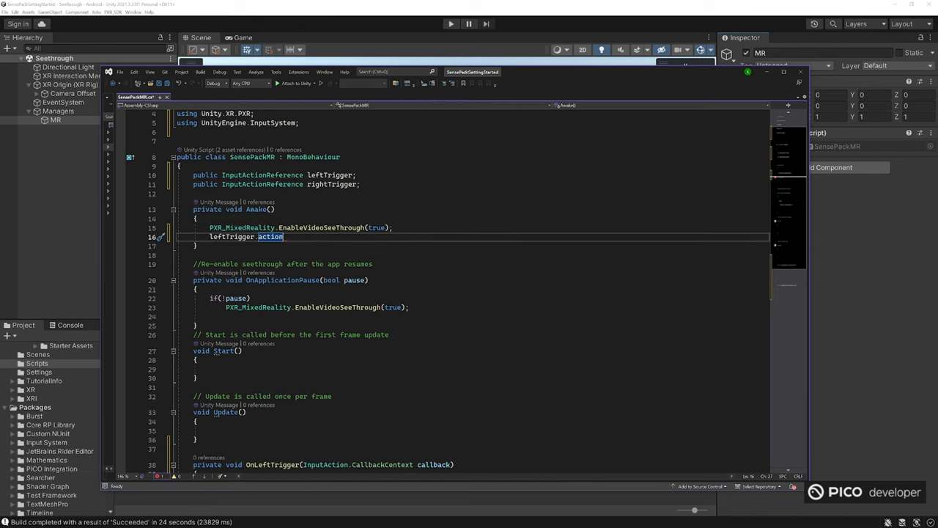
text(.started += OnLeftTrigger;)
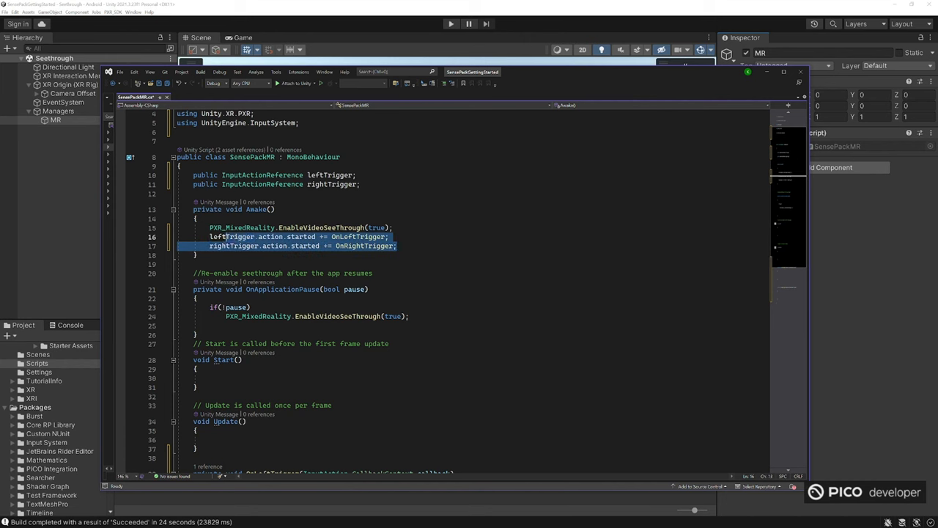
text(ond)
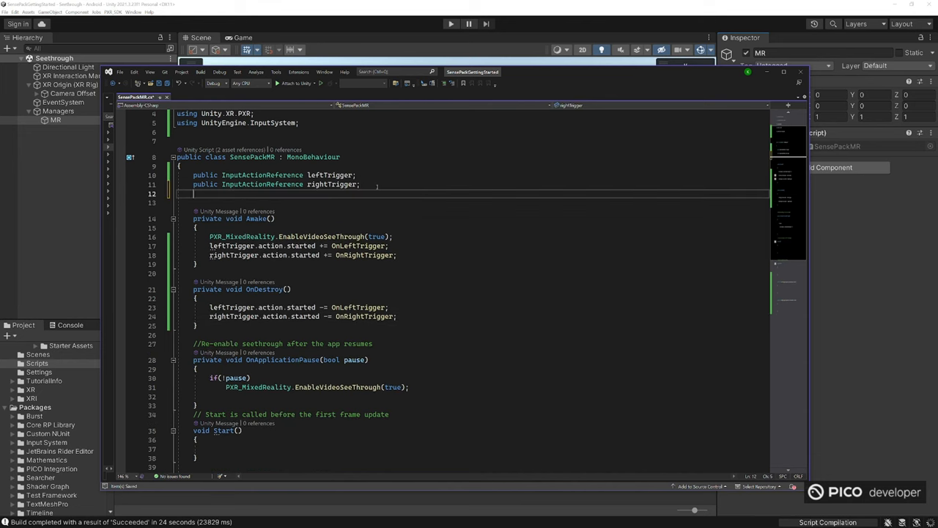
Step: Declare public GameObject fields blueBoxPrefab and redBoxPrefab
text(public GameObject b)
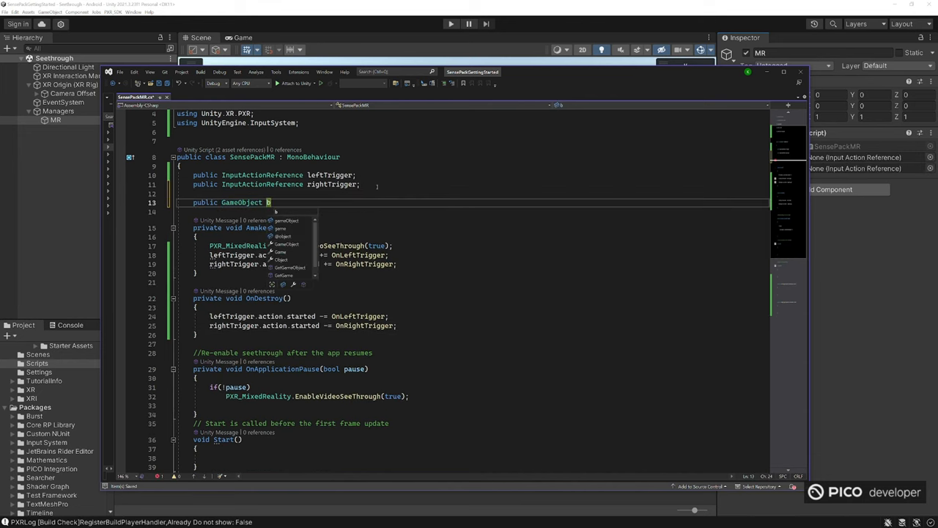
text(lueSpawn)
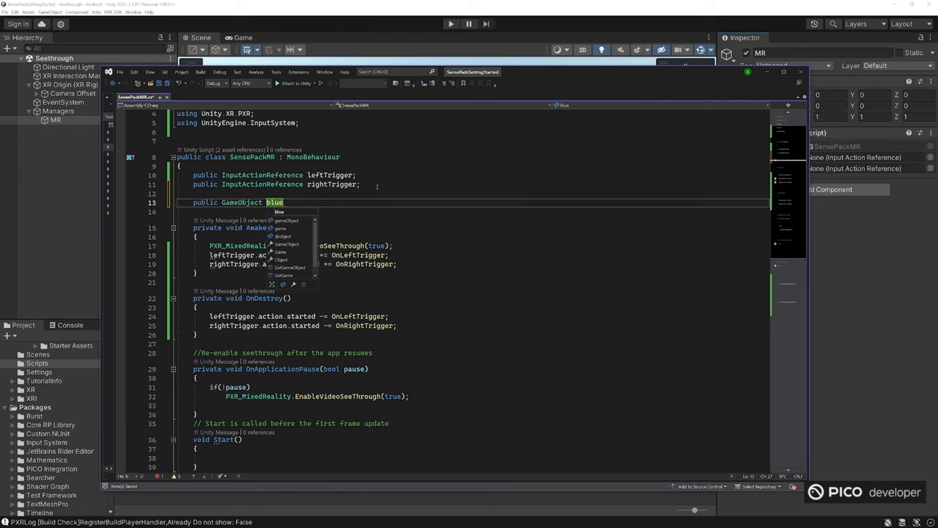
text(BoxPrefab;)
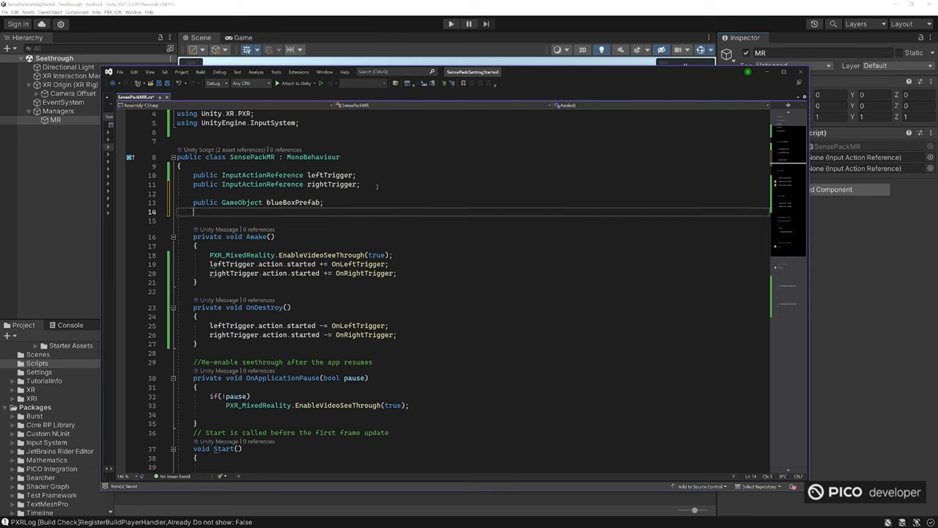
text(public GameObject re)
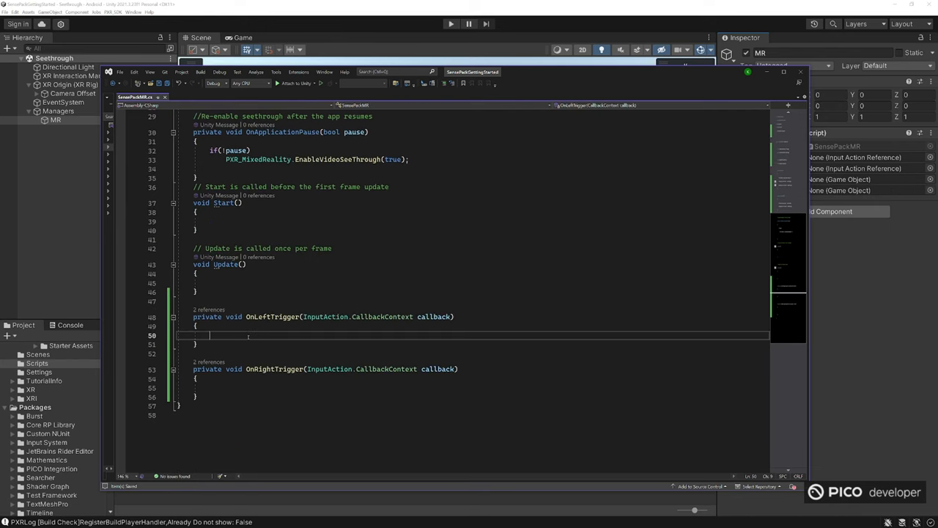
Step: In OnLeftTrigger begin GameObject newLeftObj = Instantiate(redBoxPrefab…
text(GameObject new)
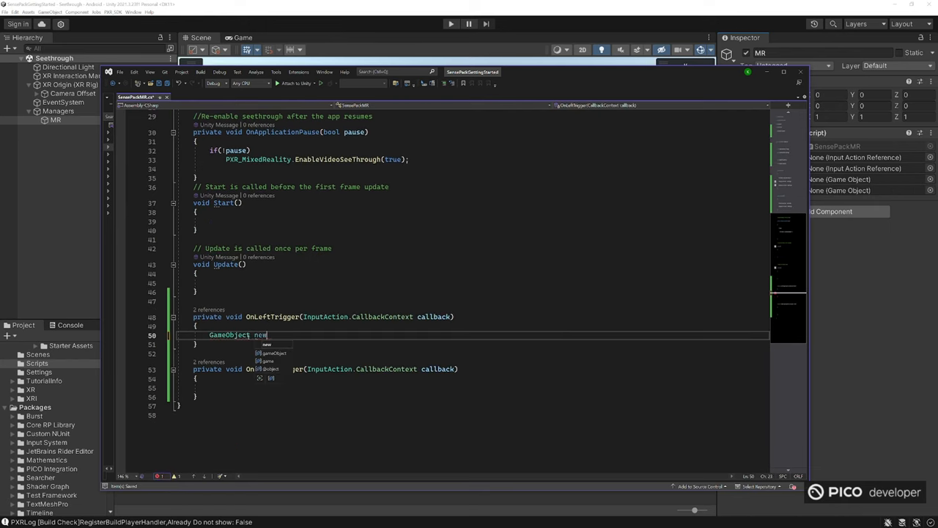
text(LeftObj =)
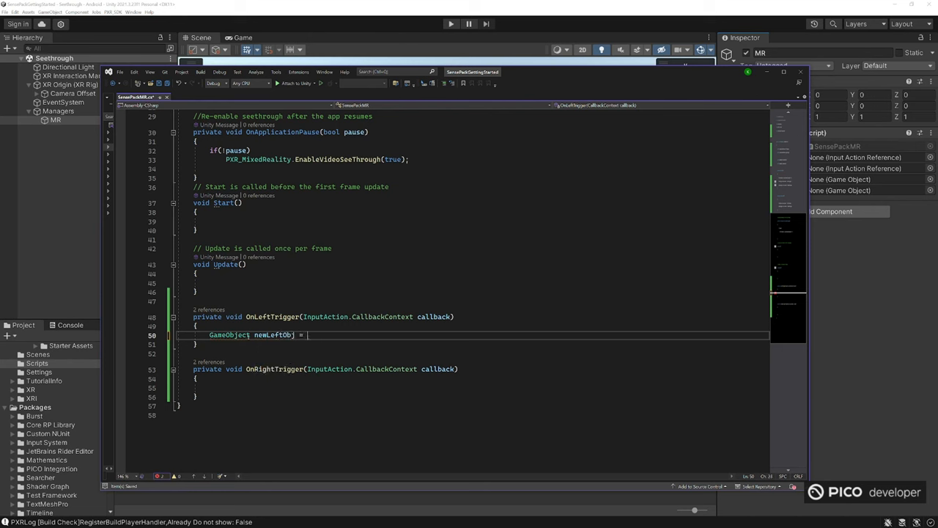
text(Instantiate)
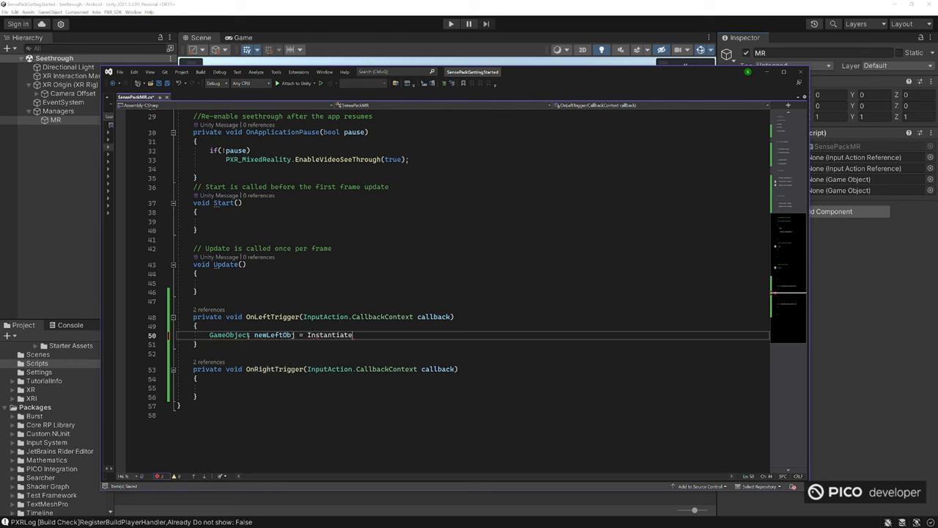
text((re)
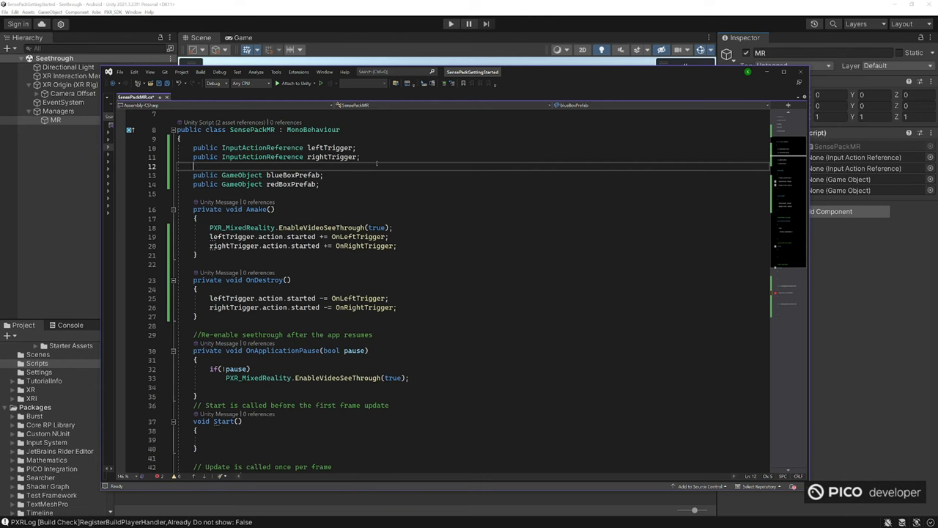
Step: Add Transform leftSpawnPoint/rightSpawnPoint and finish instantiating redBoxPrefab at leftSpawnPoint.position with Quaternion.identity
text(tra)
text(public)
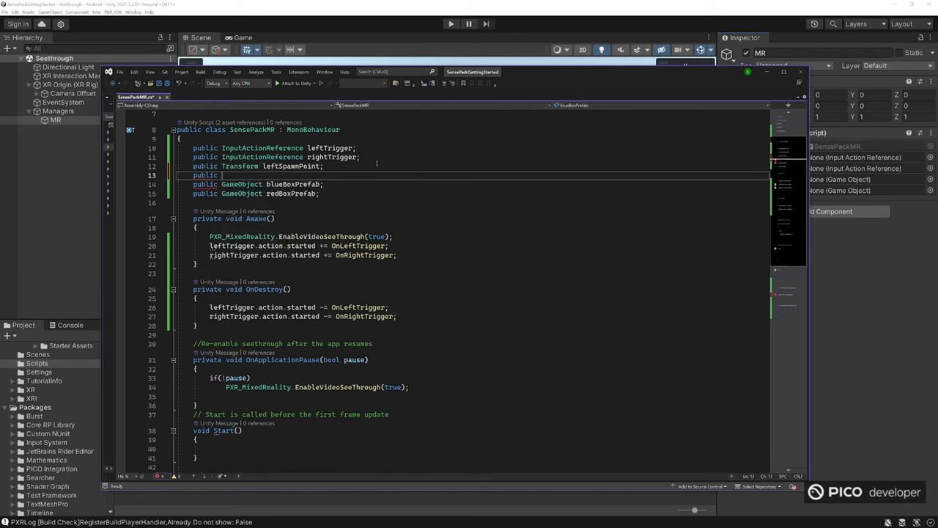
text(rightS)
text(GameObject newLeftObj = Instantiate(redBoxPrefab, leftSpawnPoint.)
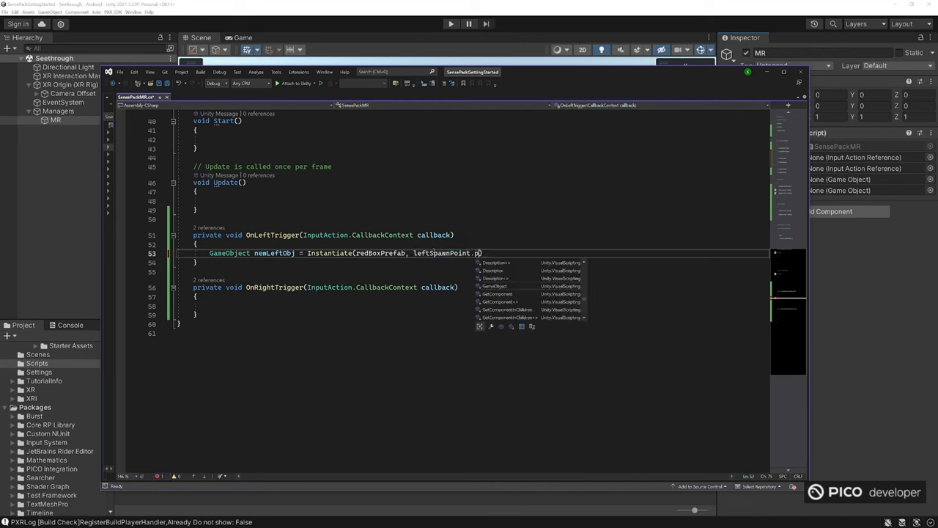
text(position)
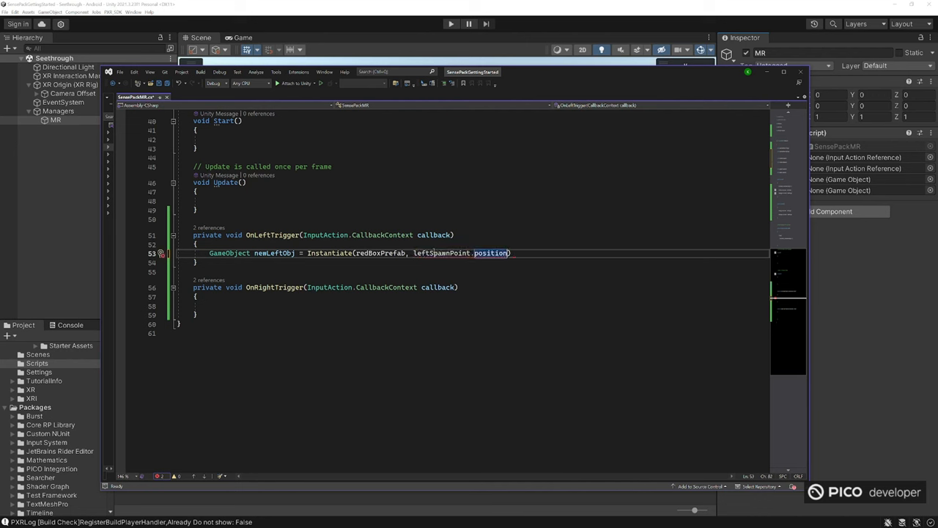
text(, qu)
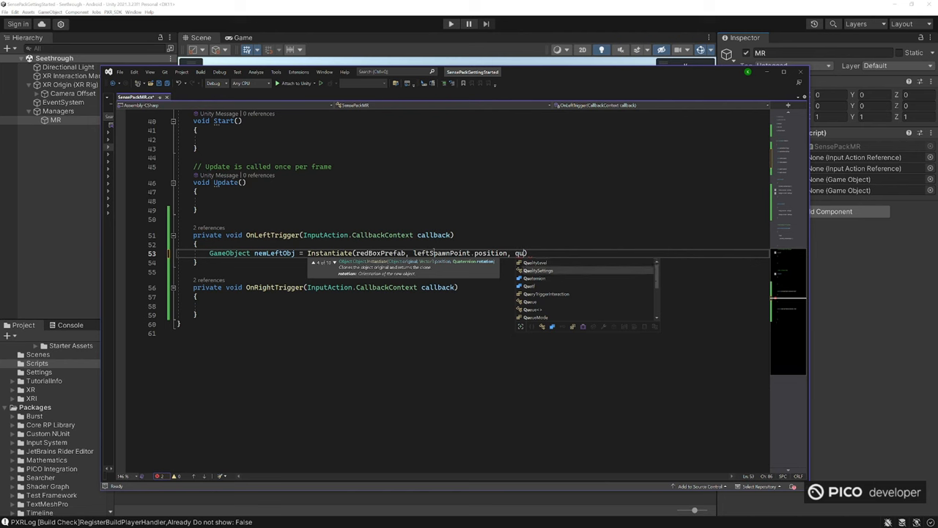
text(Quaternion.identity);)
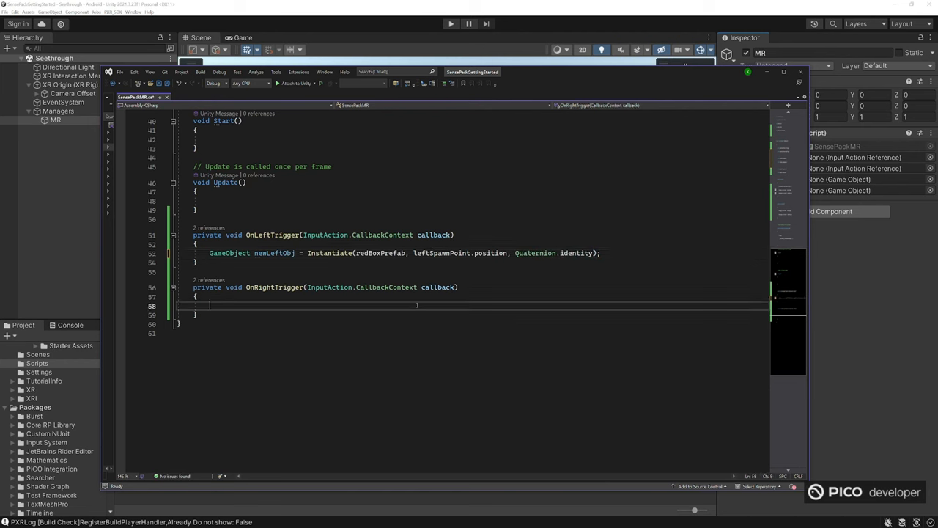
Step: Make OnRightTrigger instantiate blueBoxPrefab at rightSpawnPoint.position
text(GameObject newRight)
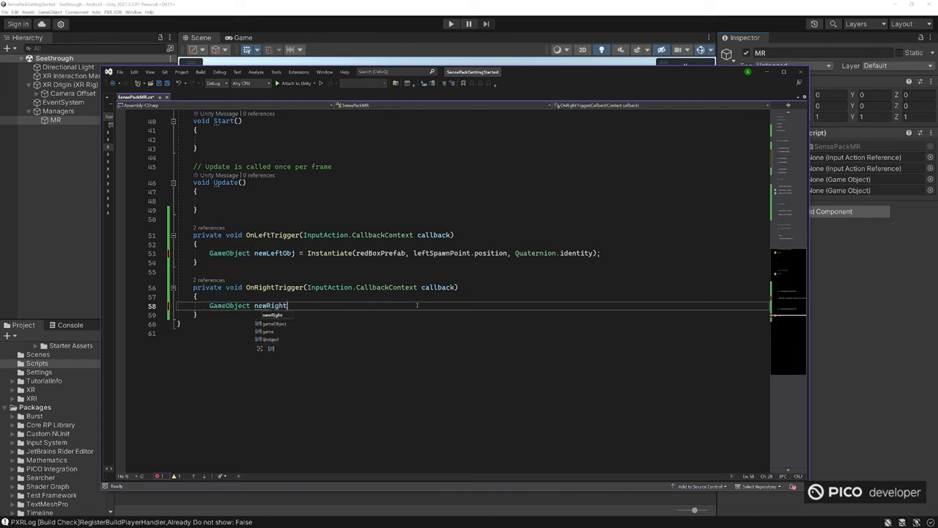
text(= Ins)
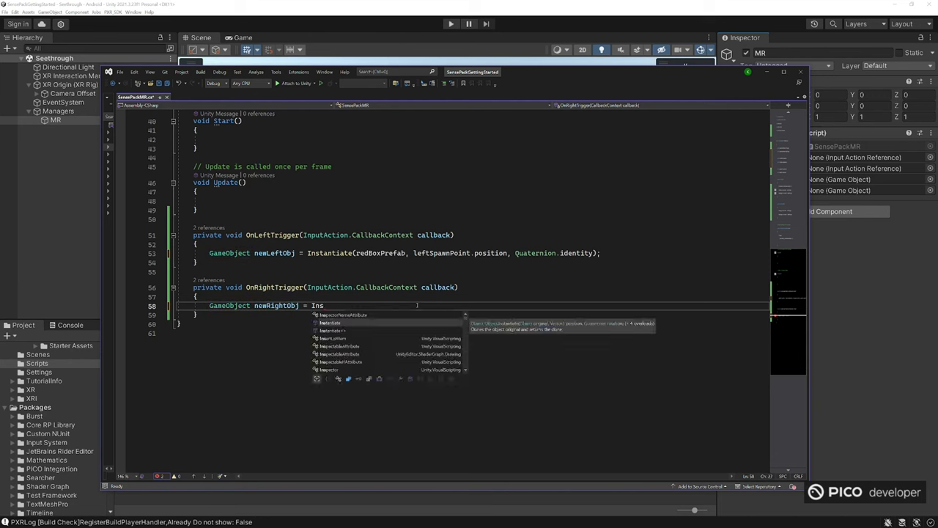
text(tantiate(blueBoxPrefab)
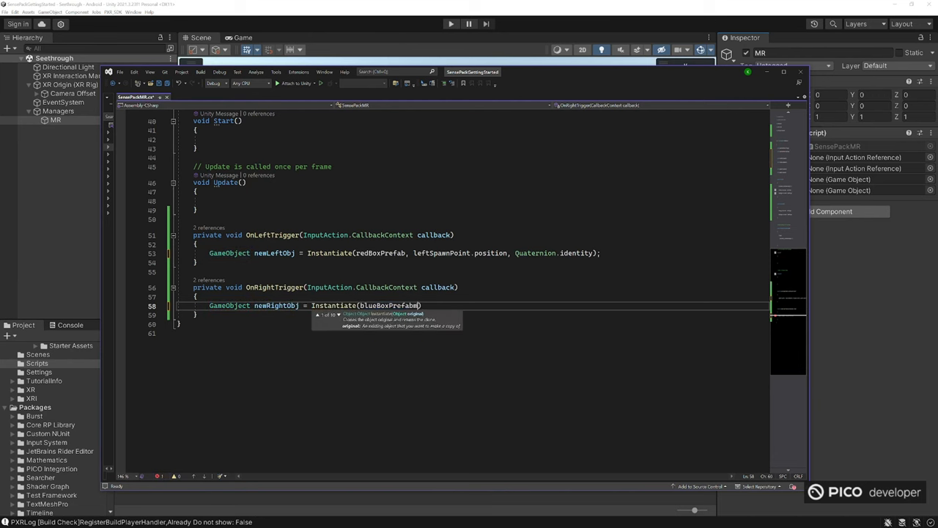
text(,)
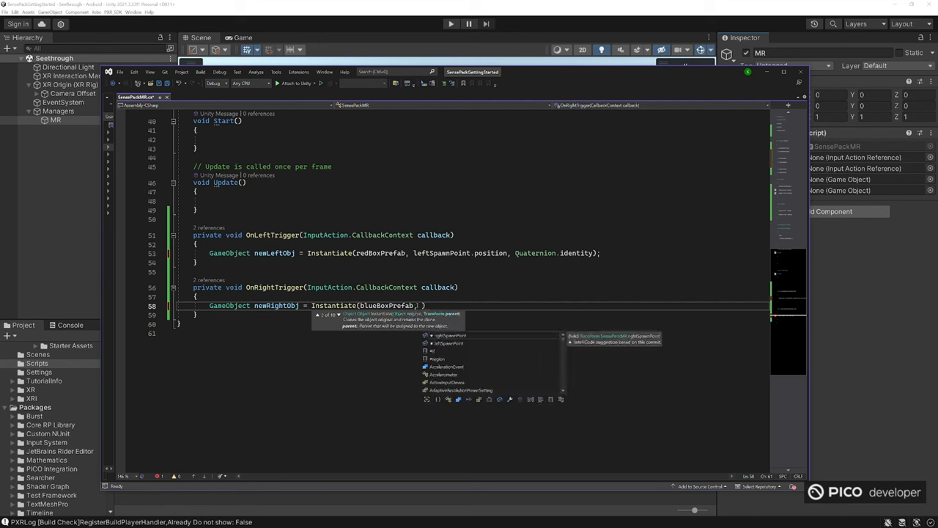
text(rightSpawnPoint.po)
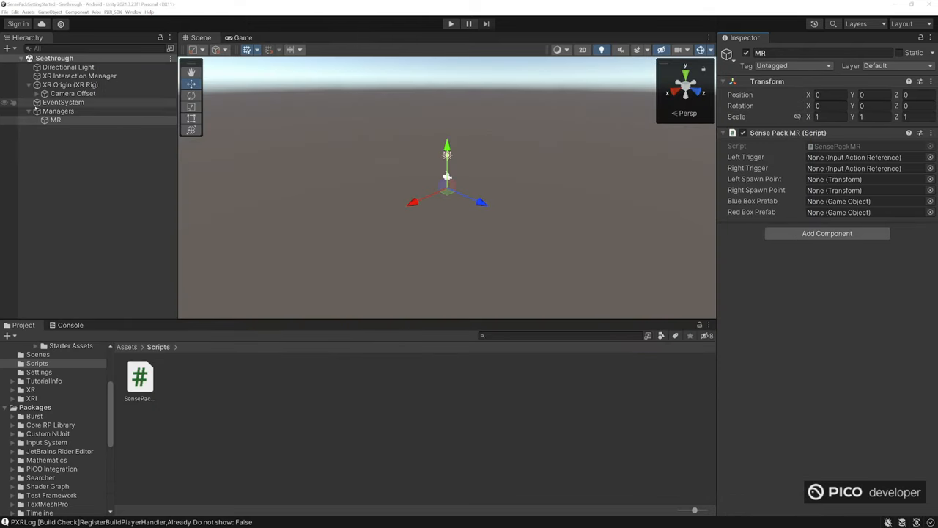
Step: Create LeftSpawnPoint and RightSpawnPoint empties under each controller at Position Z 0.5
click(82, 120)
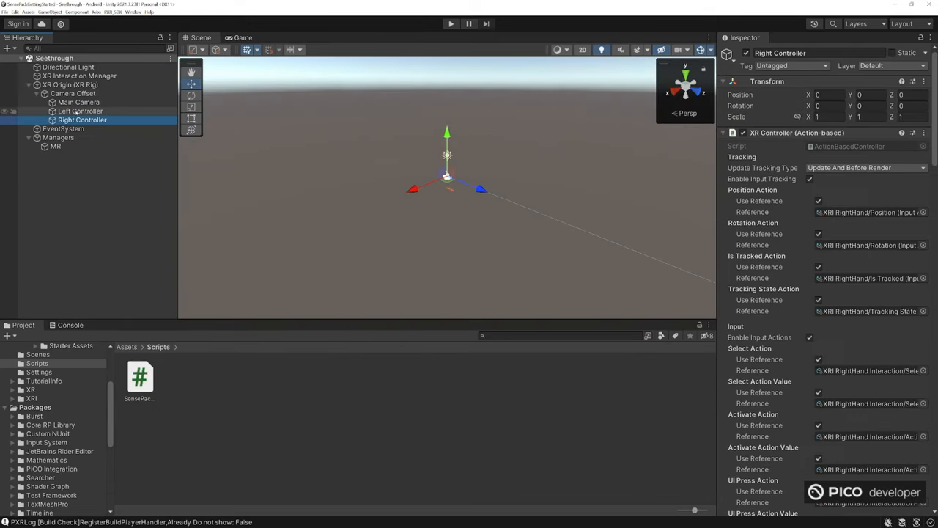
click(80, 111)
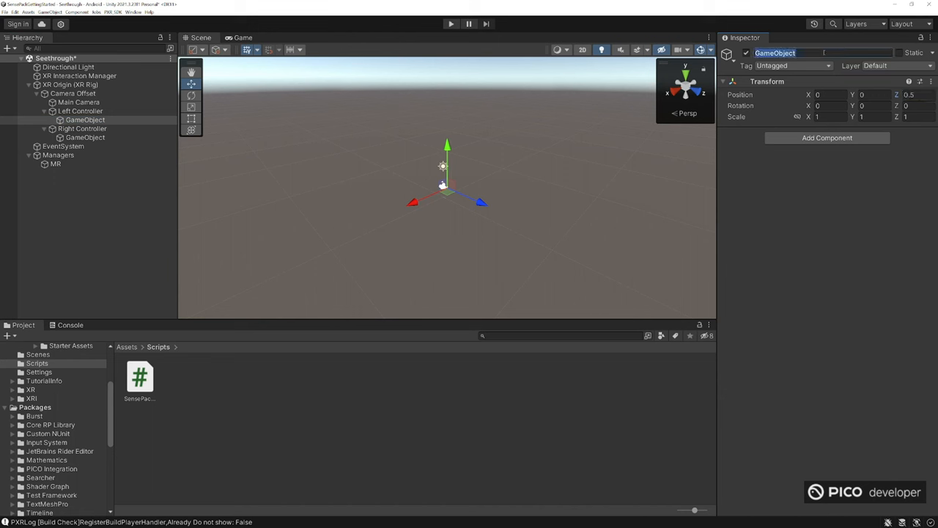
text(LeftSpawnPoint)
text(RightSpawnPoint)
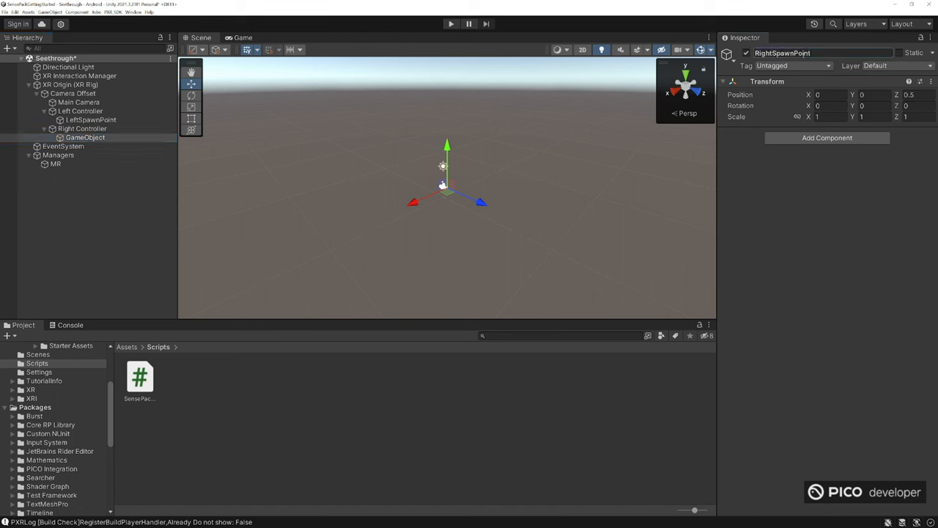
click(91, 120)
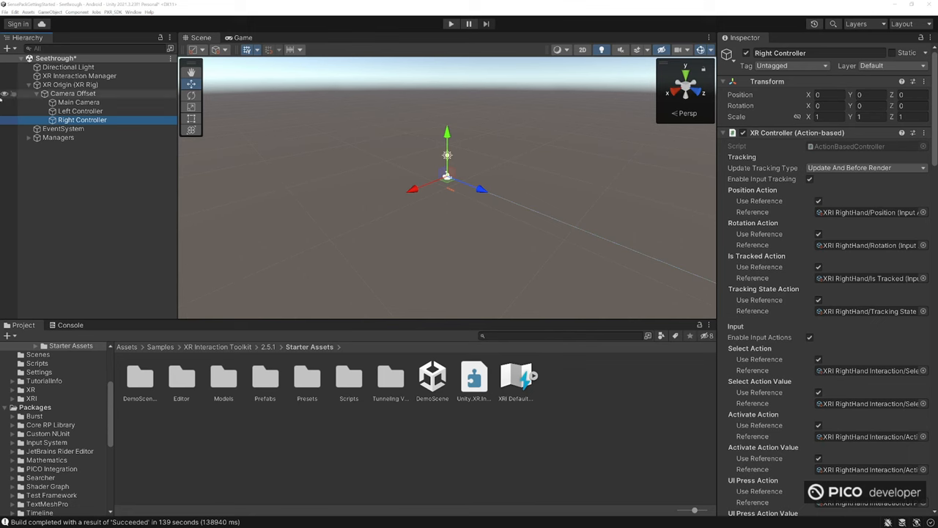
Step: Add RightTrigger and LeftTrigger actions to the PICOXR action map
click(70, 83)
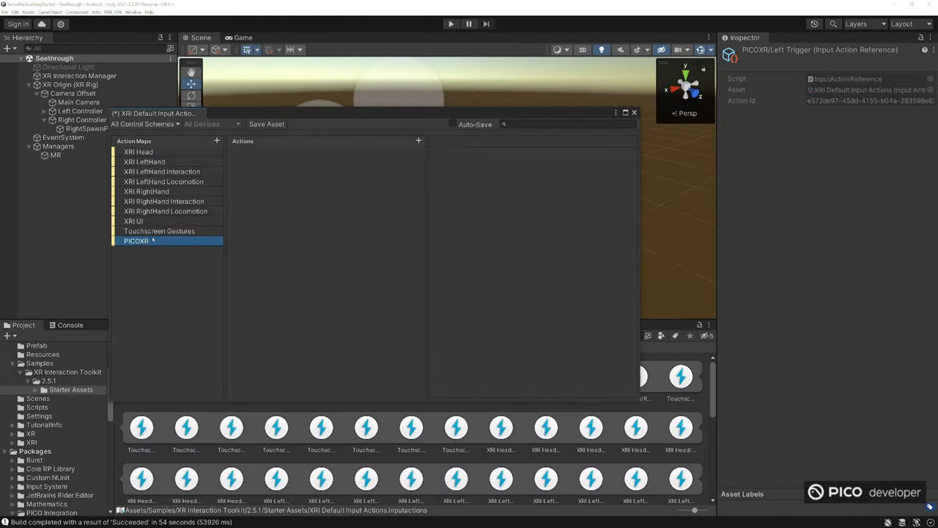
click(158, 231)
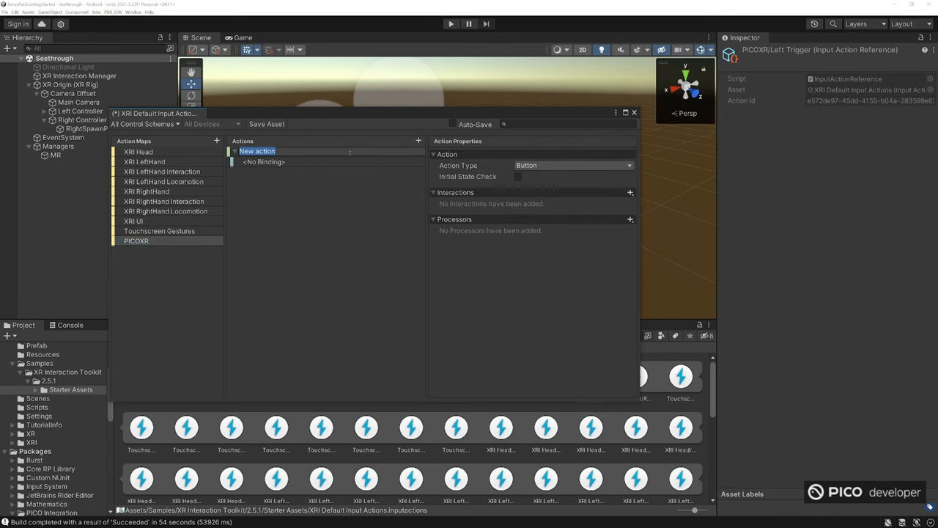
text(RightTrigger)
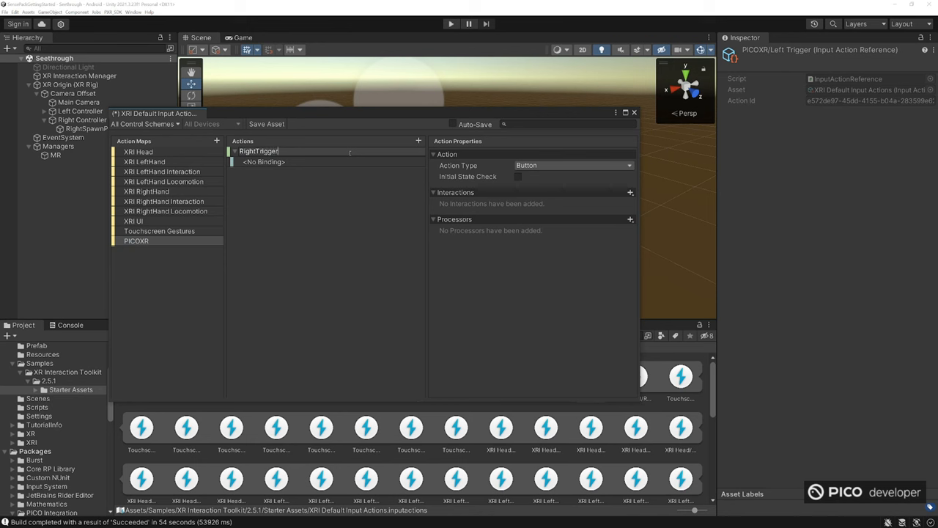
click(261, 162)
text(LeftTrigger)
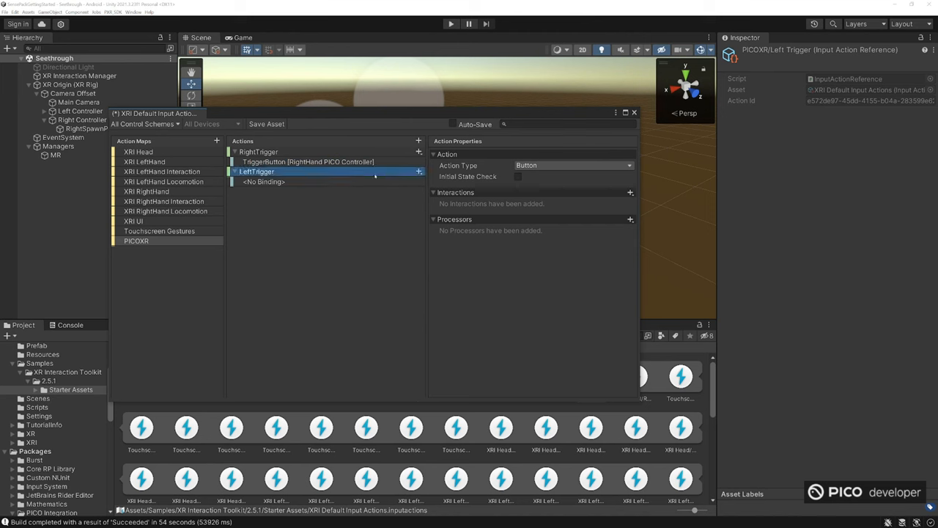
Step: Bind LeftTrigger to the left PICO controller's TriggerButton and save the input actions
click(264, 182)
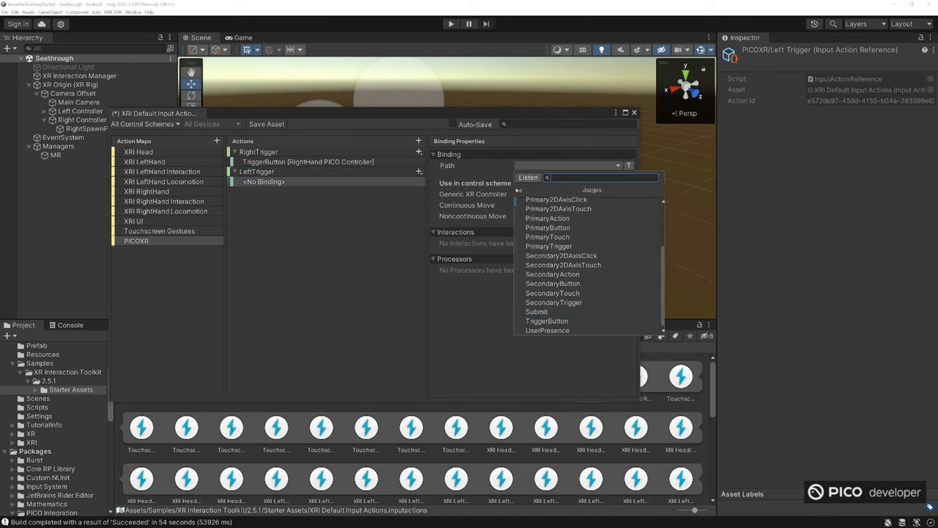
click(563, 201)
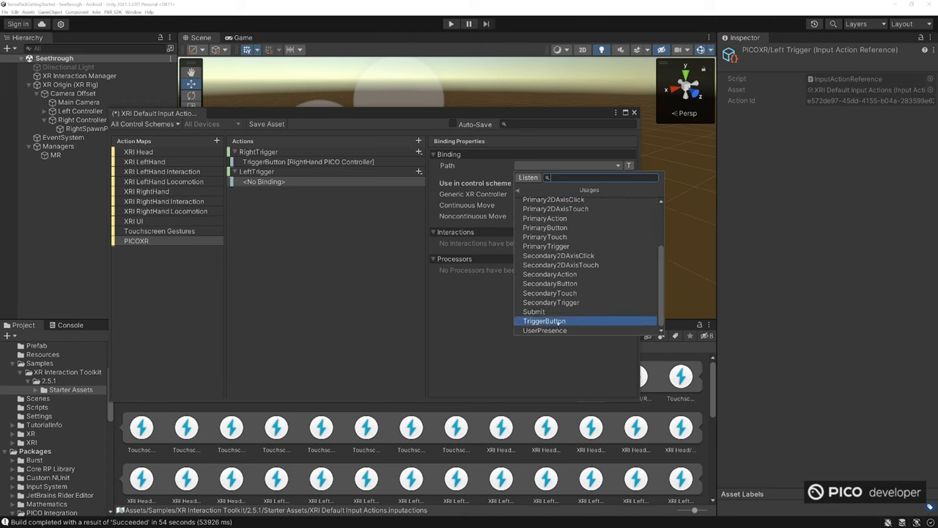
click(544, 321)
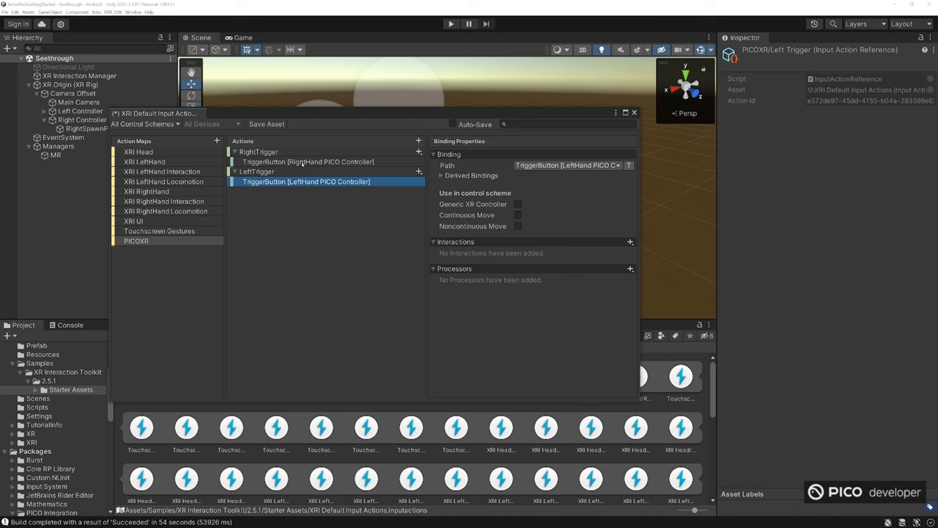
click(308, 161)
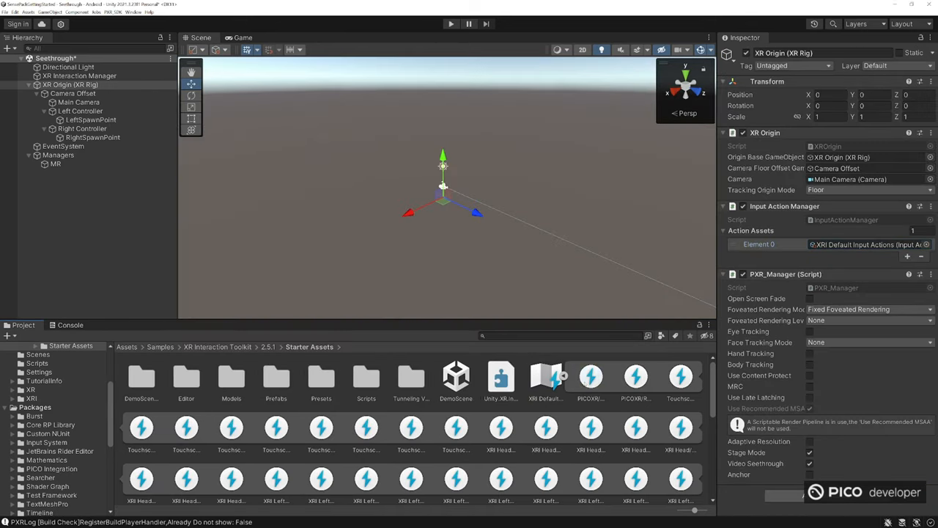
Step: Return the Project window to the root Assets folder via the breadcrumb
click(55, 164)
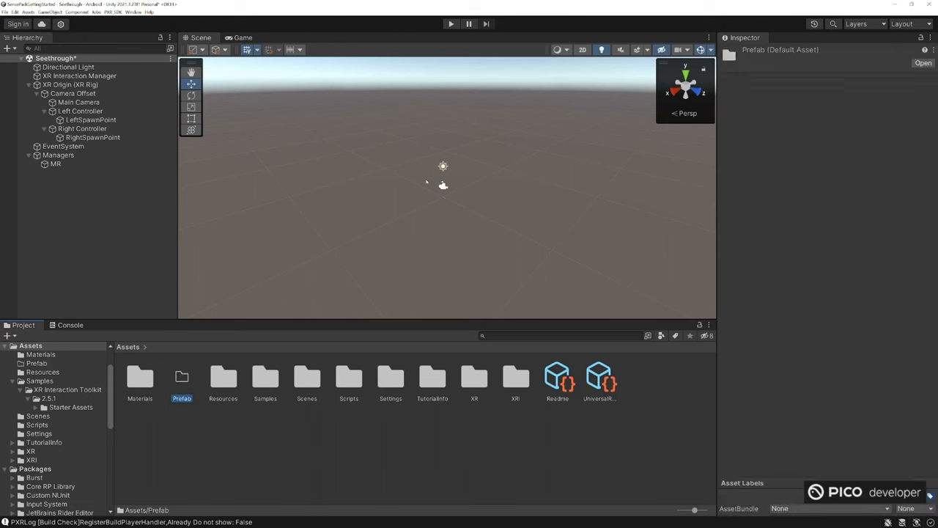
Step: Add a Cube to the scene scaled to 0.1 and create a BlueMat material in Assets/Materials
right_click(91, 190)
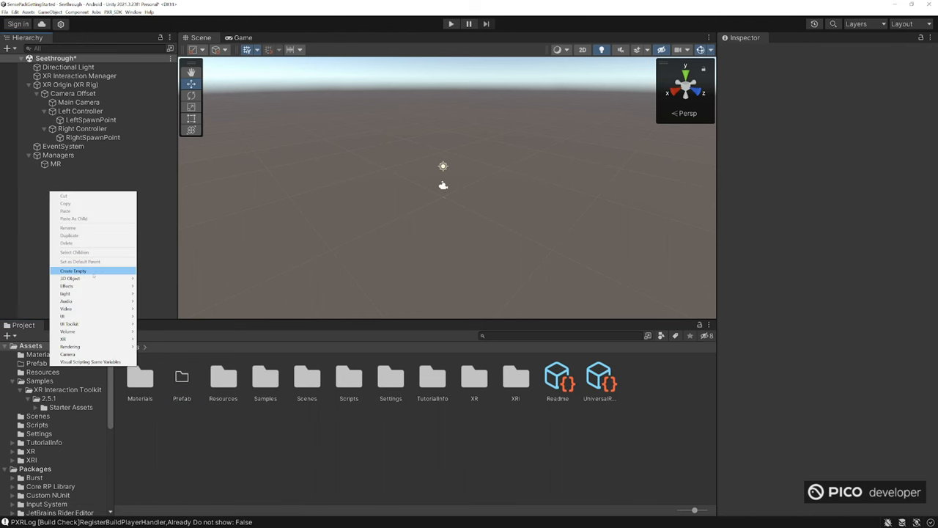
click(70, 279)
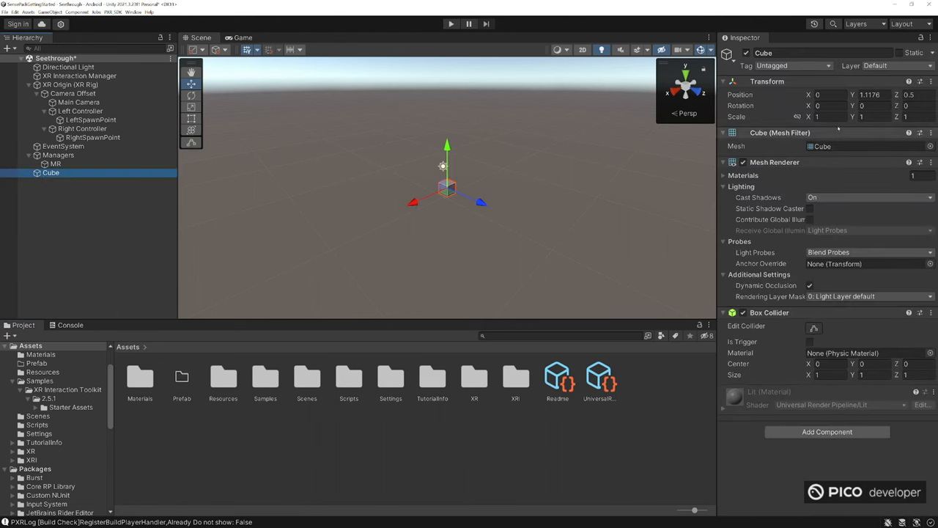
click(828, 118)
text(.5)
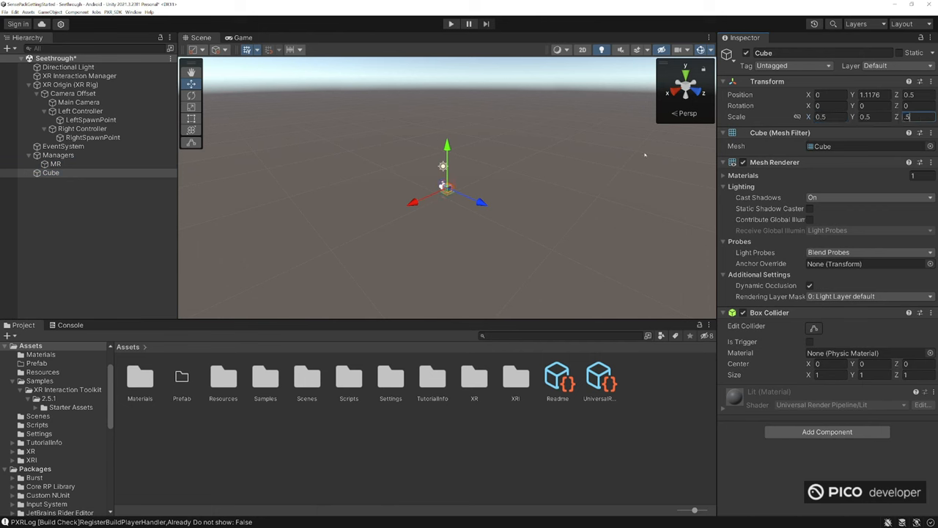
text(0.1)
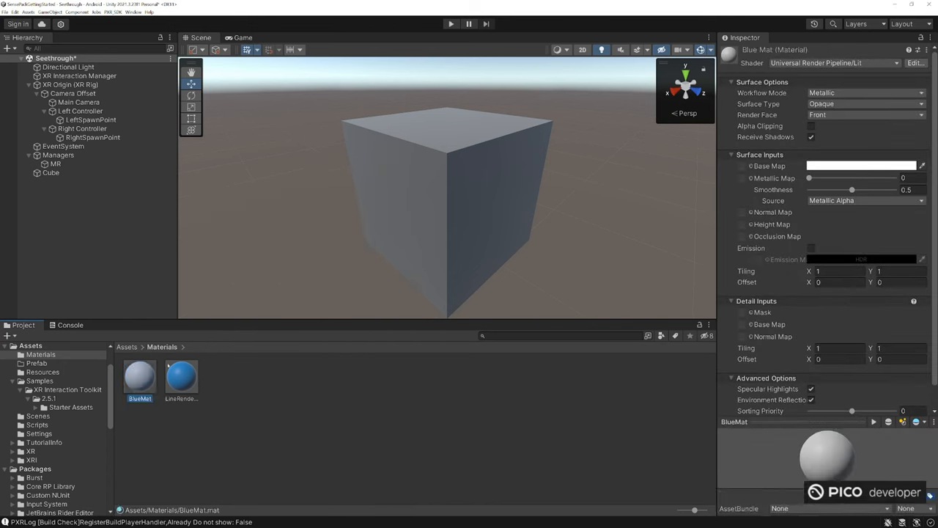
Step: Give BlueMat a blue Base Map colour and a lowered Metallic value
click(862, 166)
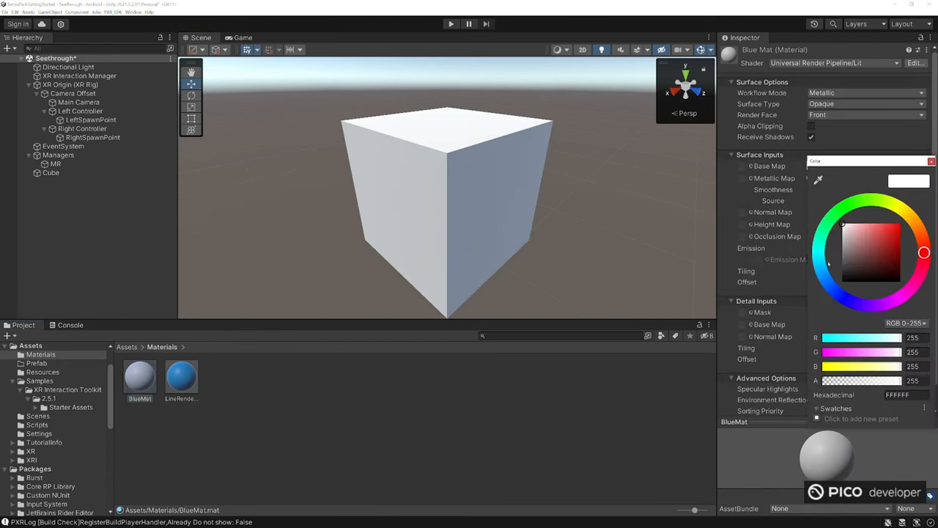
click(820, 270)
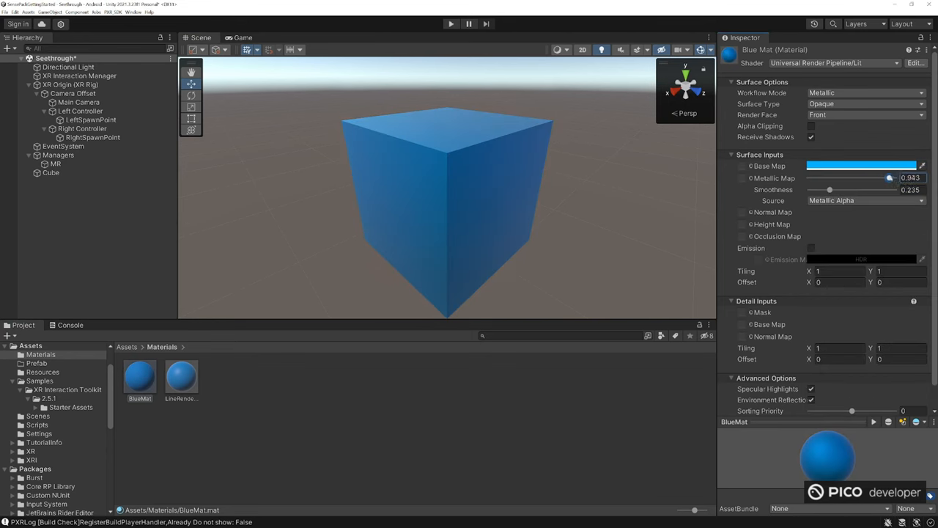
drag(889, 178, 824, 178)
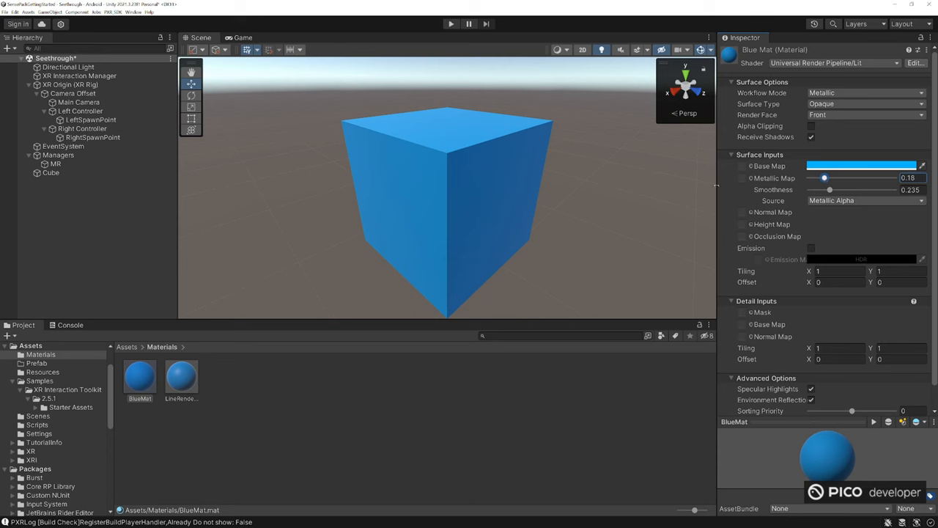
Step: Apply BlueMat to the cube renamed BluePrefab and duplicate it as RedPrefab with a copied material
click(50, 173)
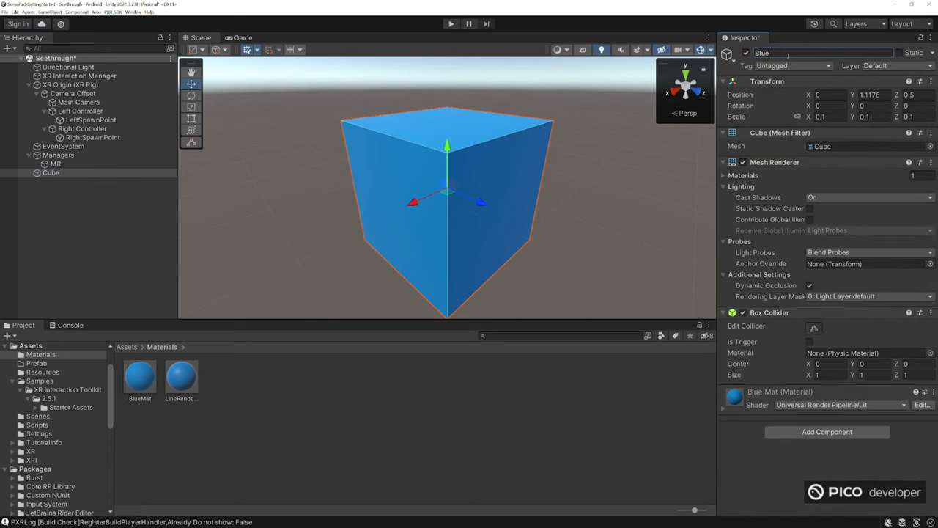
click(56, 164)
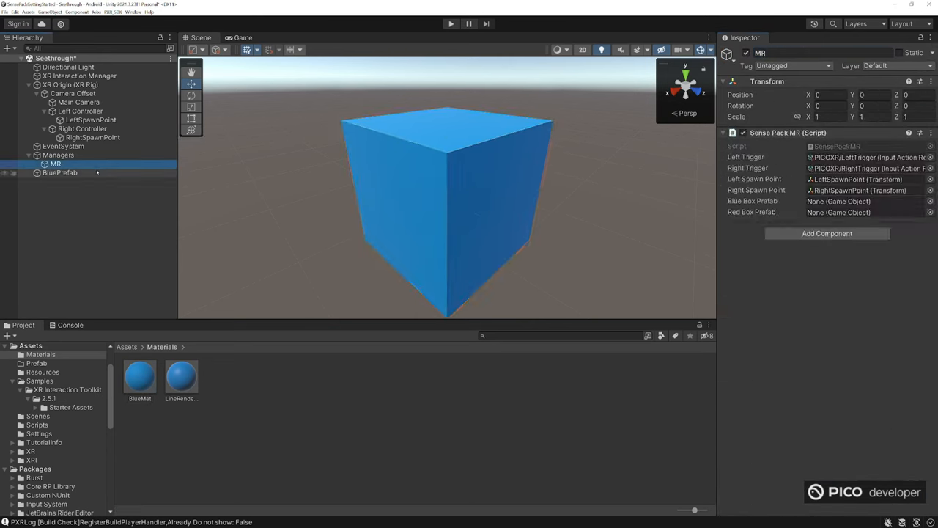
click(60, 173)
text(Red)
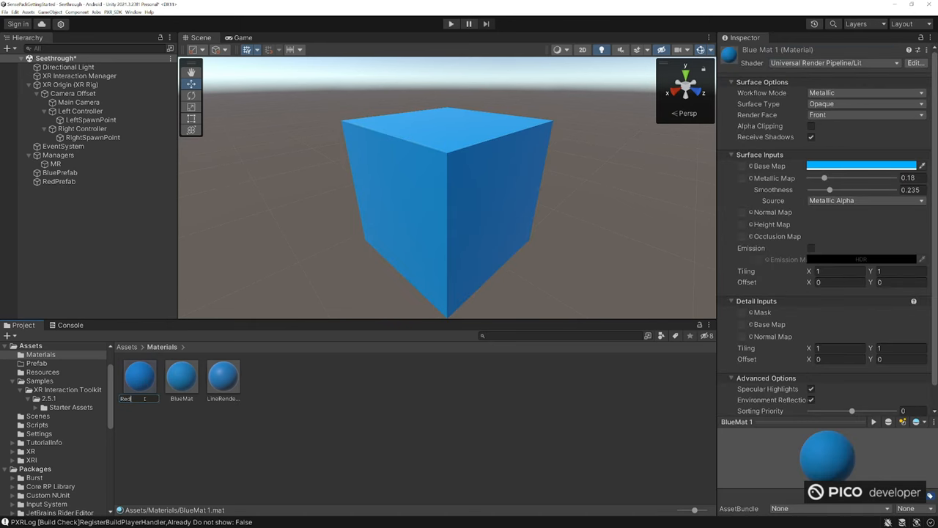
Step: Rename the copy RedMat, colour it red, assign it to RedPrefab and place it beside the blue cube
click(222, 375)
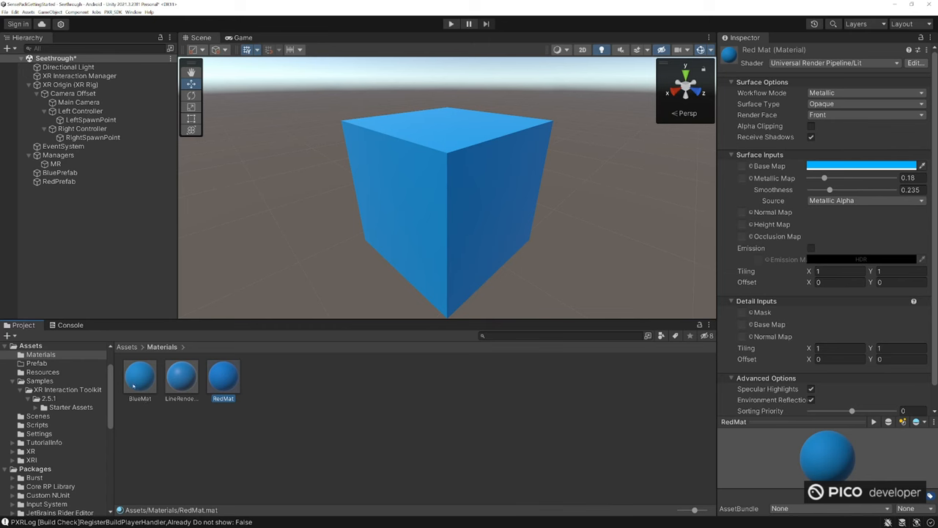
click(59, 182)
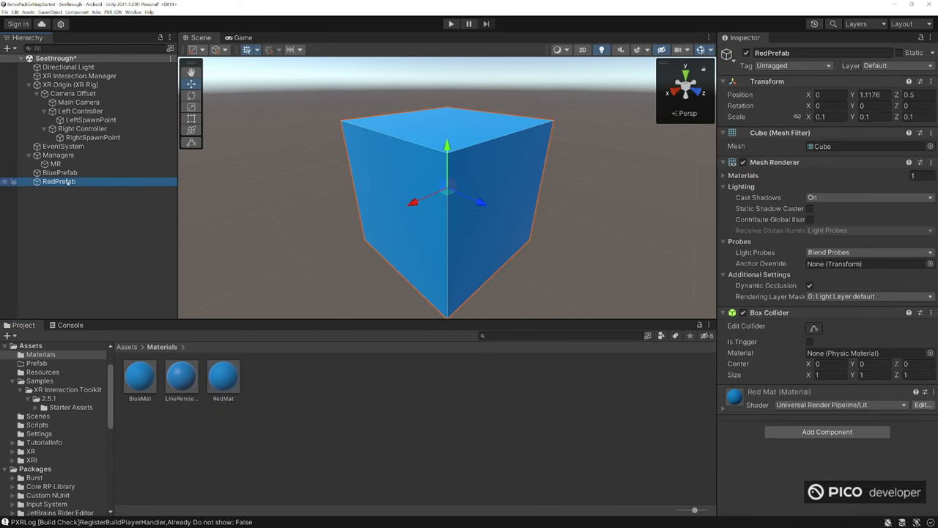
click(223, 375)
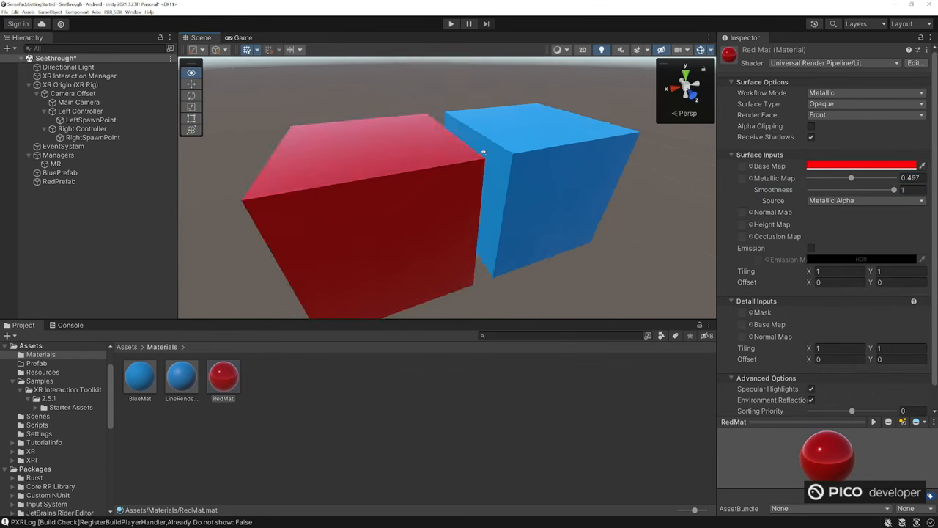
click(67, 68)
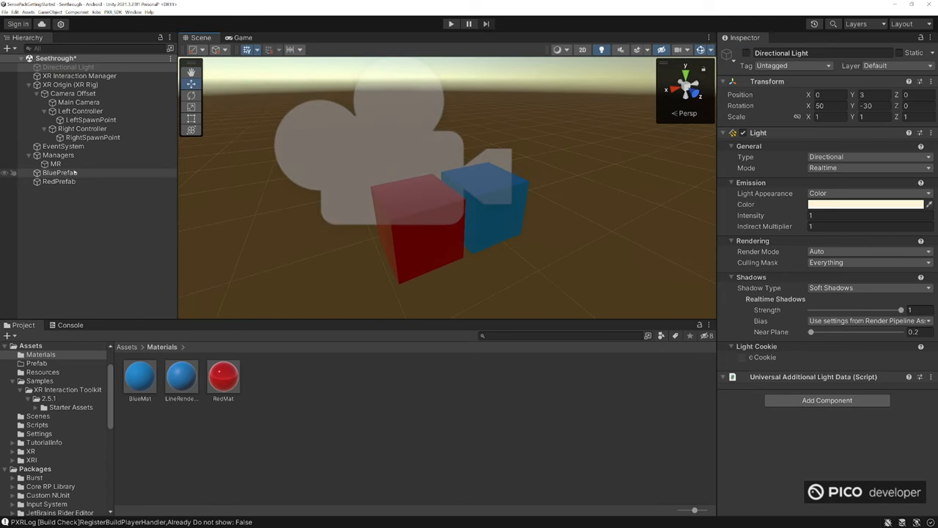
Step: Save BluePrefab and RedPrefab into Assets/Prefab and delete both cubes from the Hierarchy
click(60, 173)
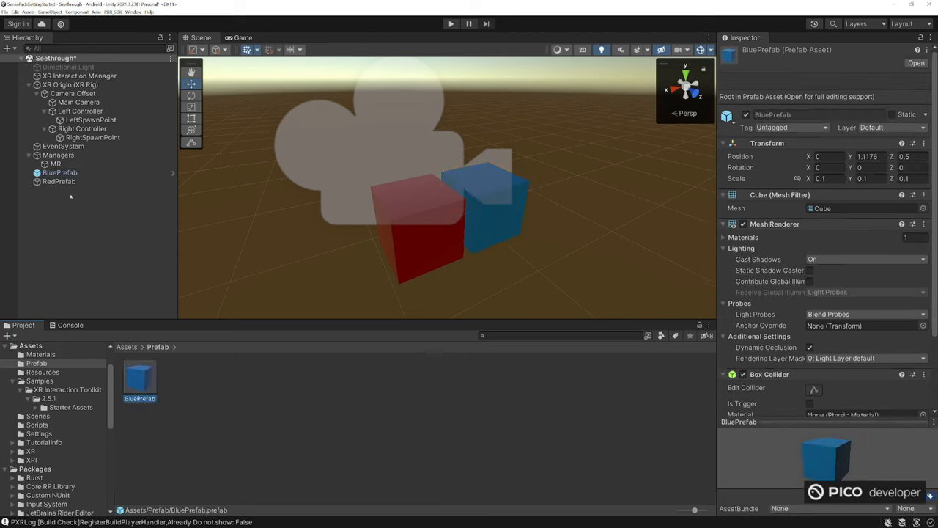
click(59, 182)
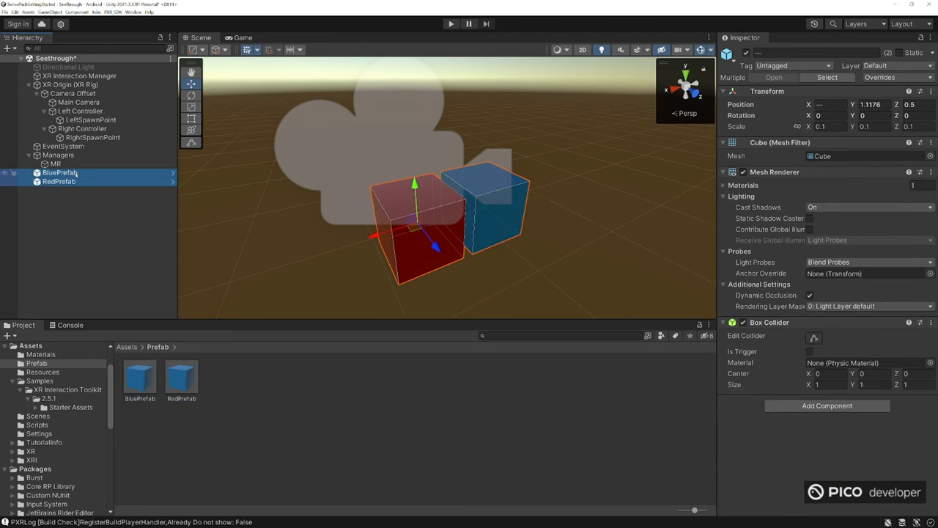
click(56, 165)
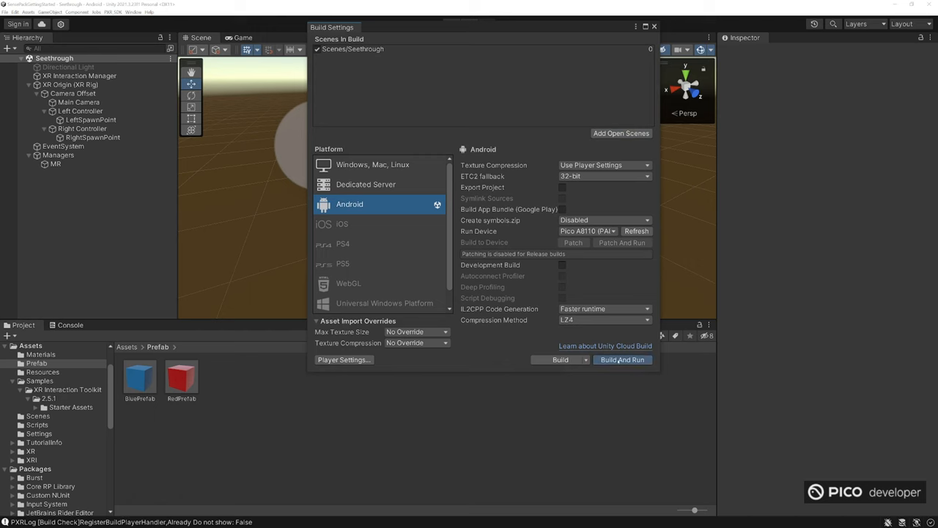
Step: Run Build And Run for Android from Build Settings, overwriting the existing apk
click(622, 360)
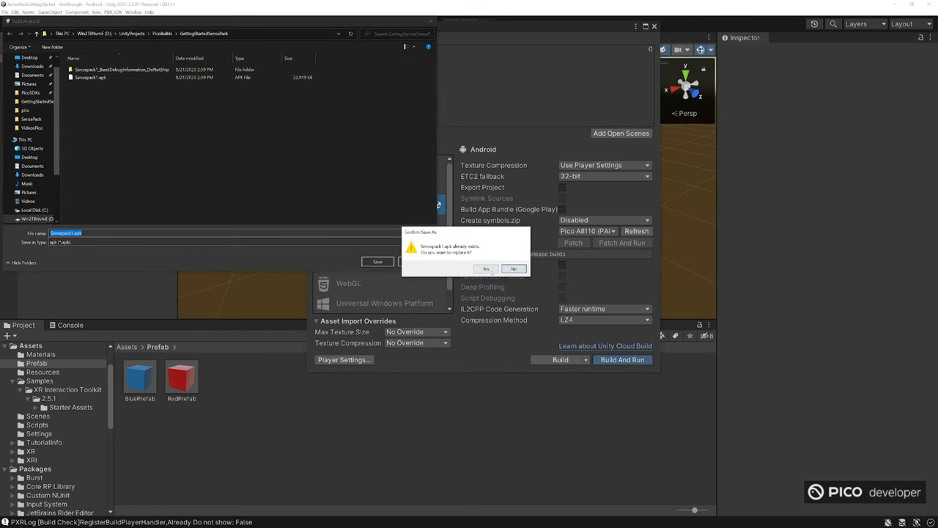
click(486, 268)
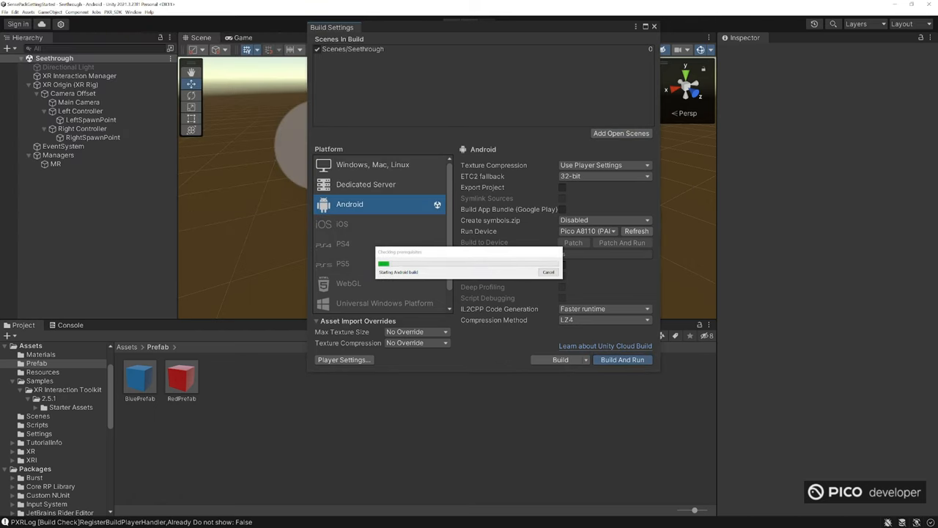